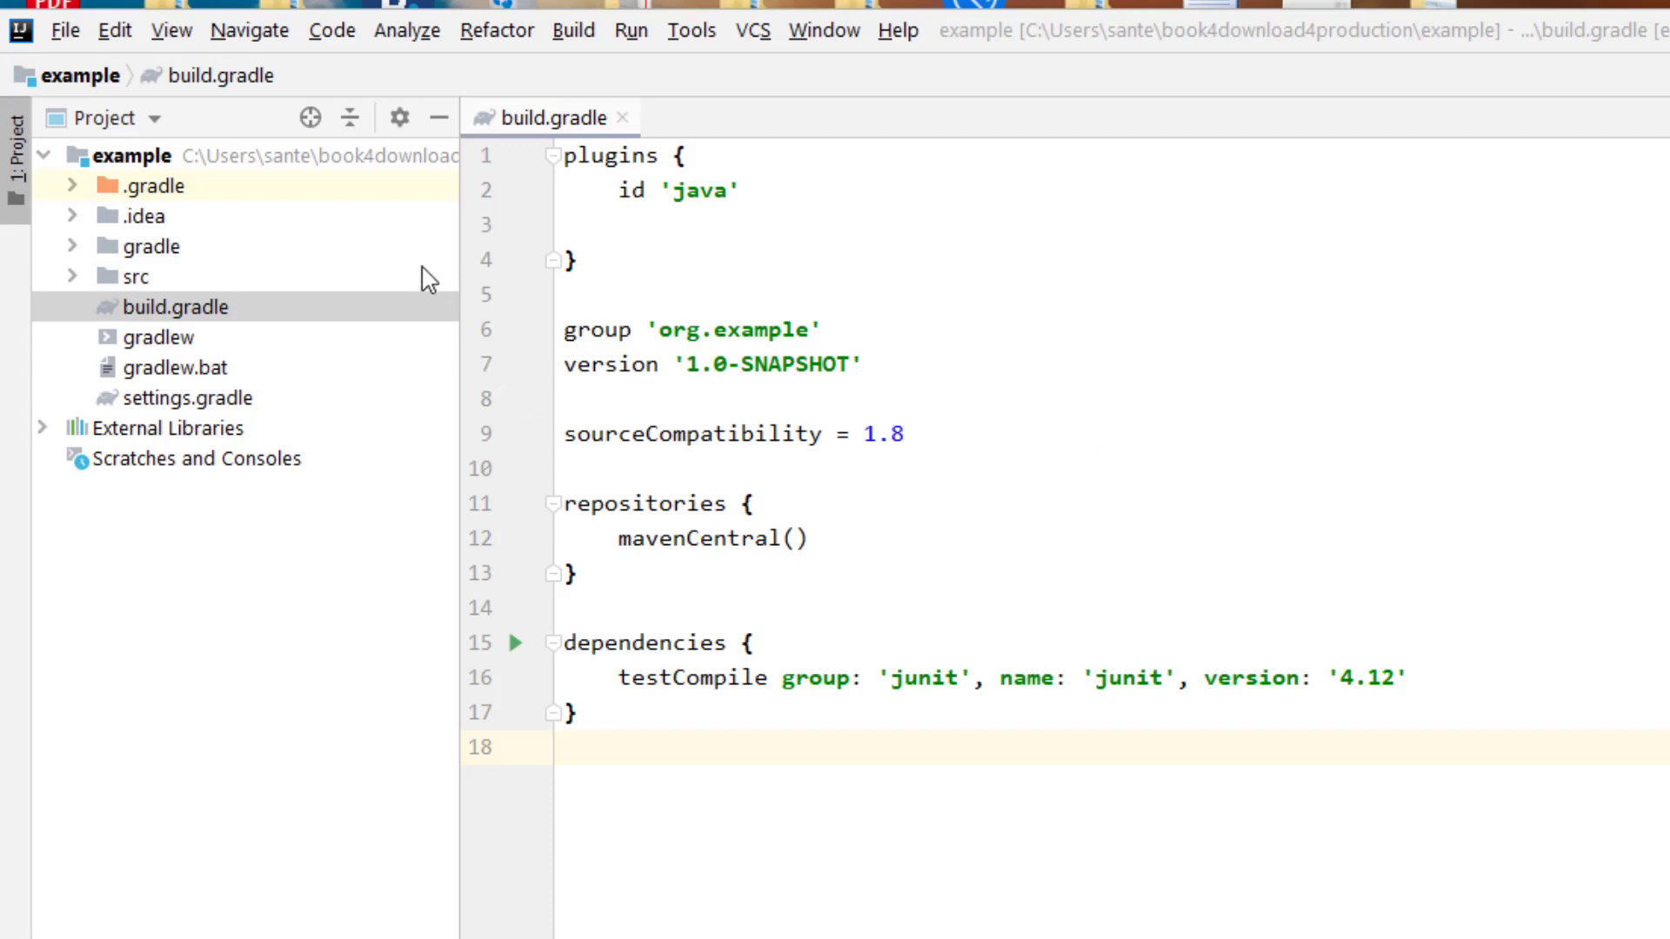
pyautogui.moveTo(270, 276)
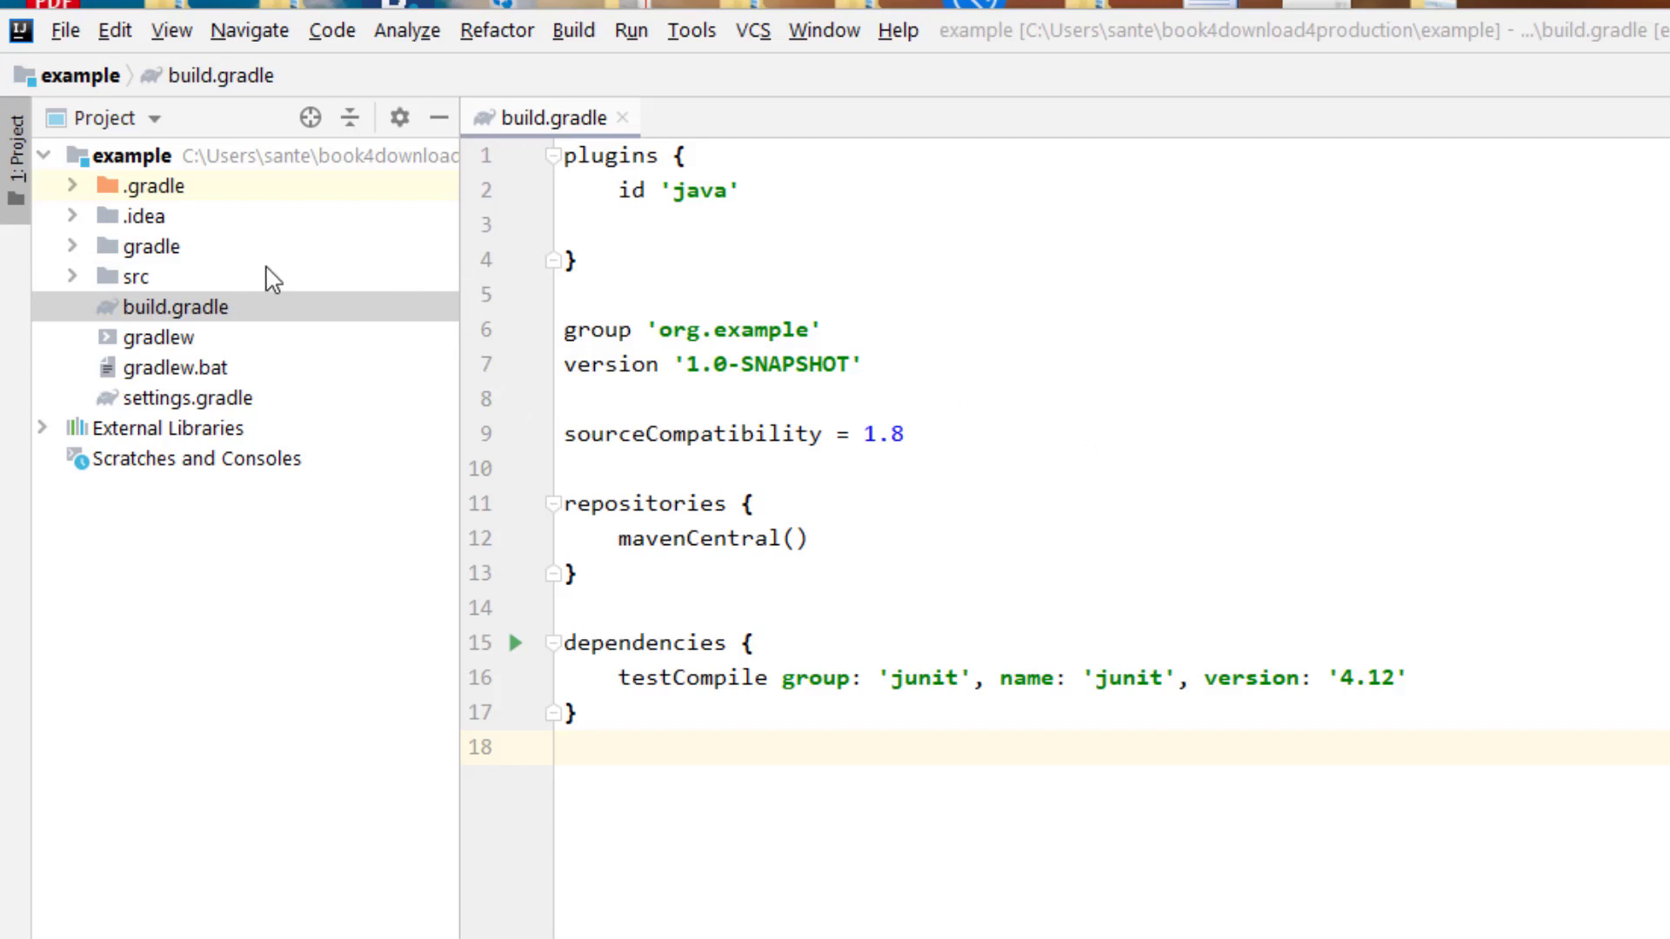
pyautogui.moveTo(272, 413)
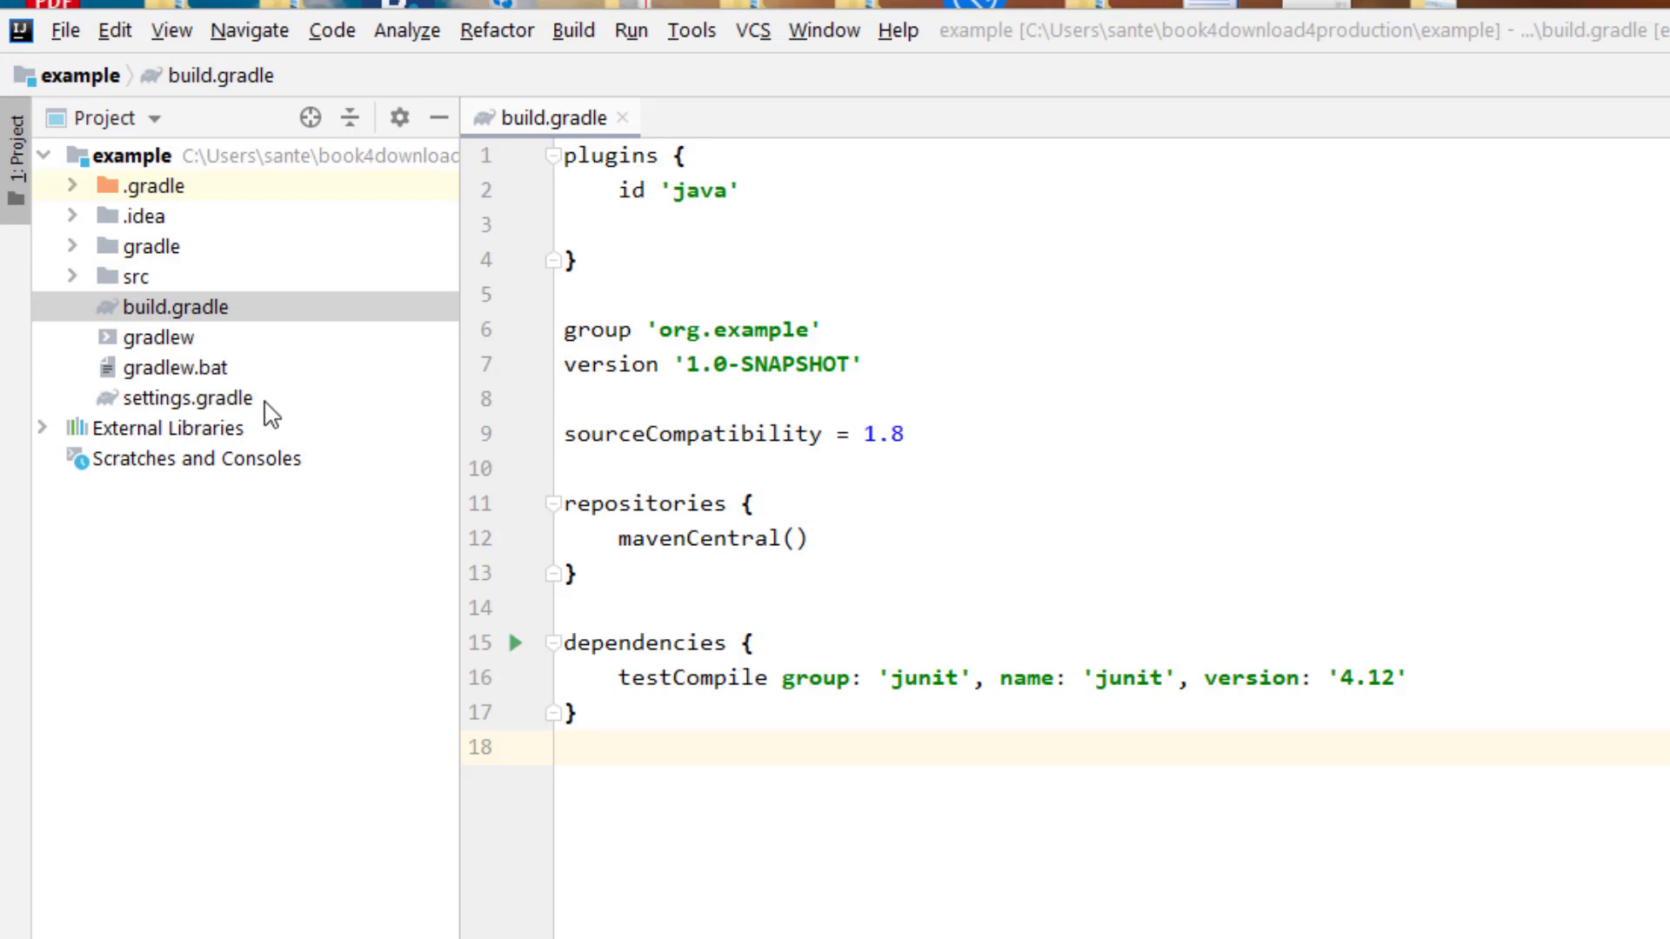
pyautogui.moveTo(155, 335)
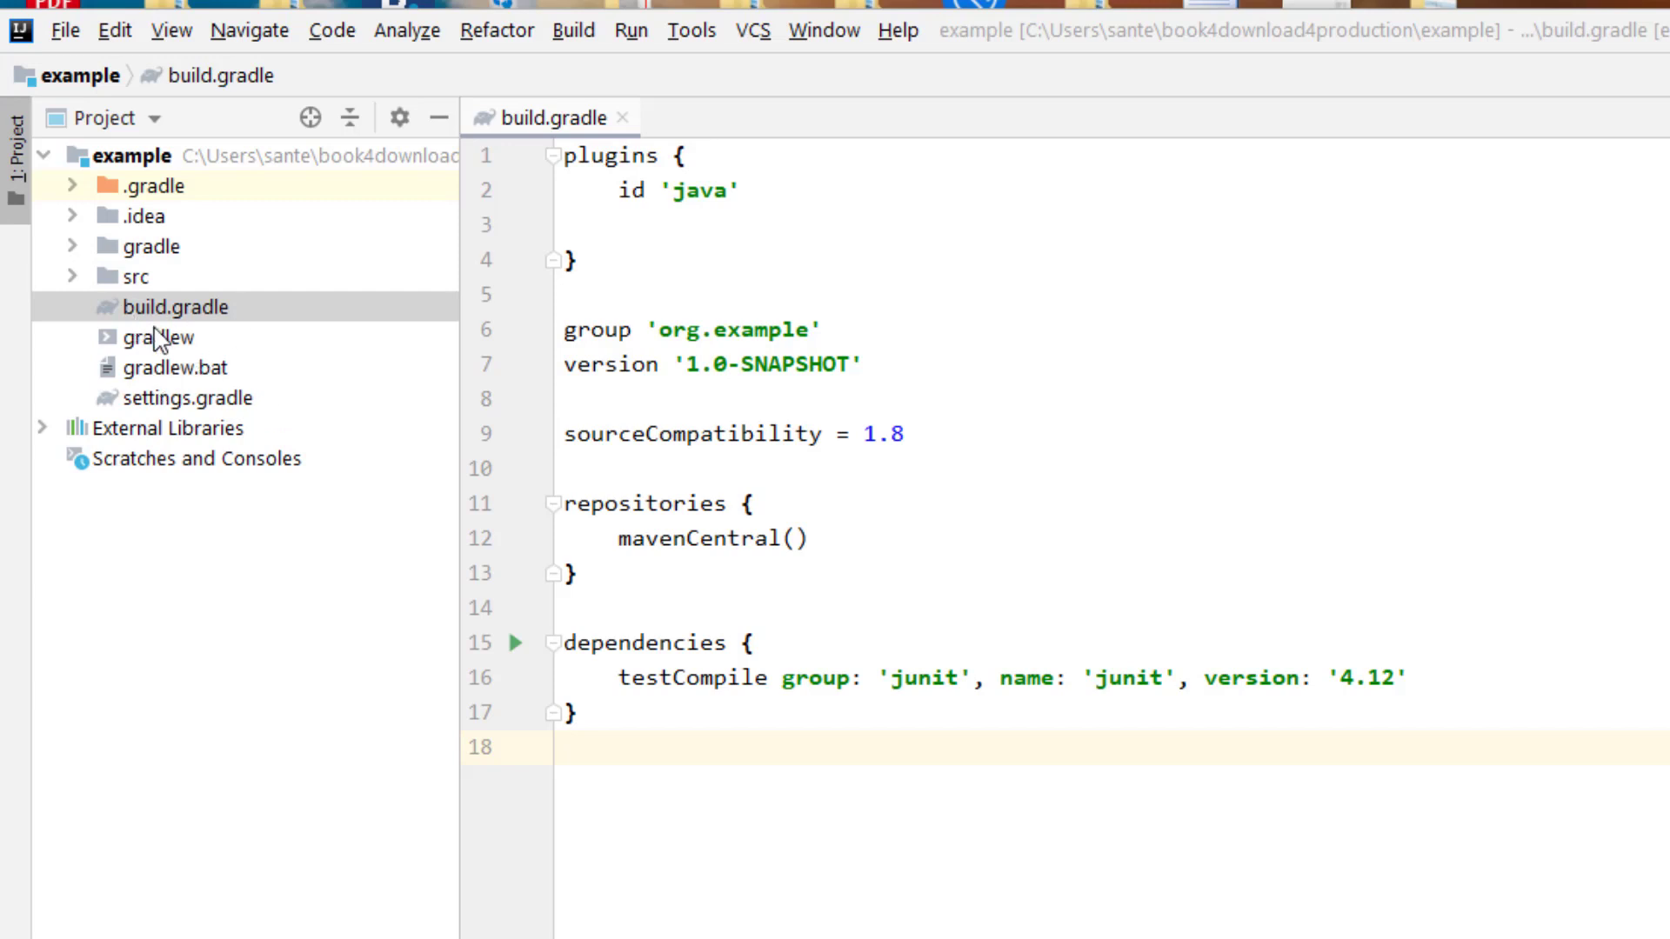
pyautogui.moveTo(243, 330)
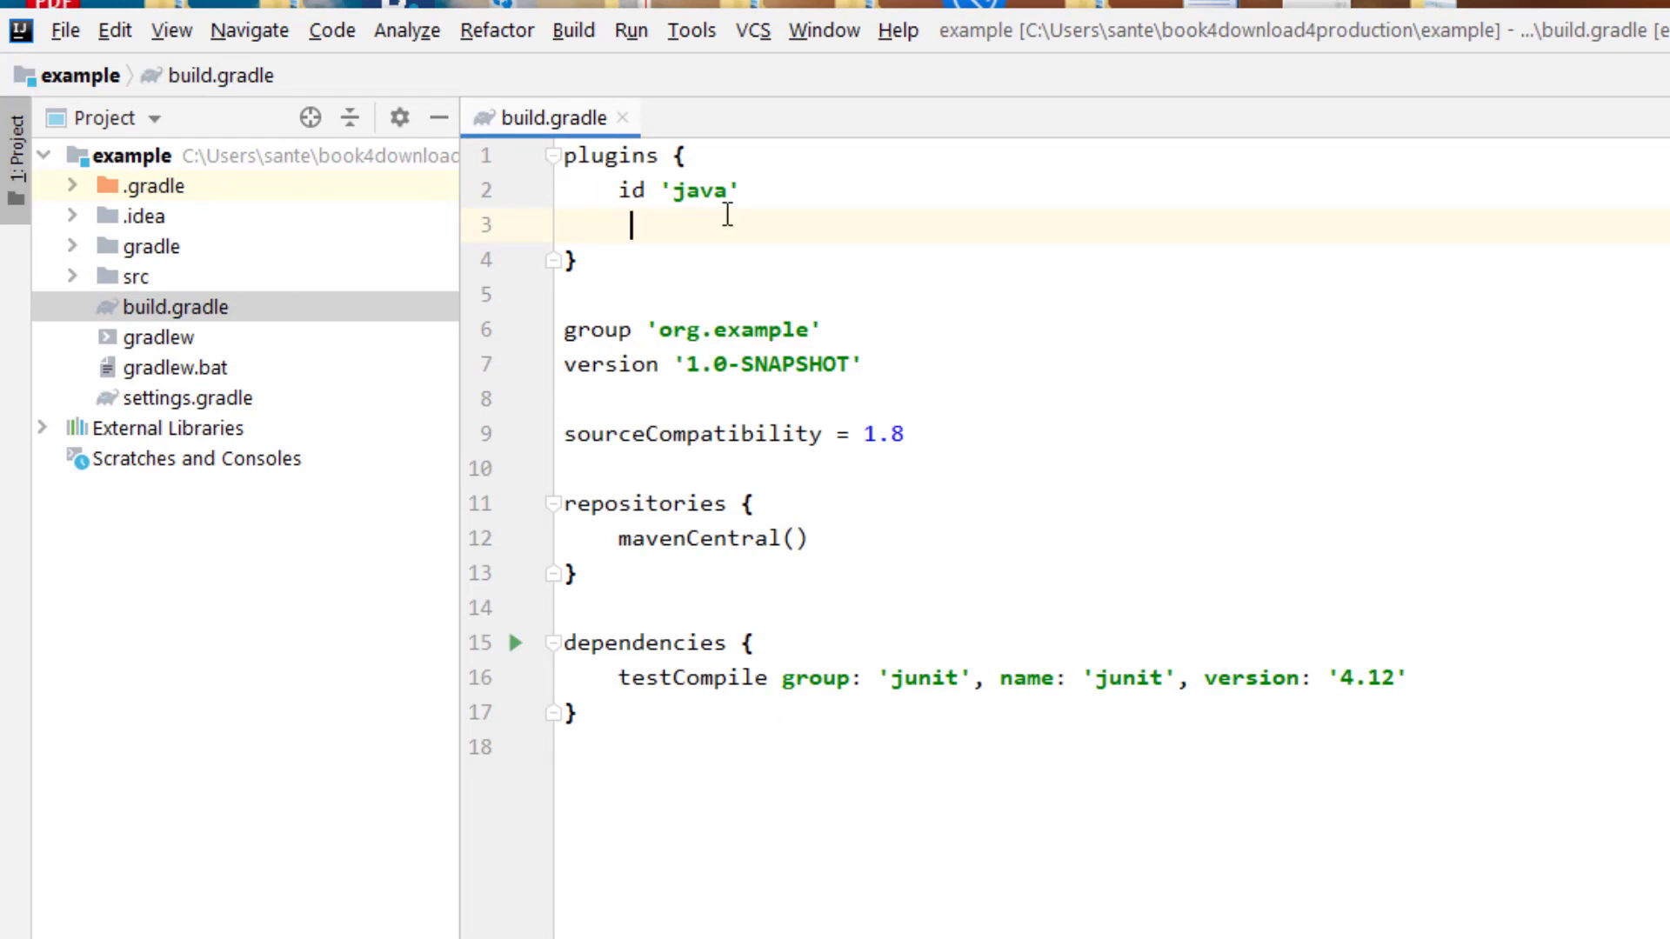
# Add id 'org.springframework.boot' with a version to the build.gradle plugins block.
pyautogui.write('id')
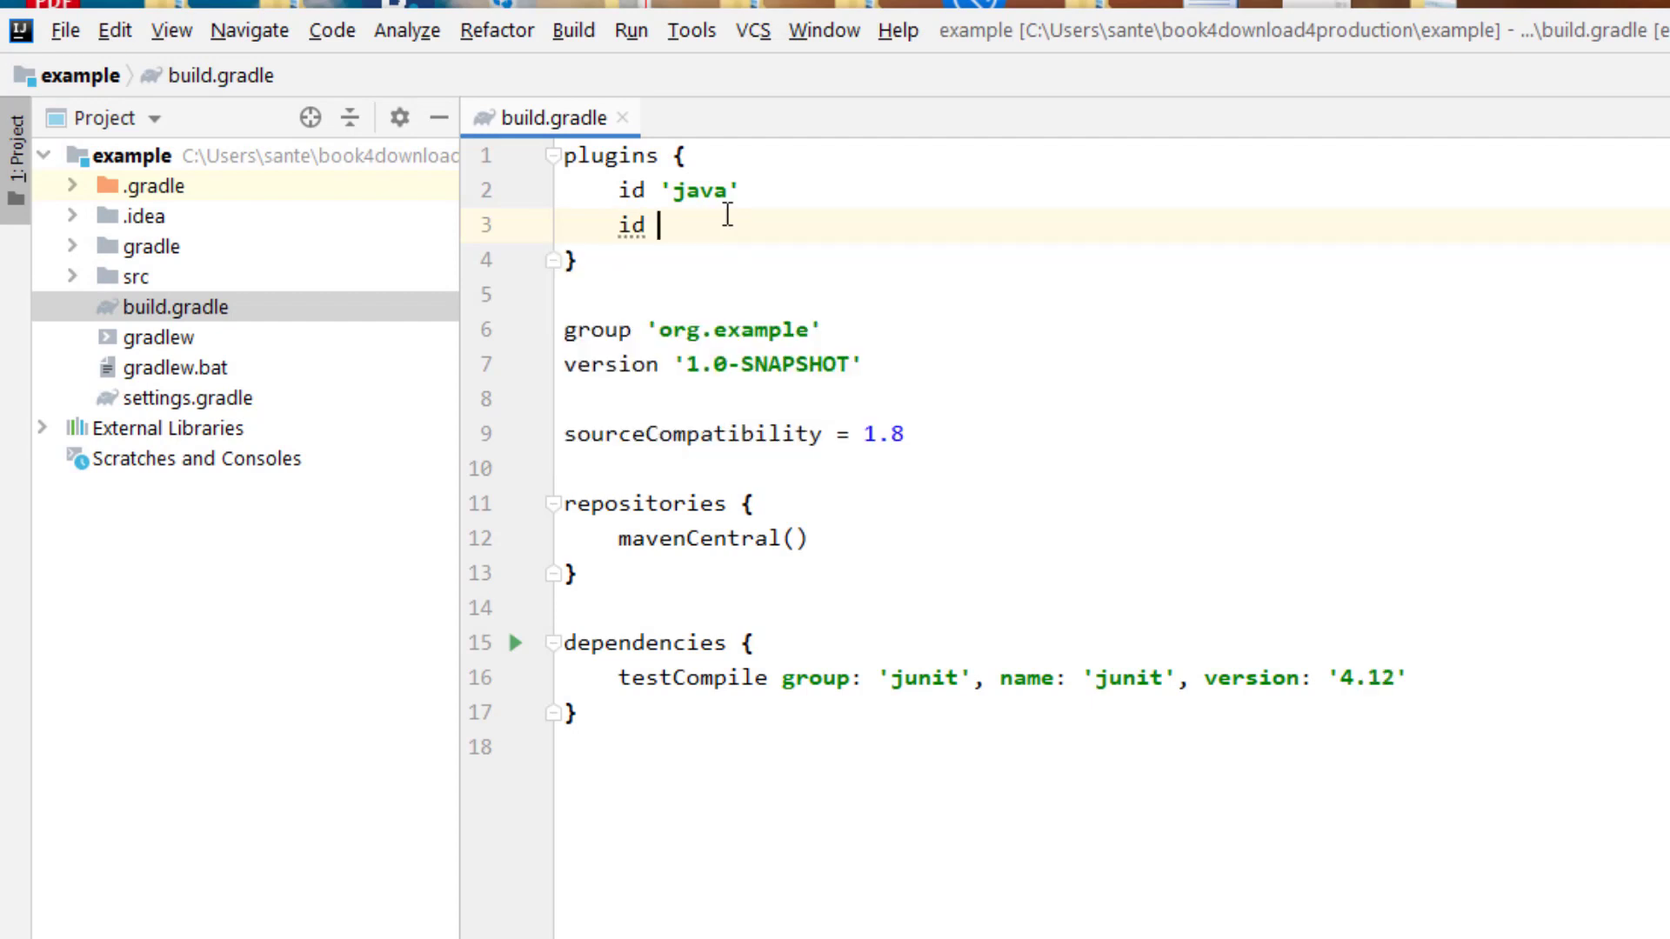
pyautogui.write("'d'")
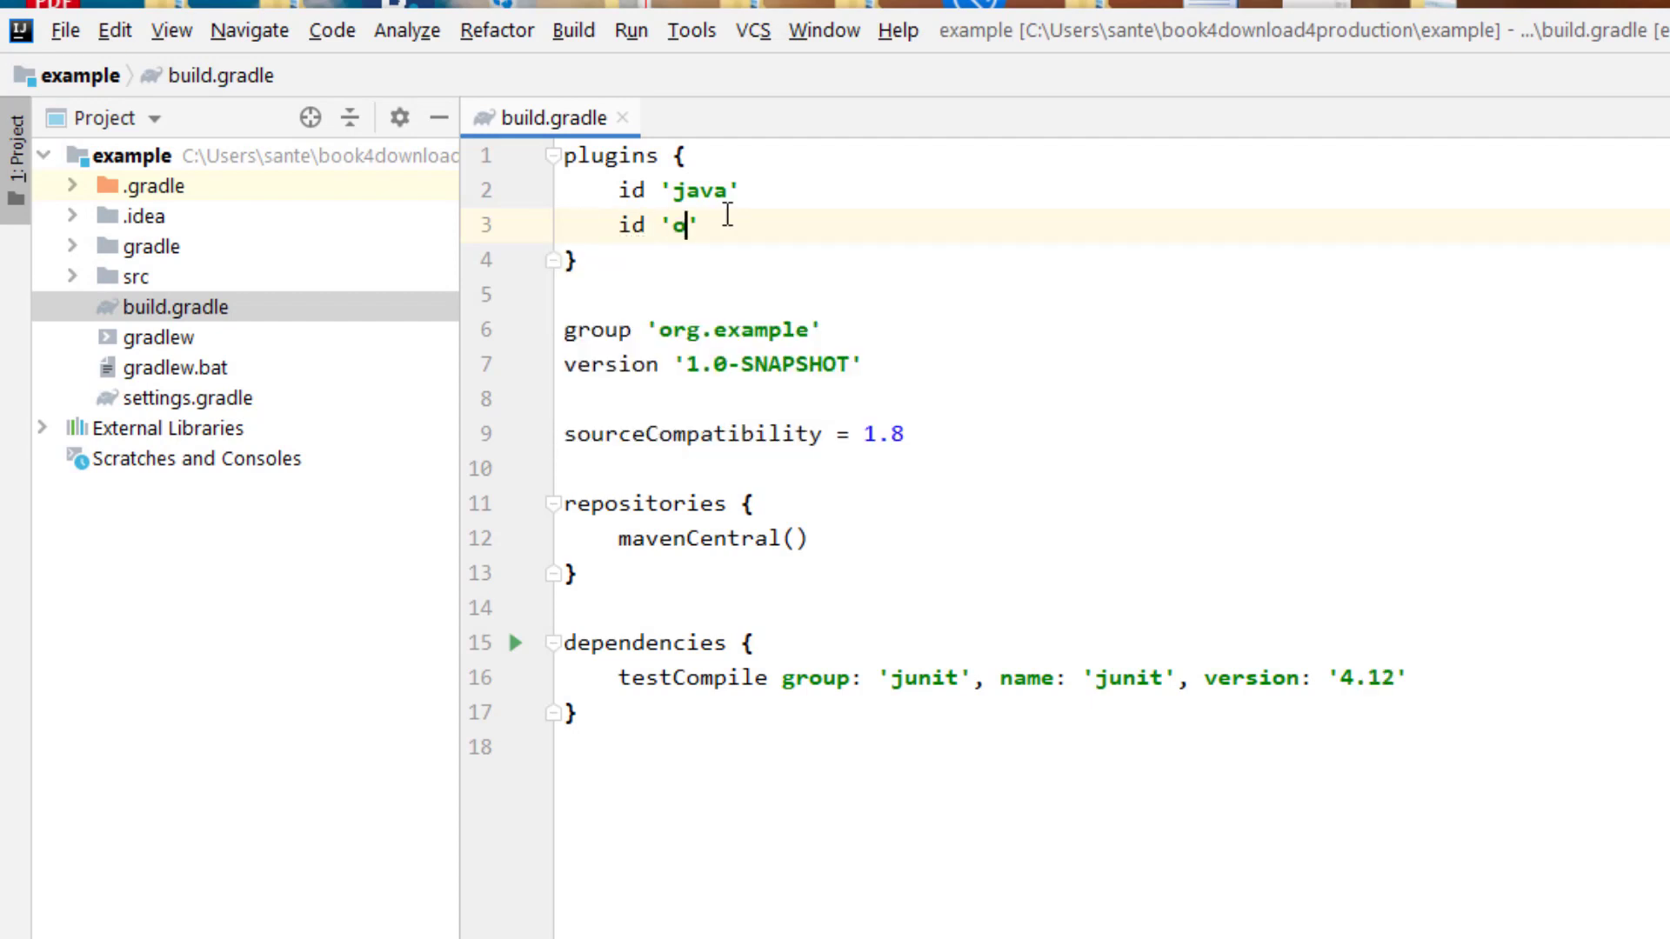
pyautogui.write('org.sprin')
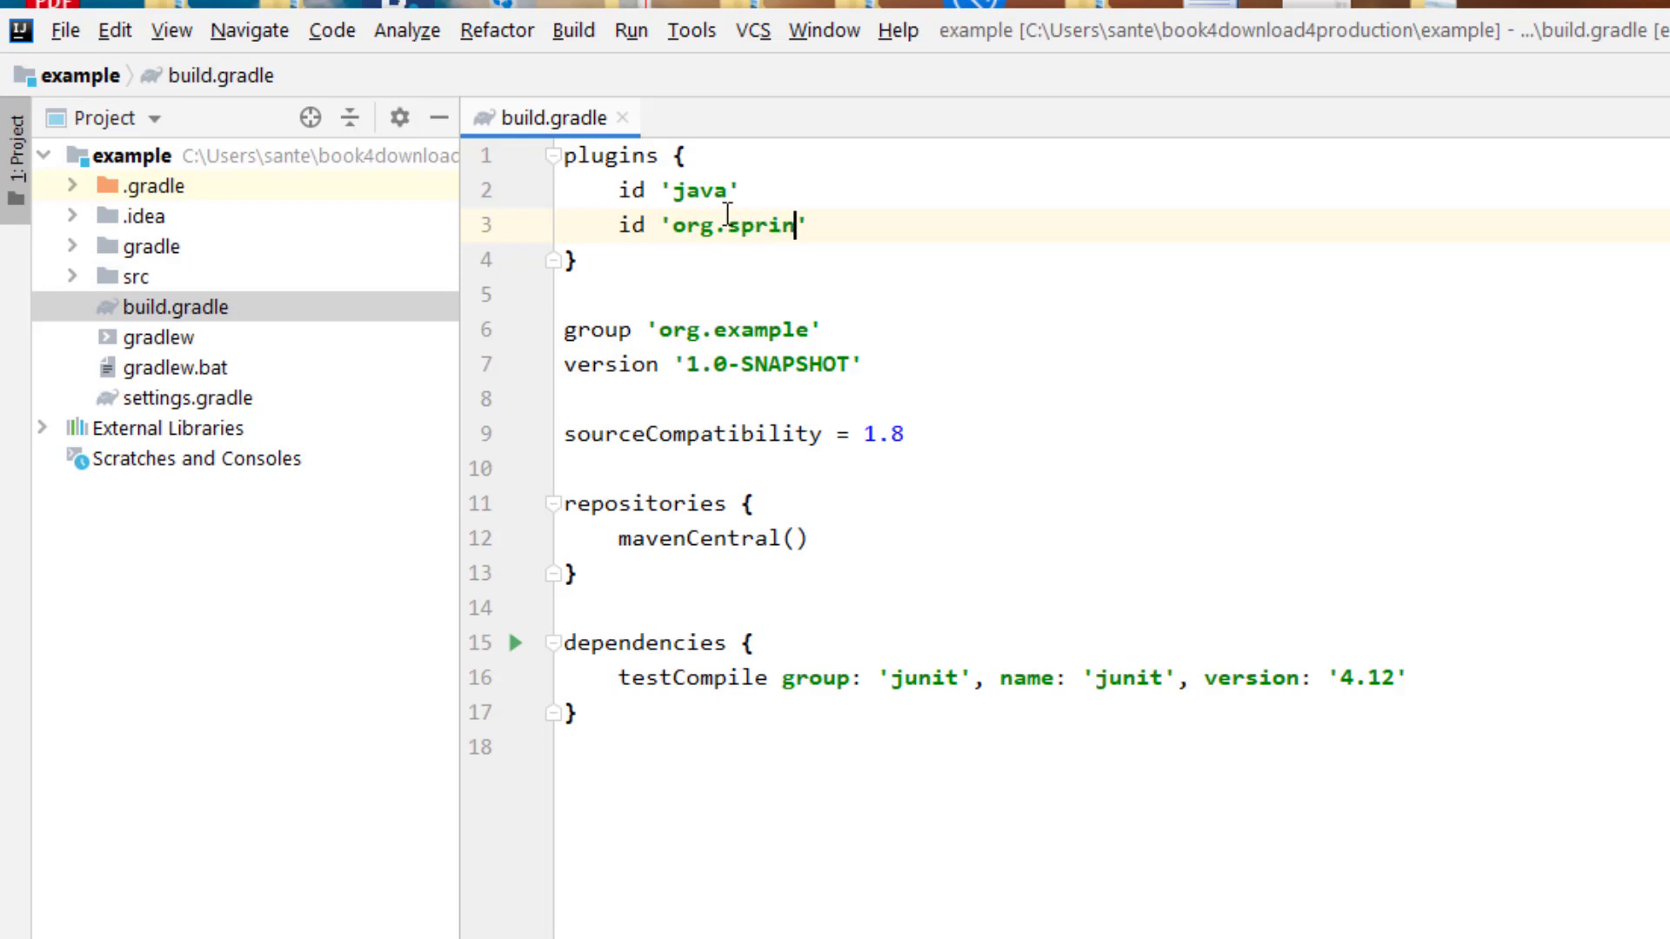
pyautogui.write('gframework')
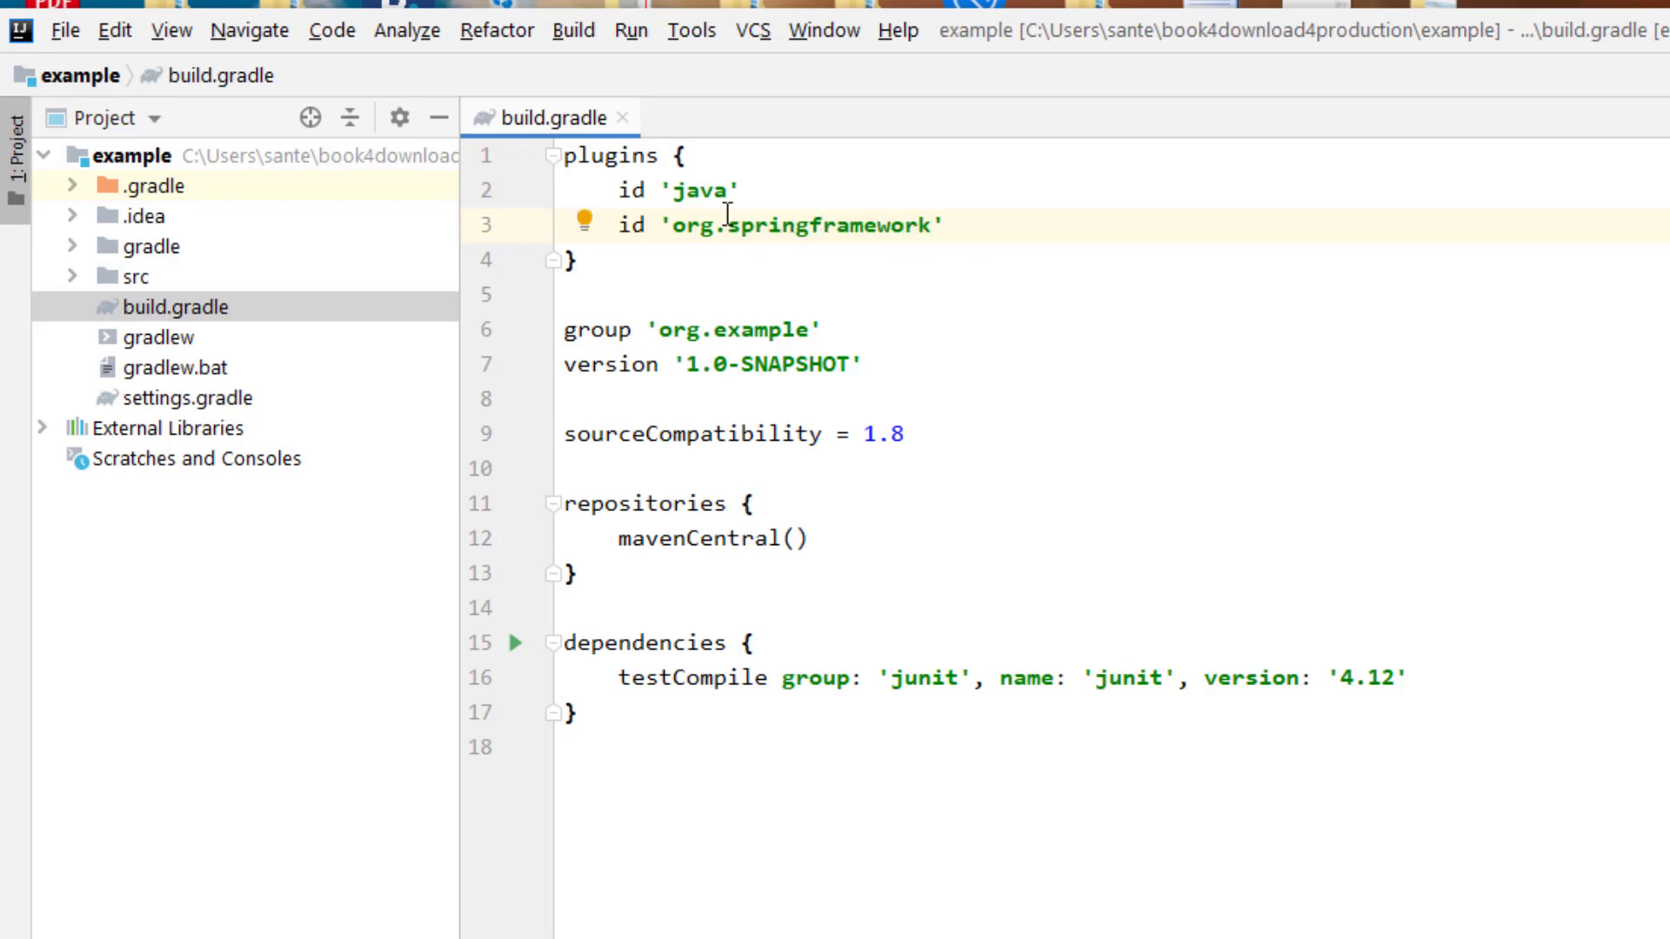
pyautogui.write('.boot')
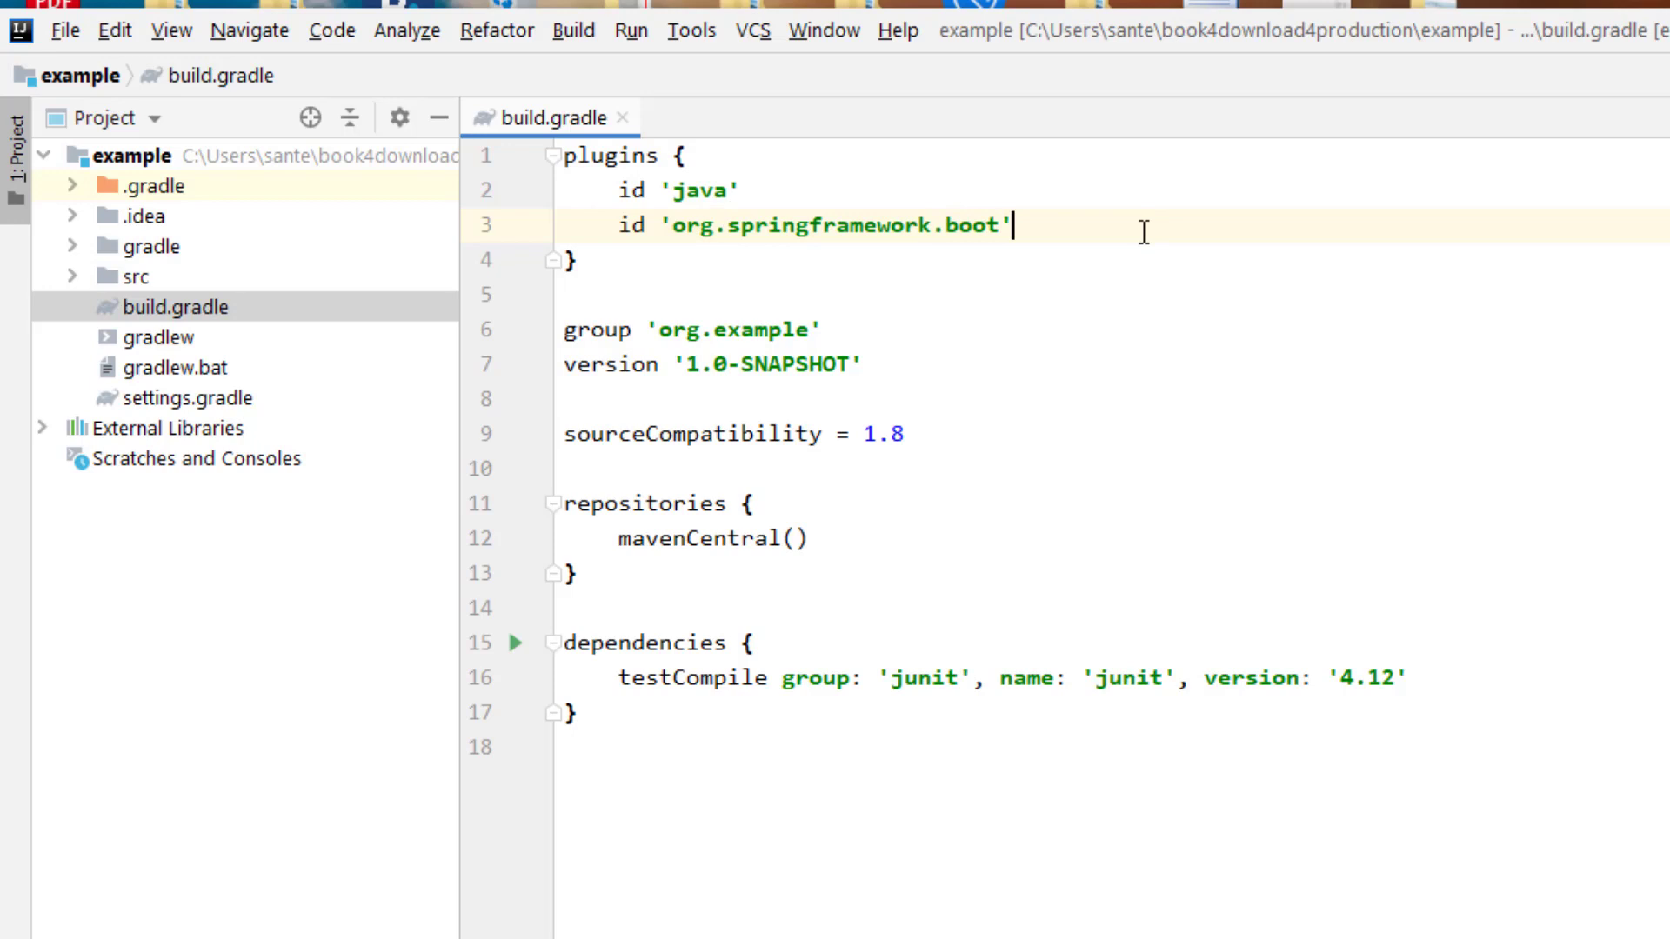
pyautogui.write('version(')
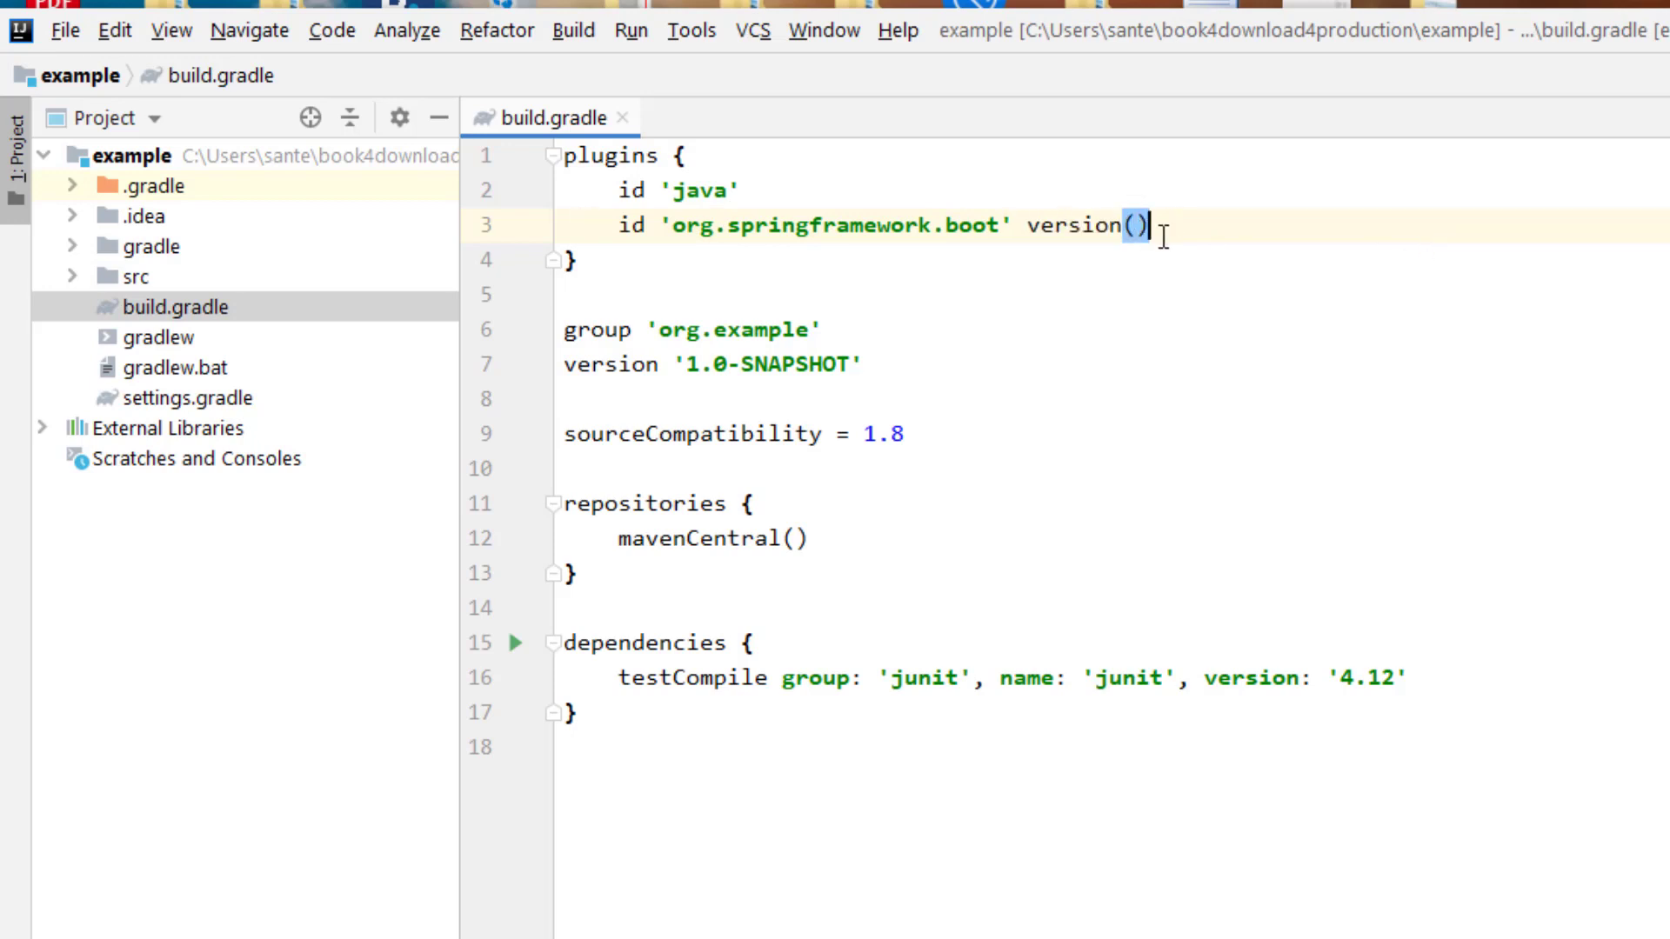
pyautogui.press('Backspace')
pyautogui.write(" '2.5.2'")
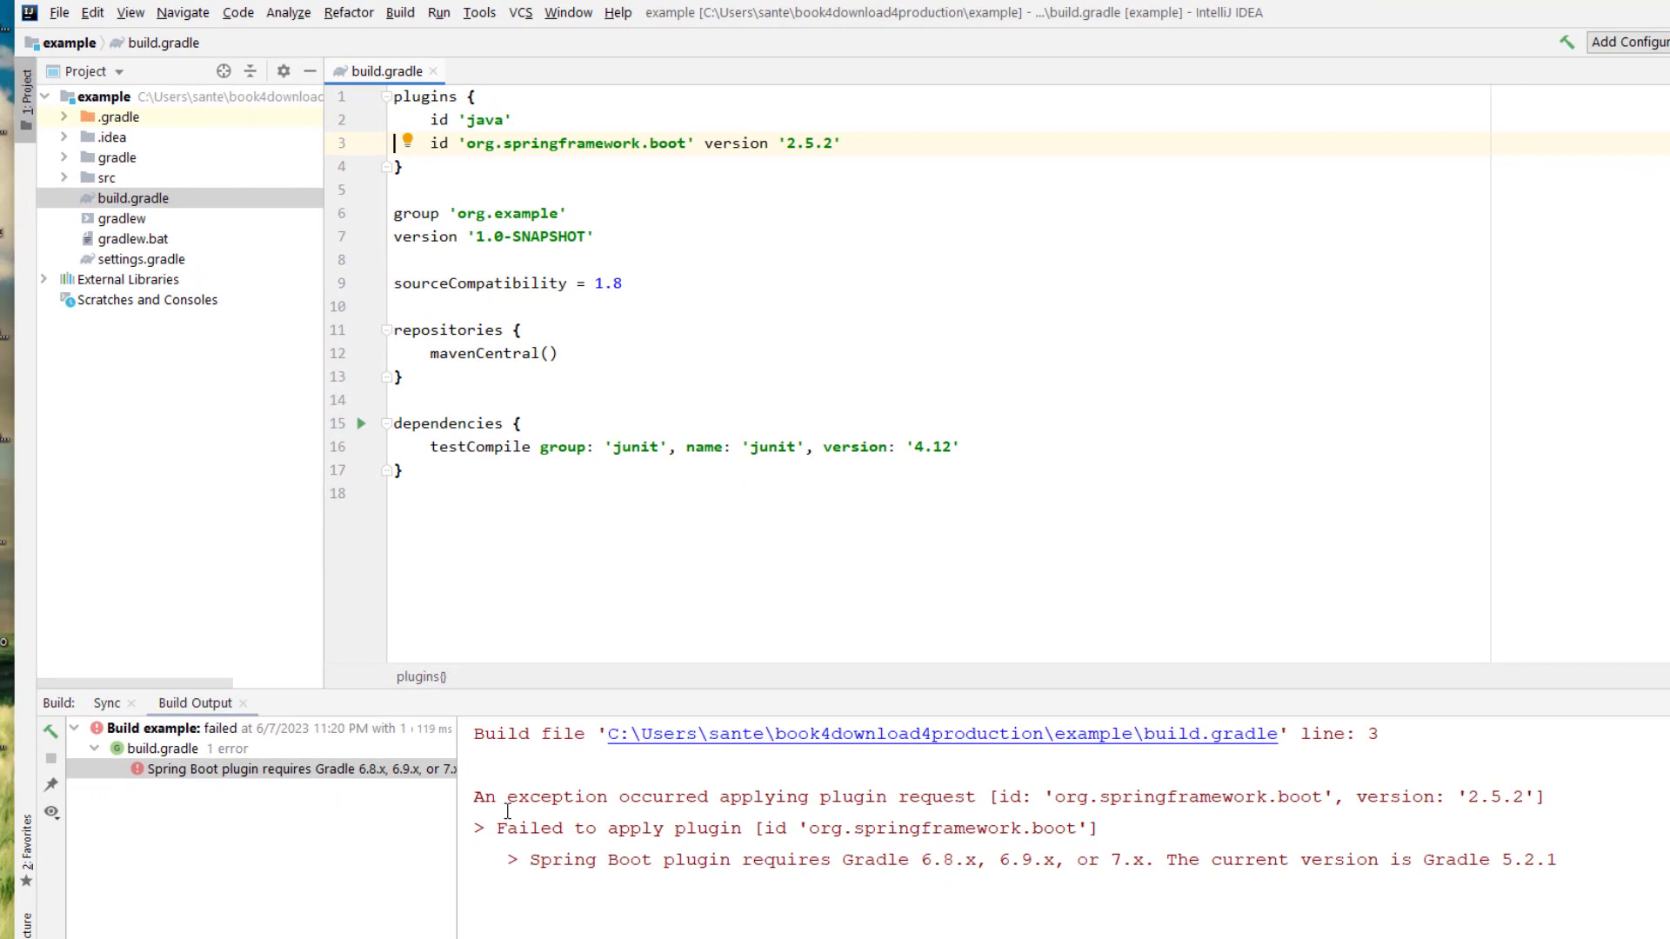
pyautogui.moveTo(589, 820)
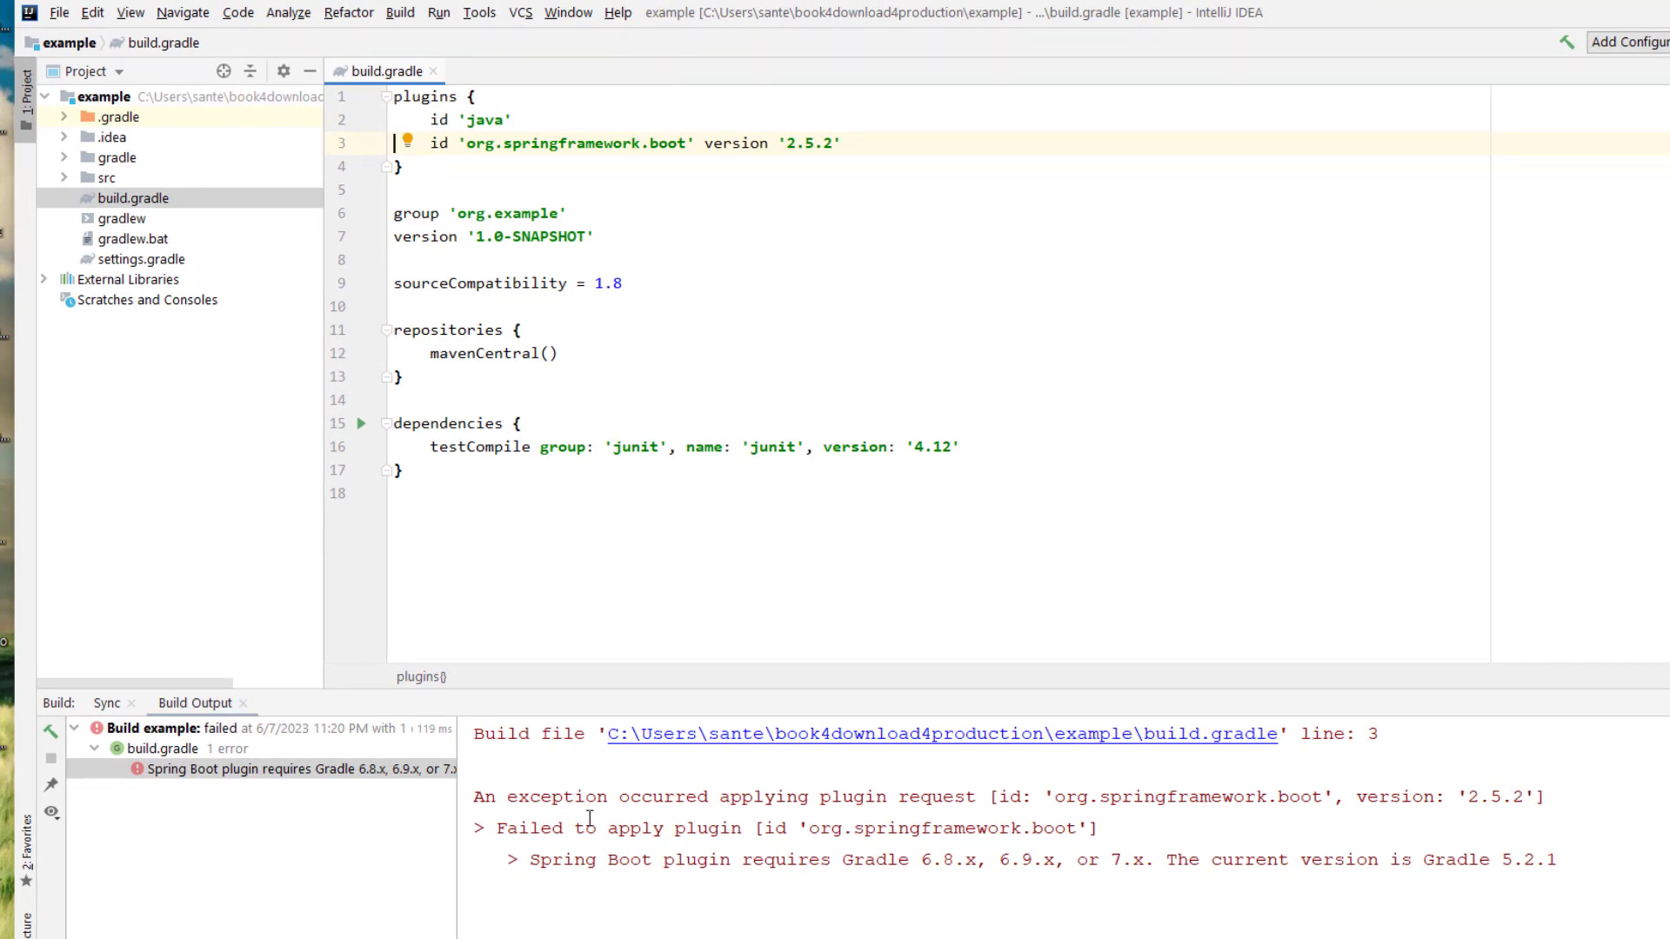
pyautogui.moveTo(924, 813)
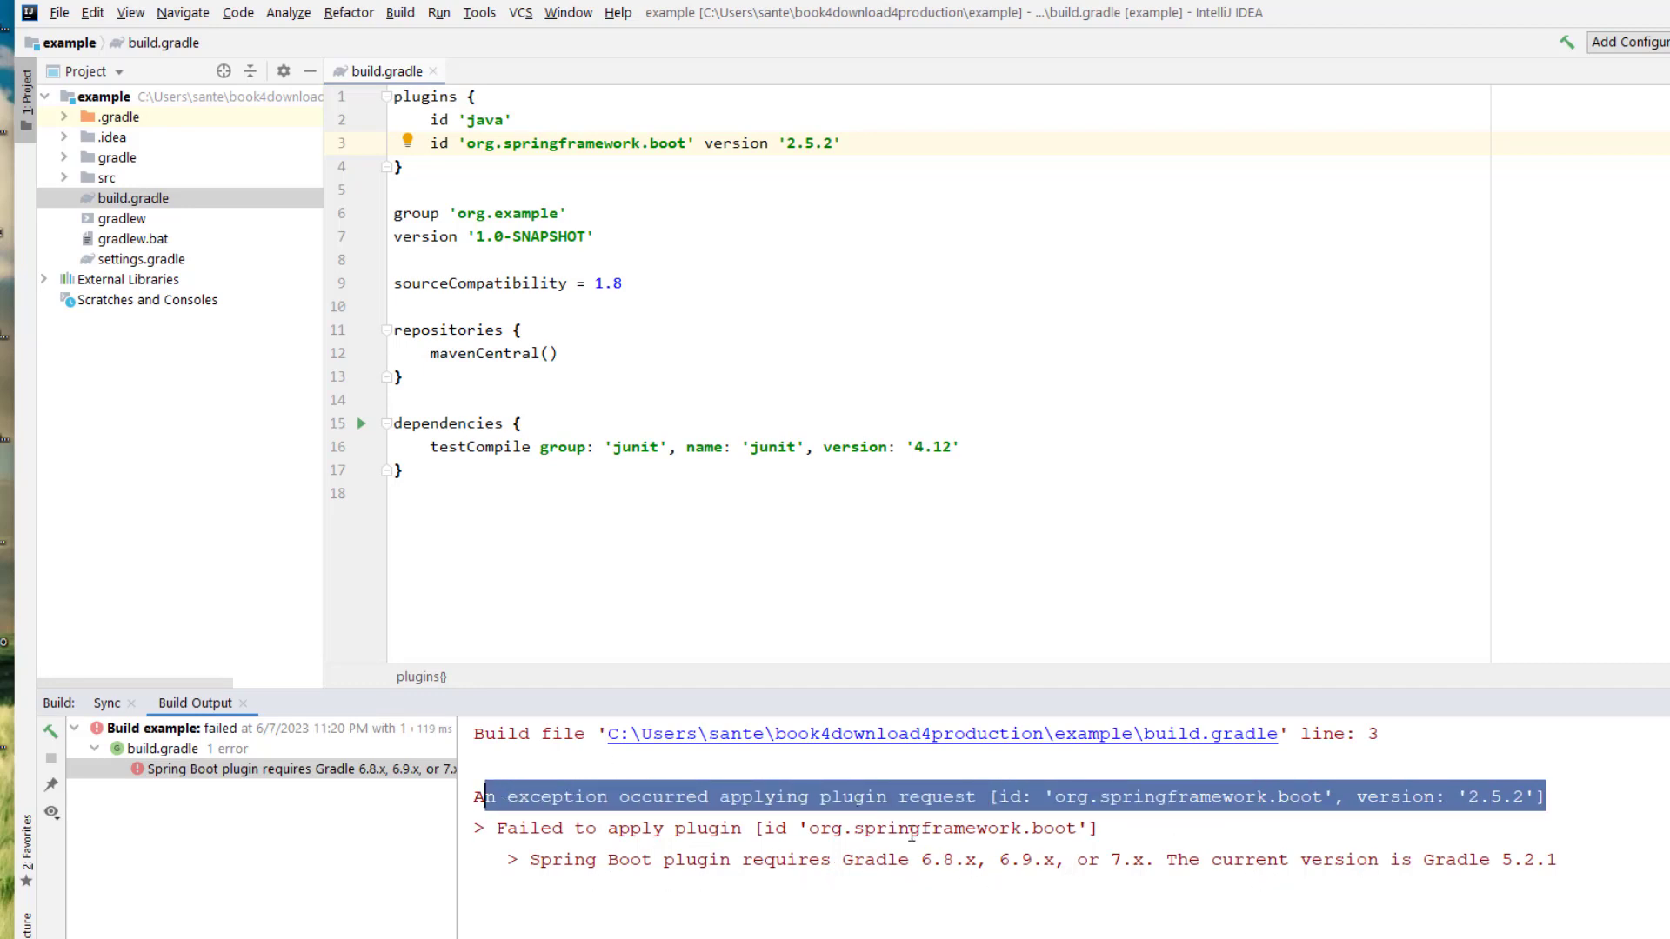
# Open IntelliJ's Settings after the build fails on Gradle 5.2.1.
pyautogui.click(60, 12)
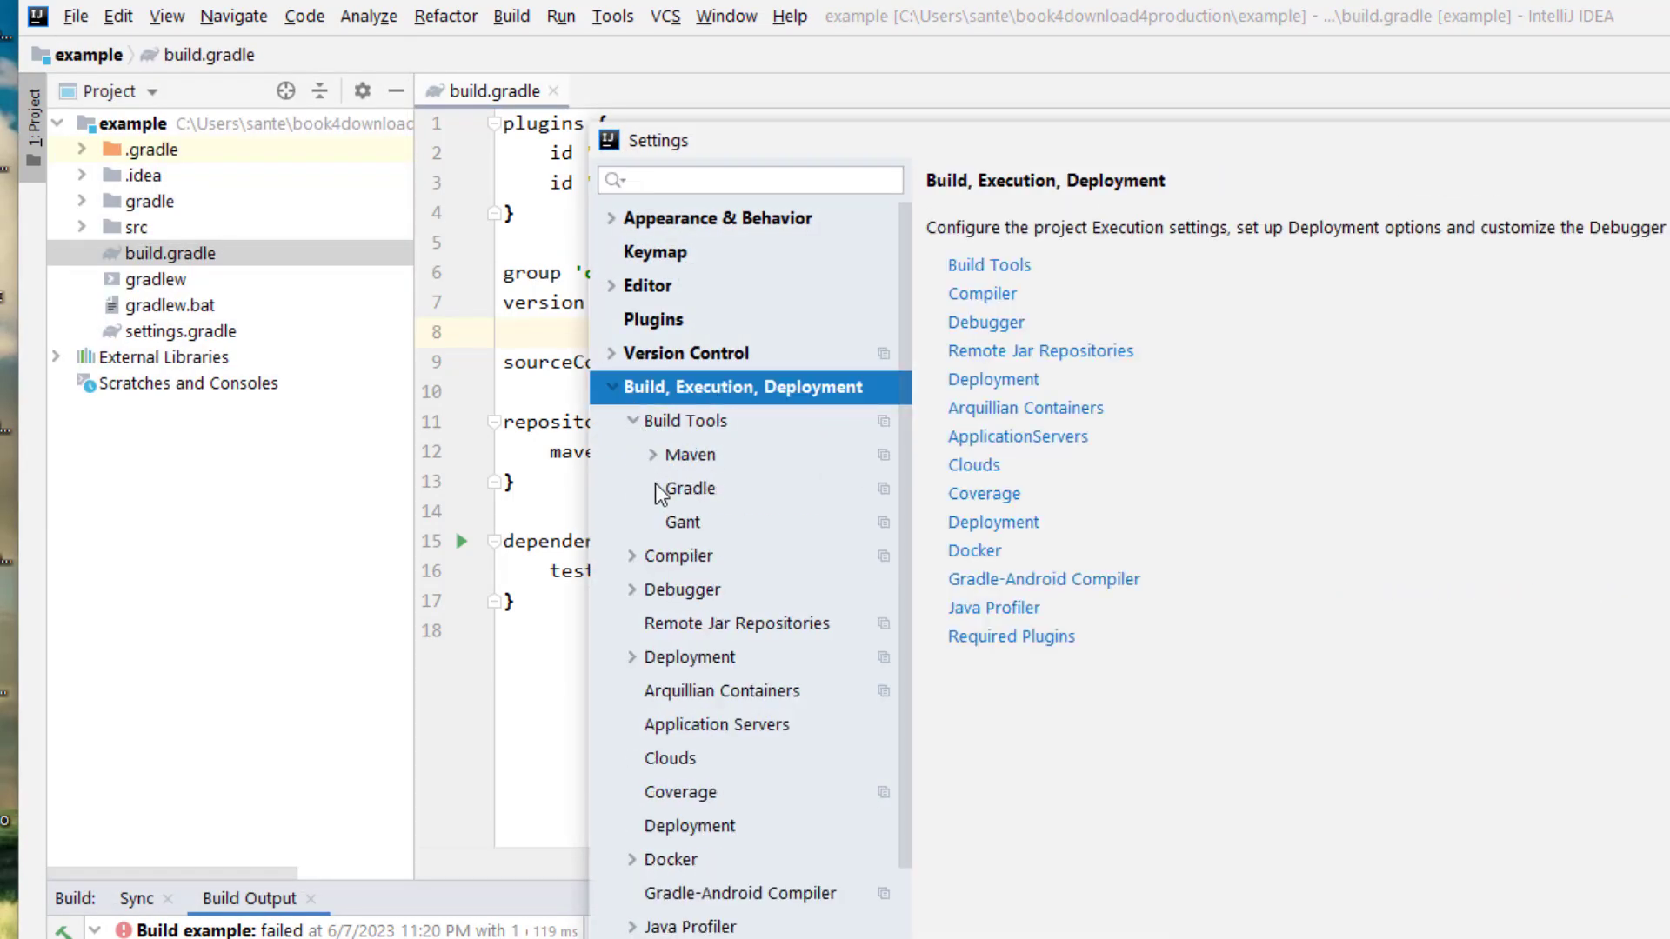
# Open the Gradle build tool settings and browse to C:\gradle-6.9.
pyautogui.click(690, 488)
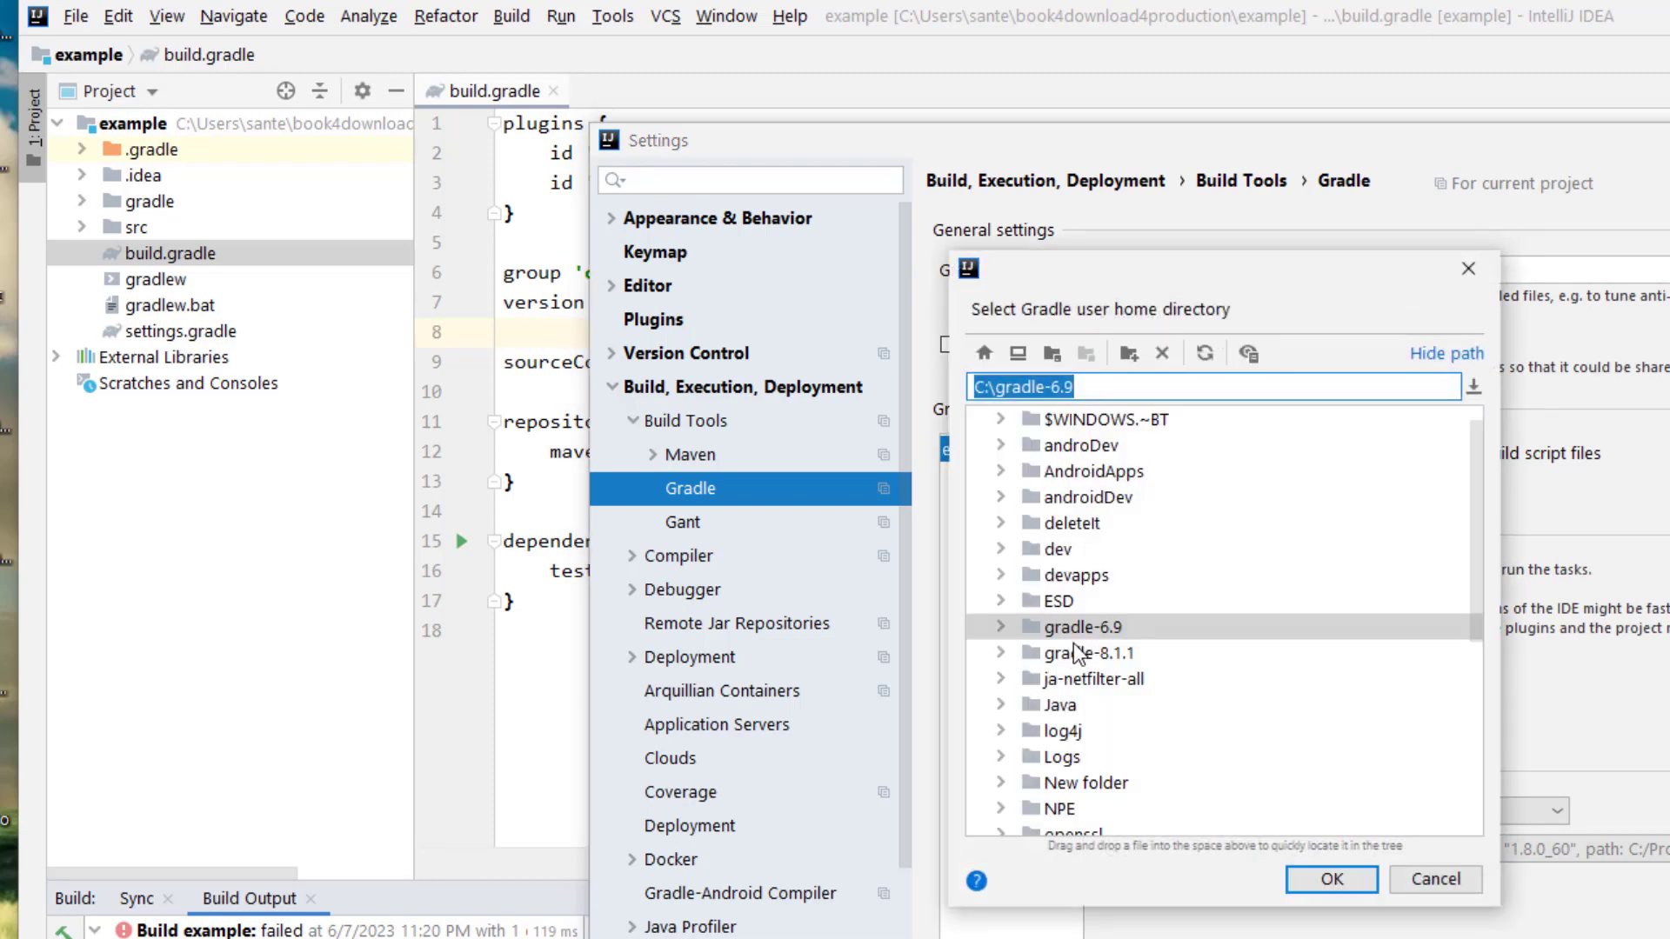
pyautogui.moveTo(1064, 645)
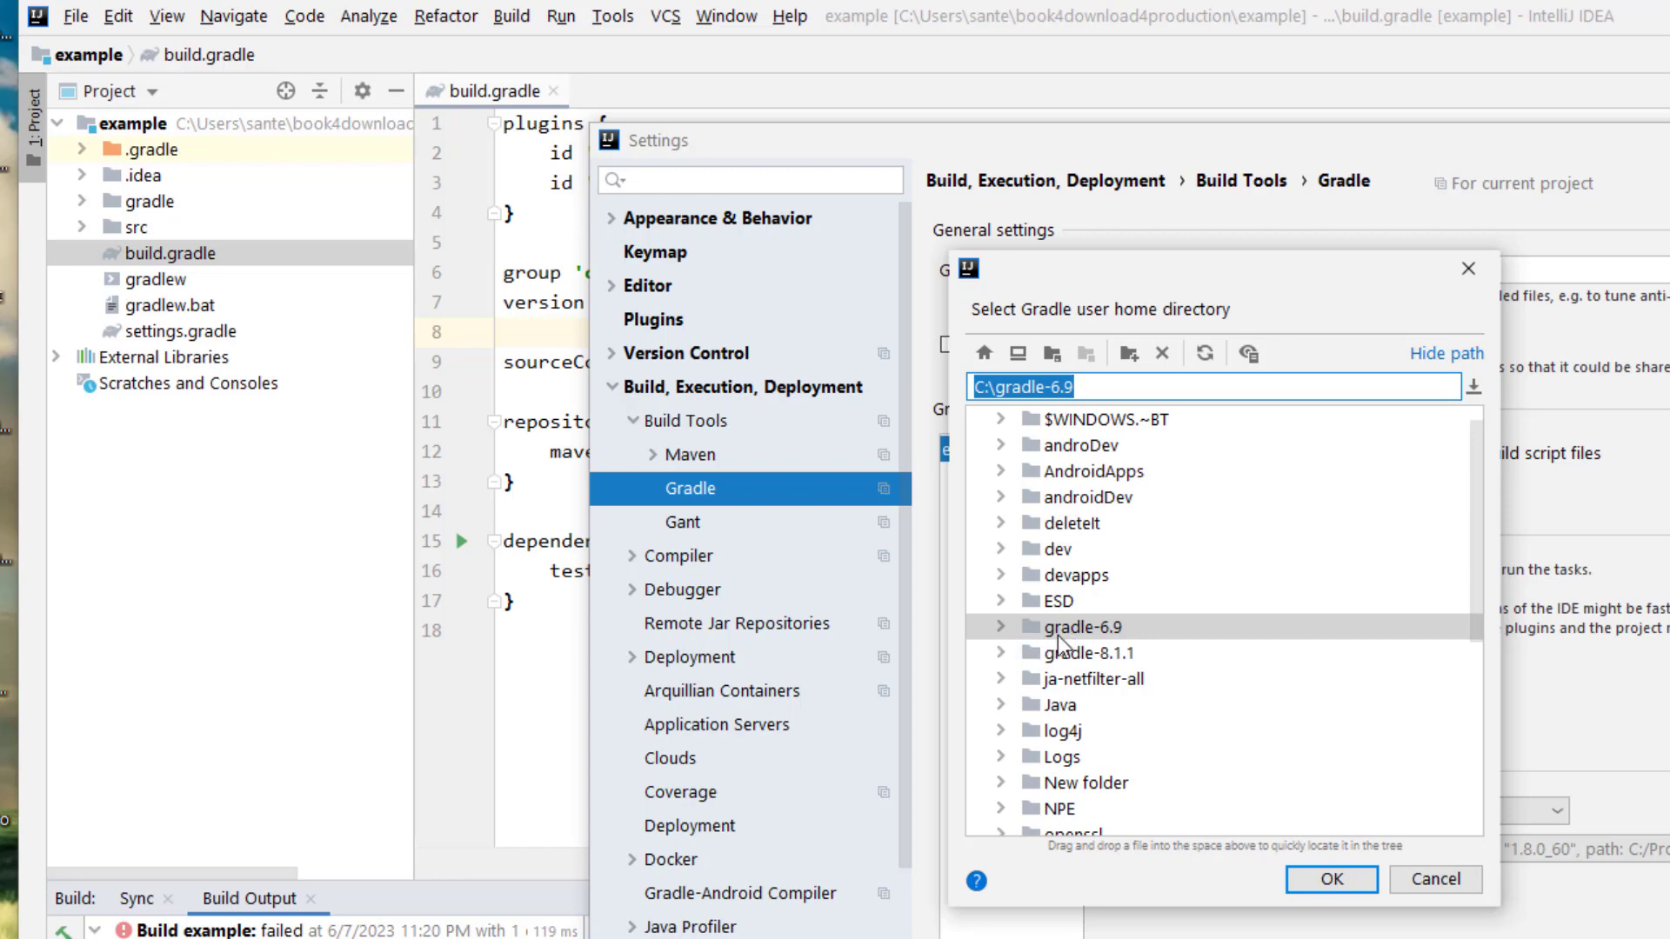
pyautogui.click(1087, 626)
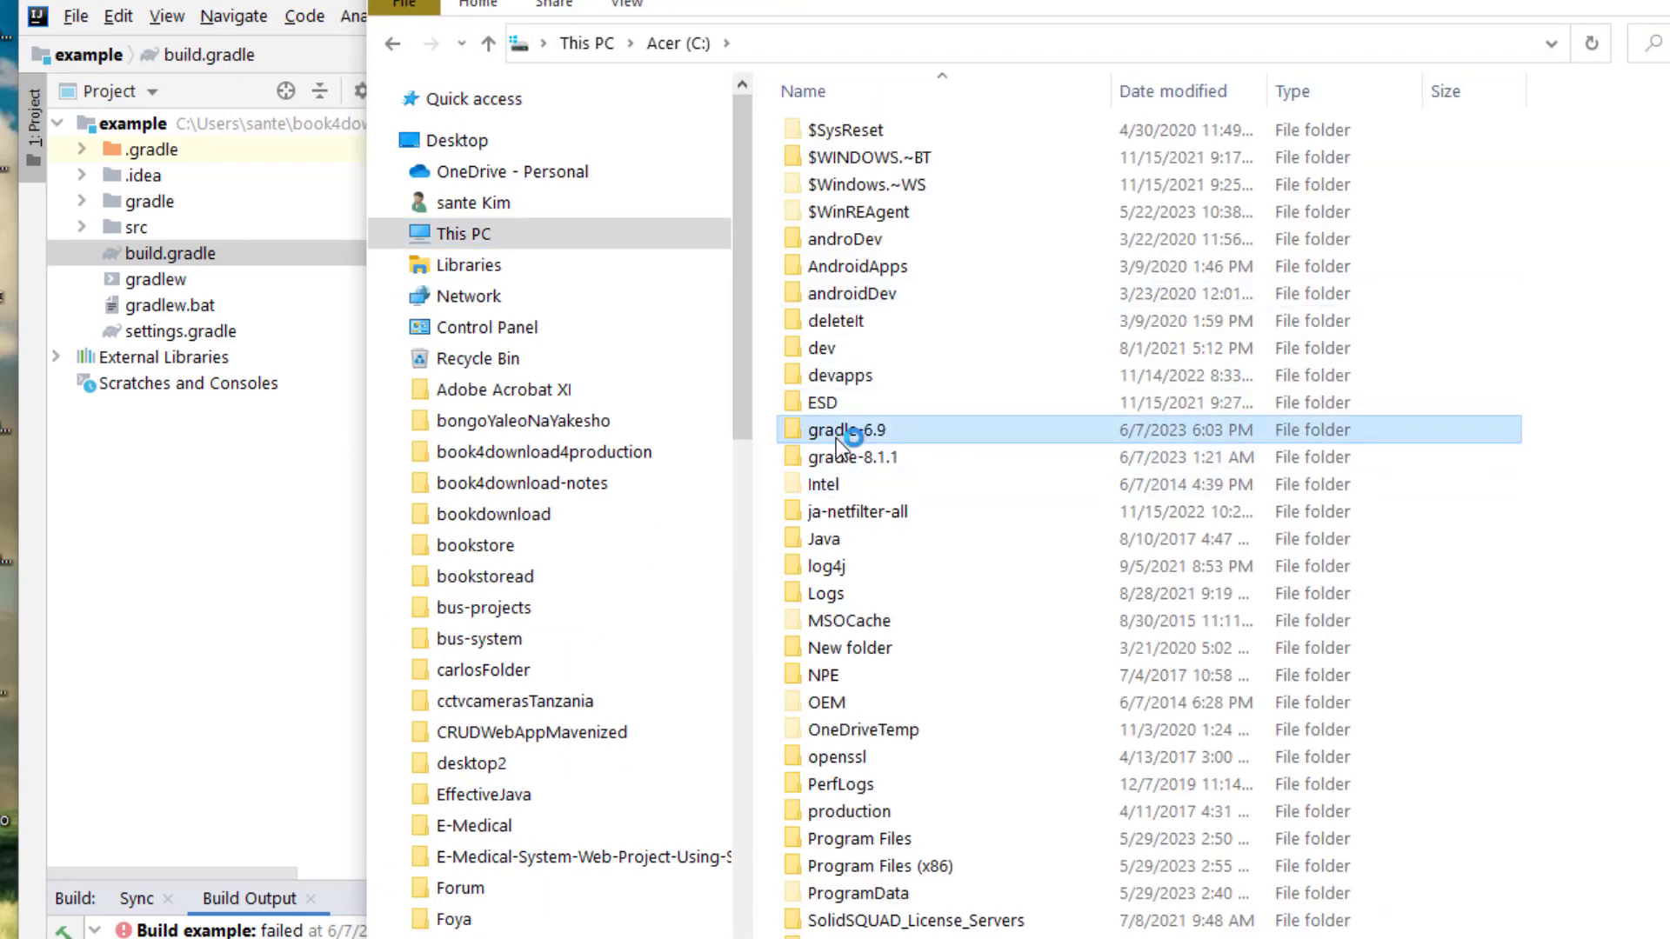
# Open C:\gradle-6.9\bin and check the user Path variable in Environment Variables.
pyautogui.doubleClick(841, 430)
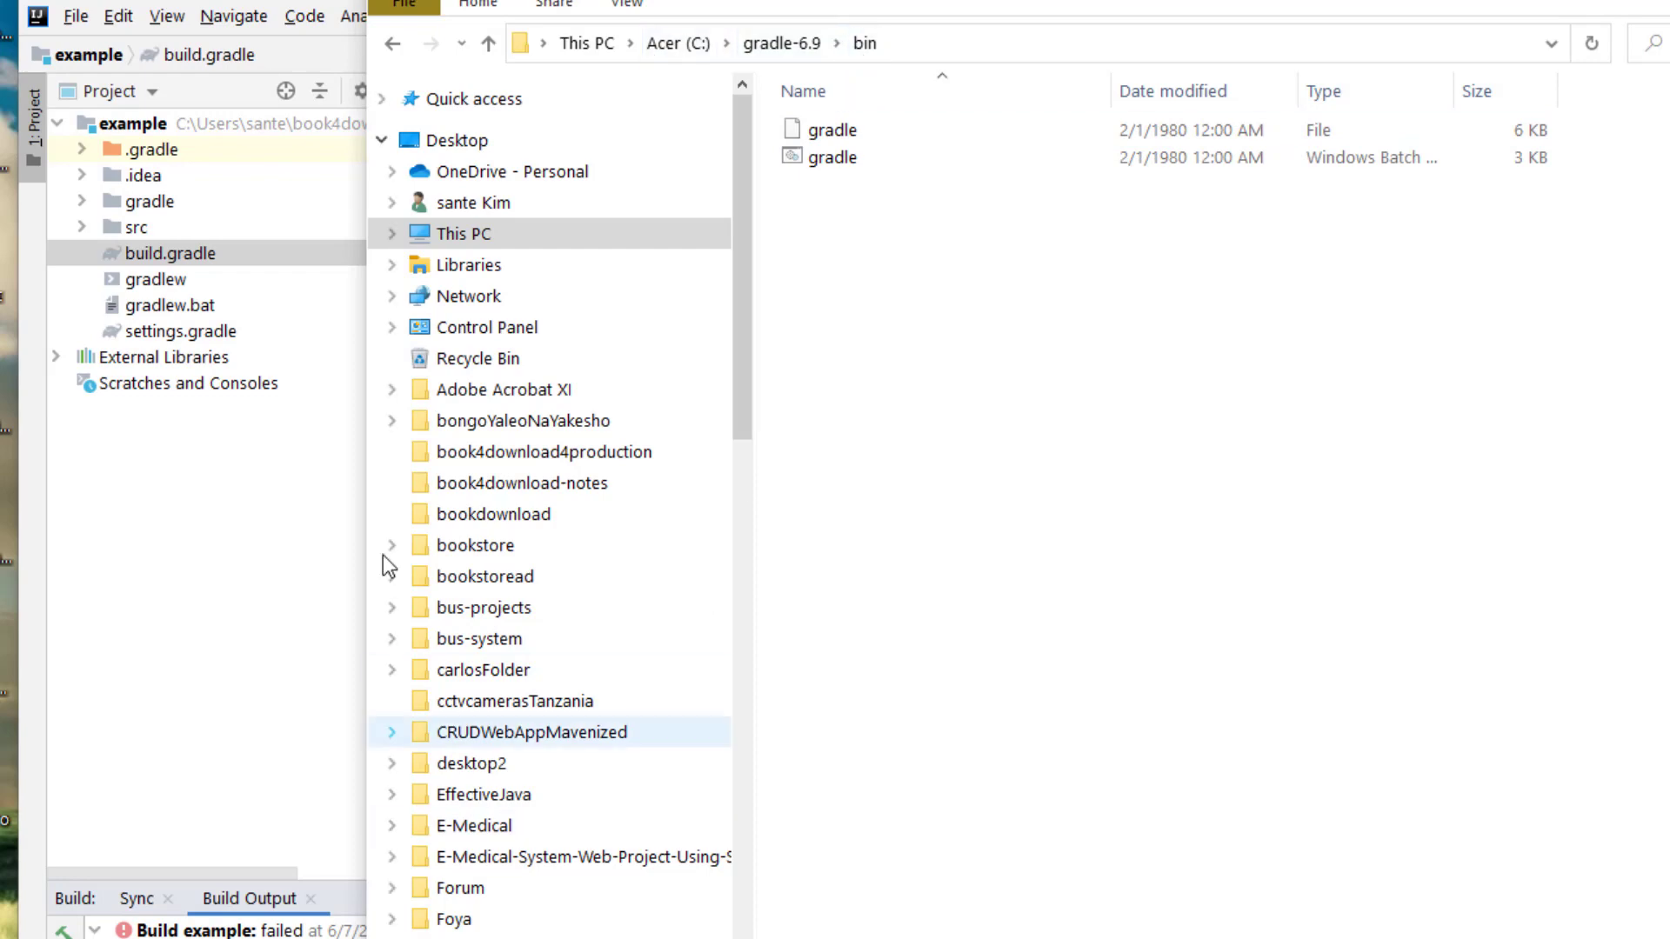
pyautogui.rightClick(458, 234)
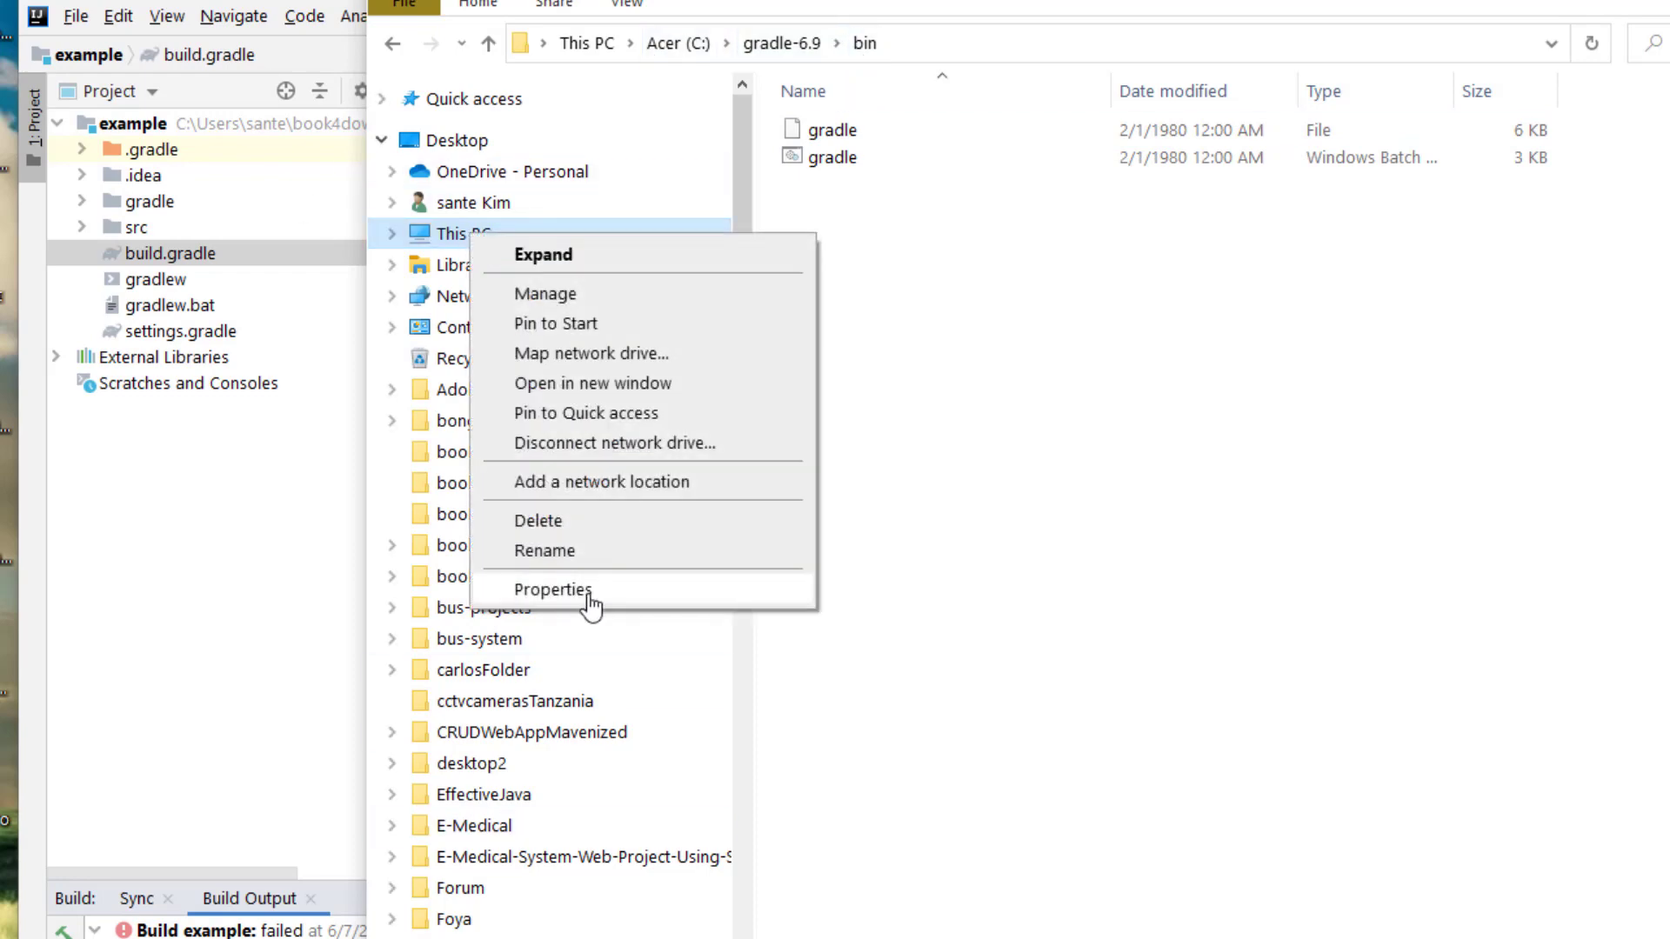
pyautogui.click(552, 589)
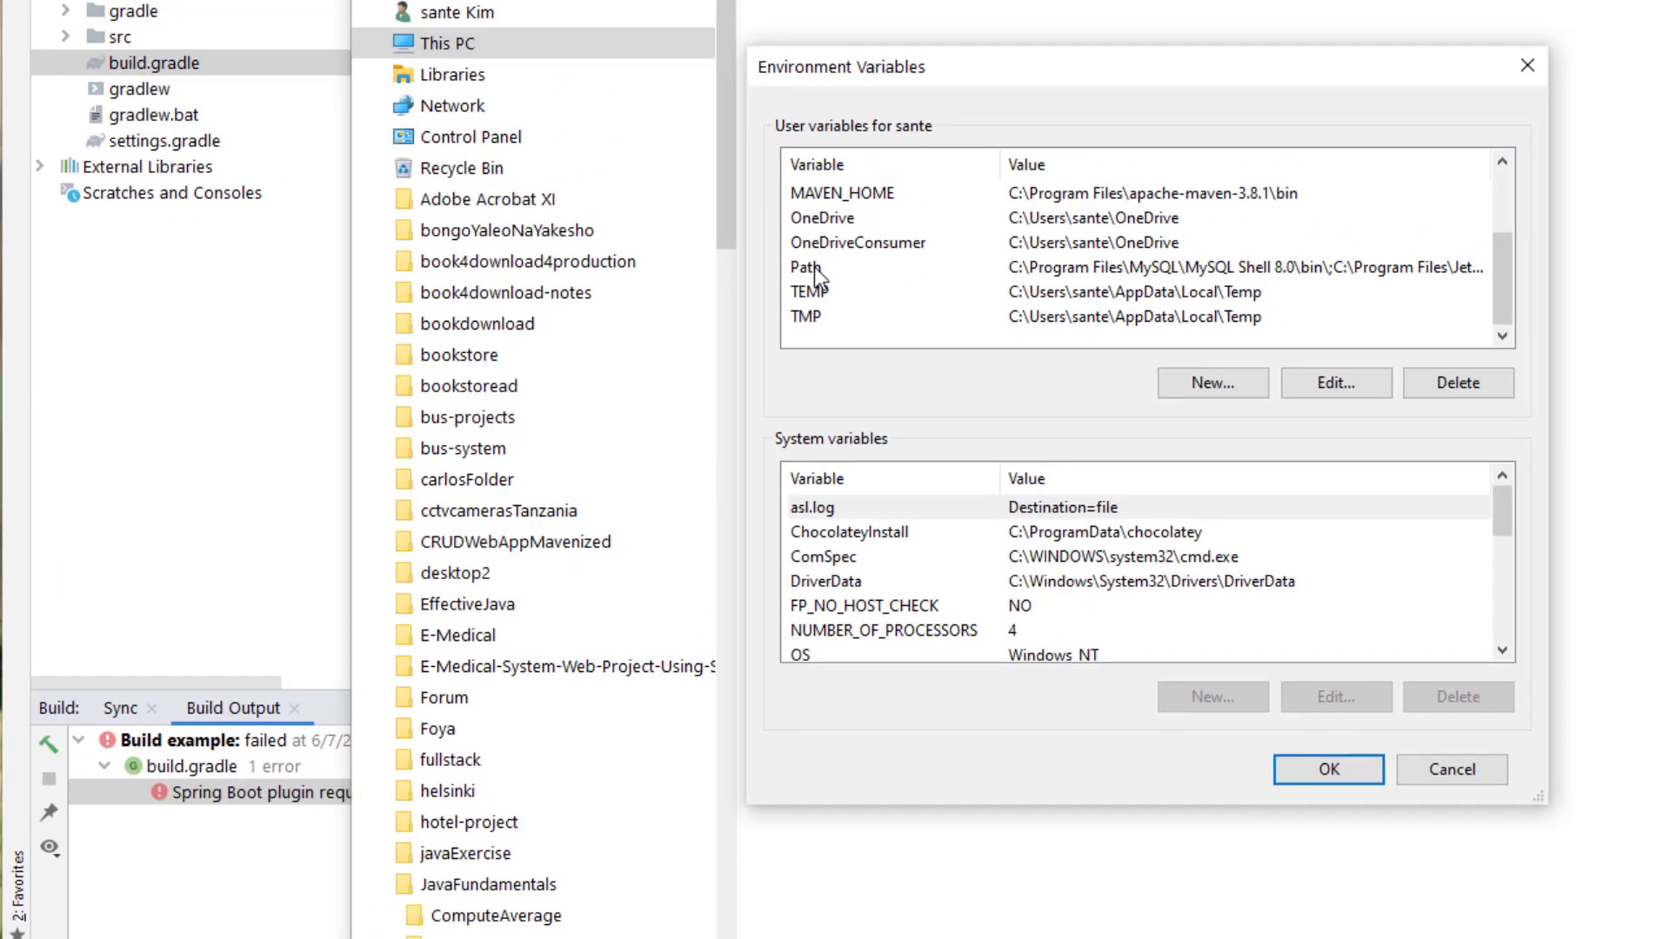
pyautogui.doubleClick(807, 267)
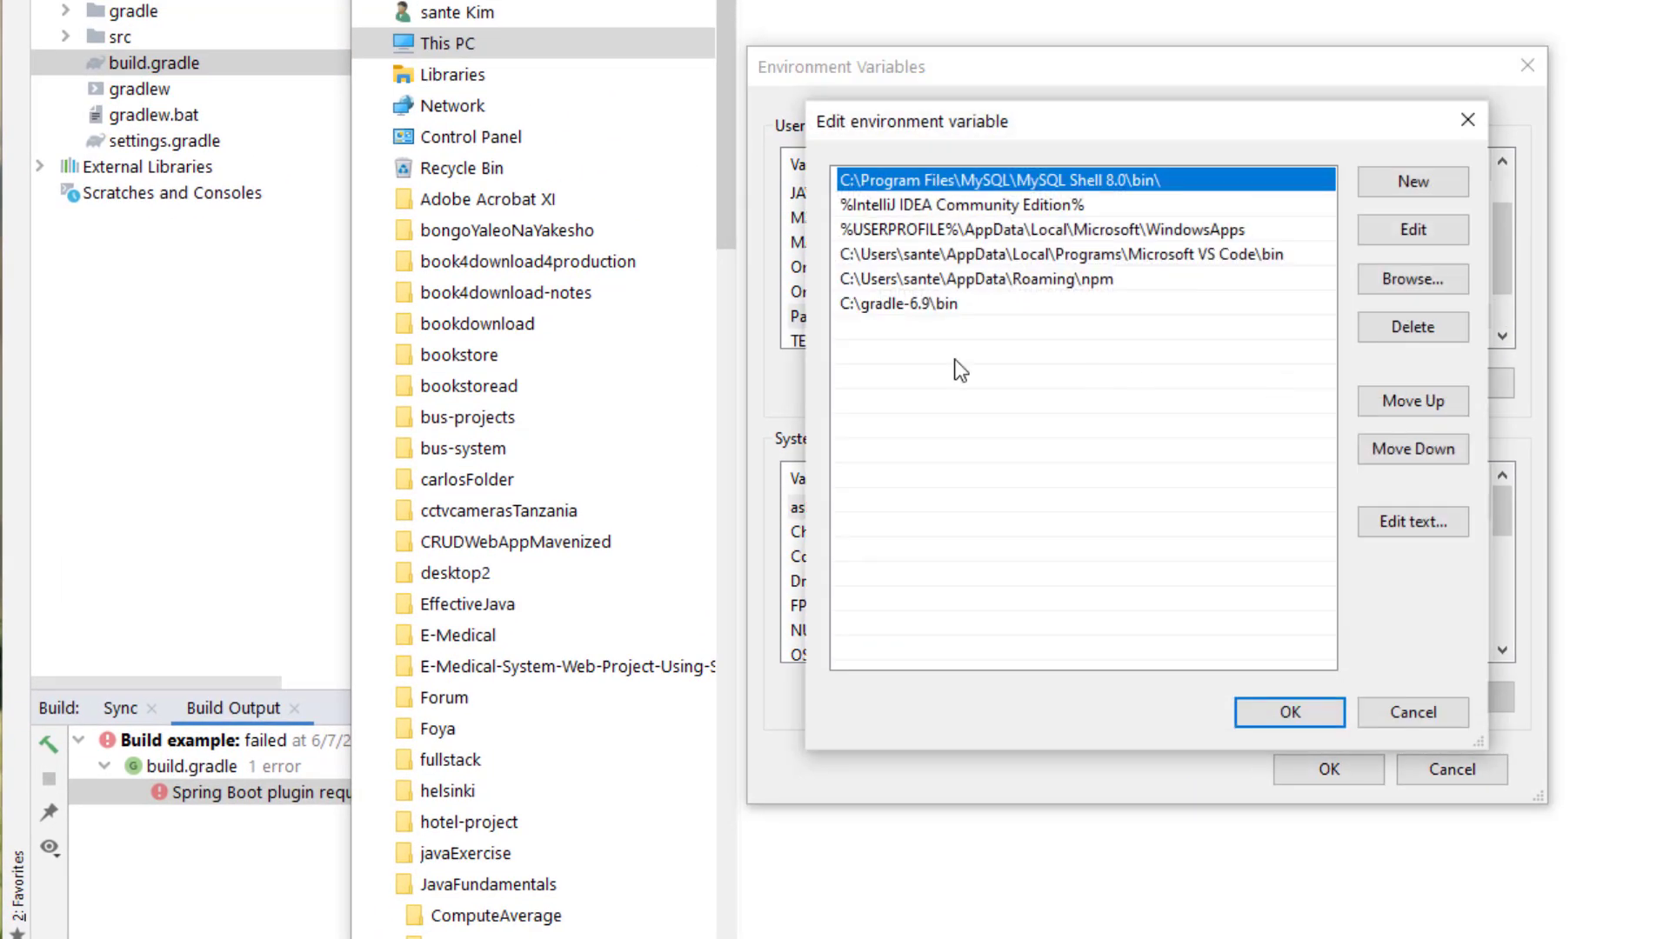
pyautogui.click(1293, 713)
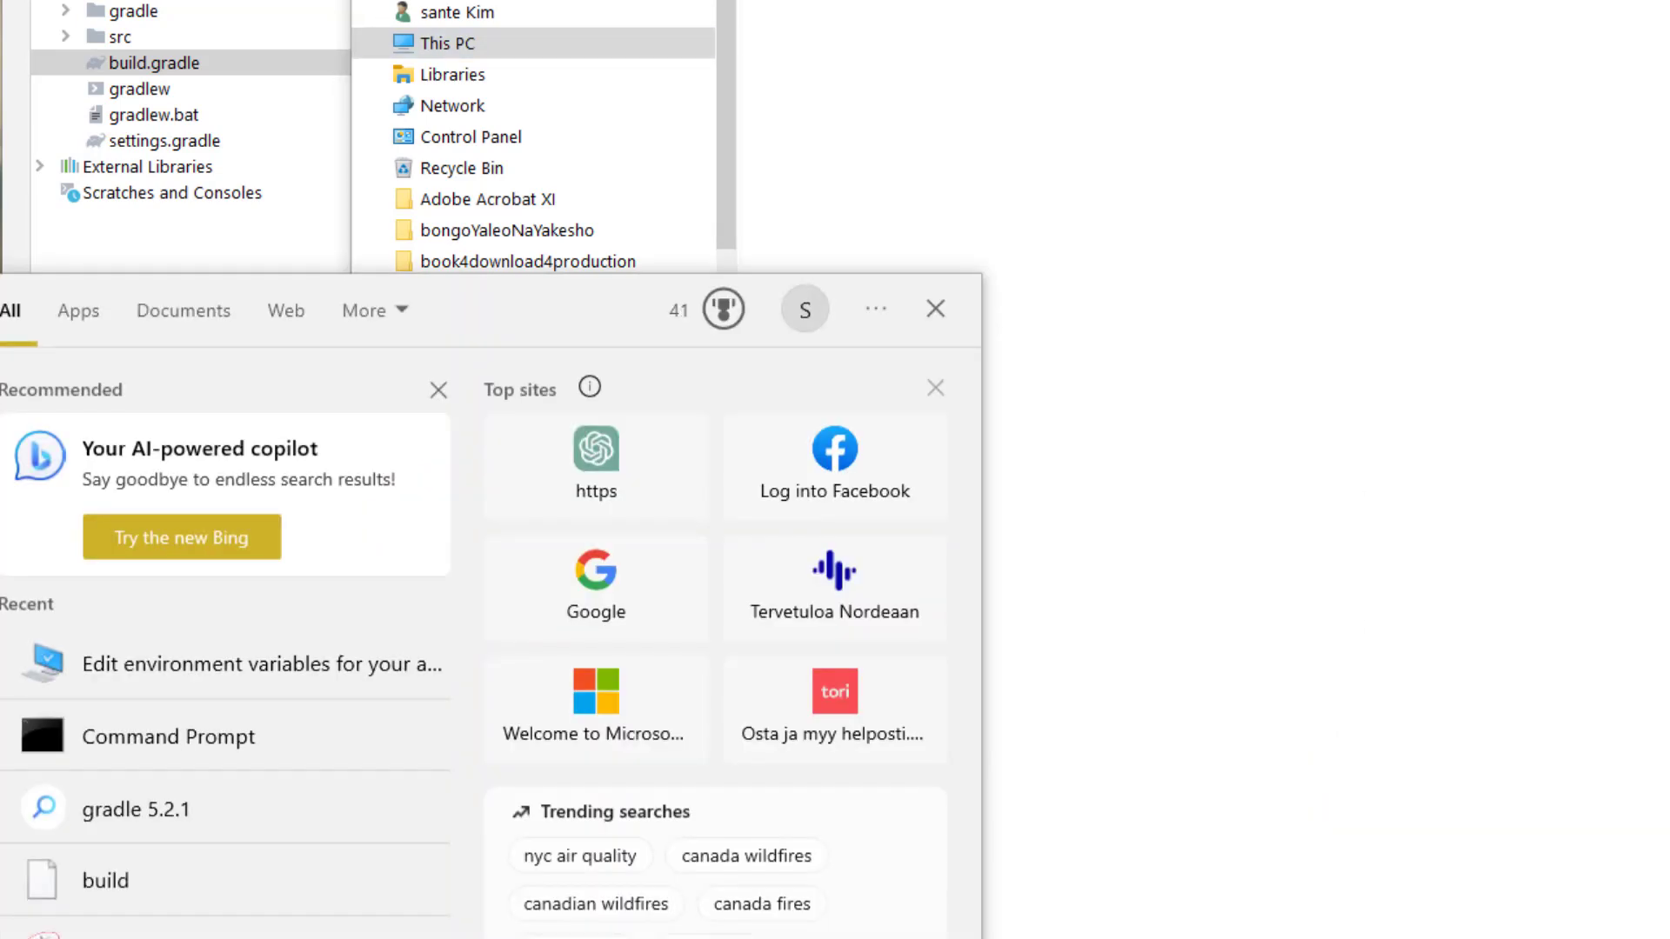
# Run gradle -version in Command Prompt to check the installed Gradle.
pyautogui.click(169, 737)
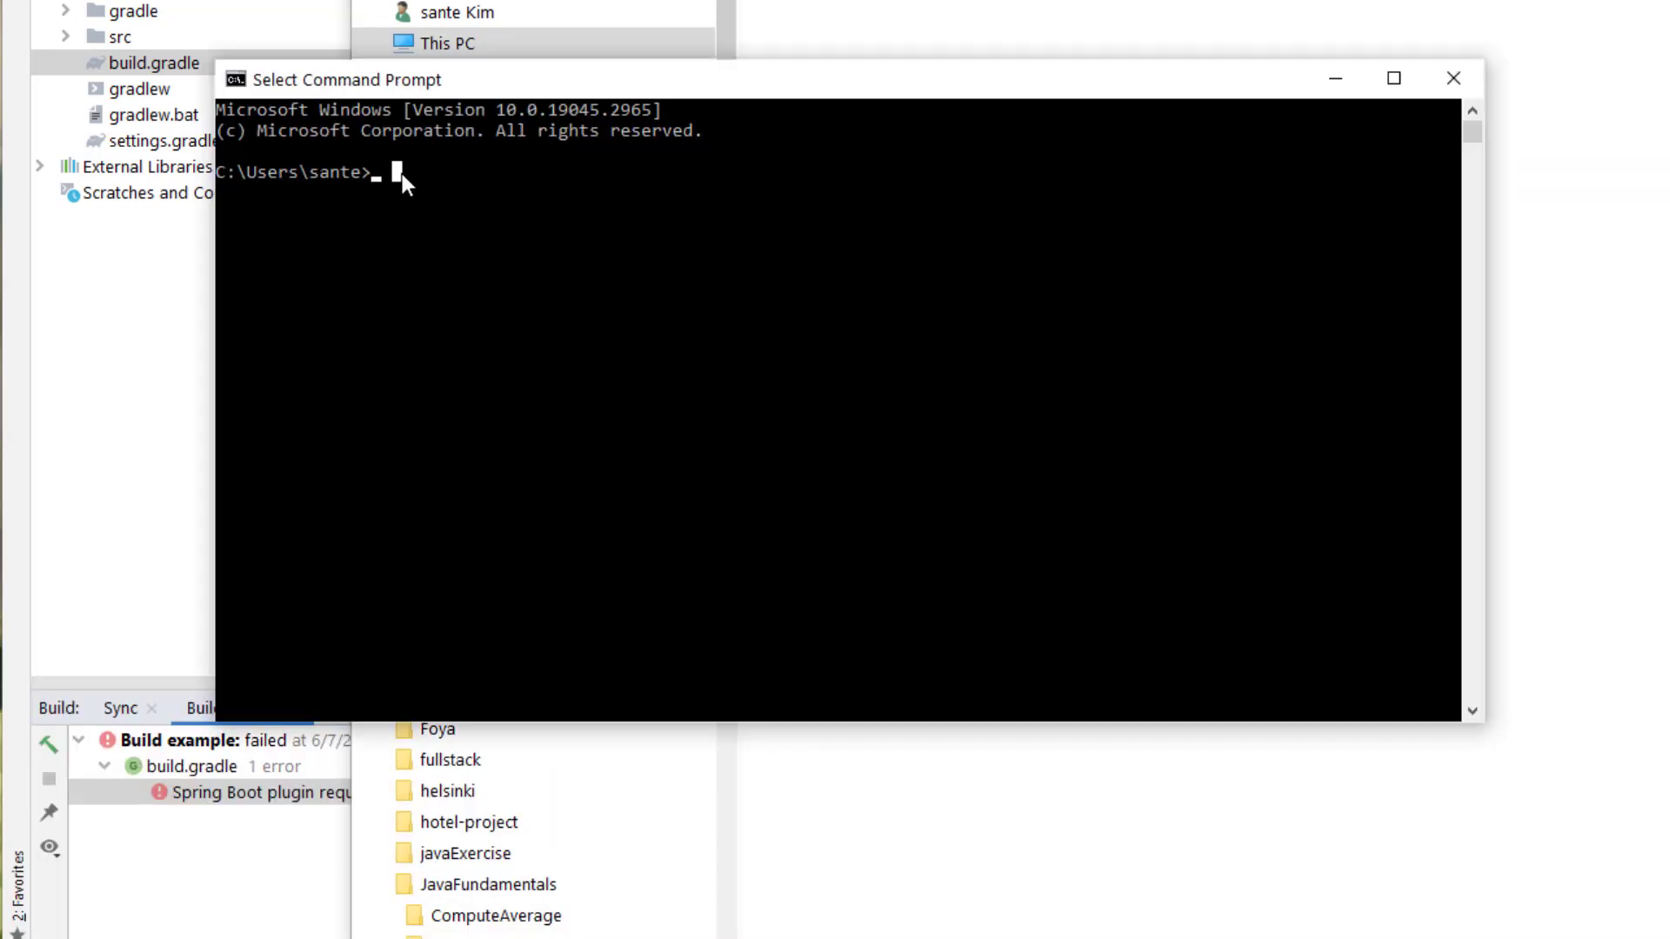
pyautogui.write('gradle -v')
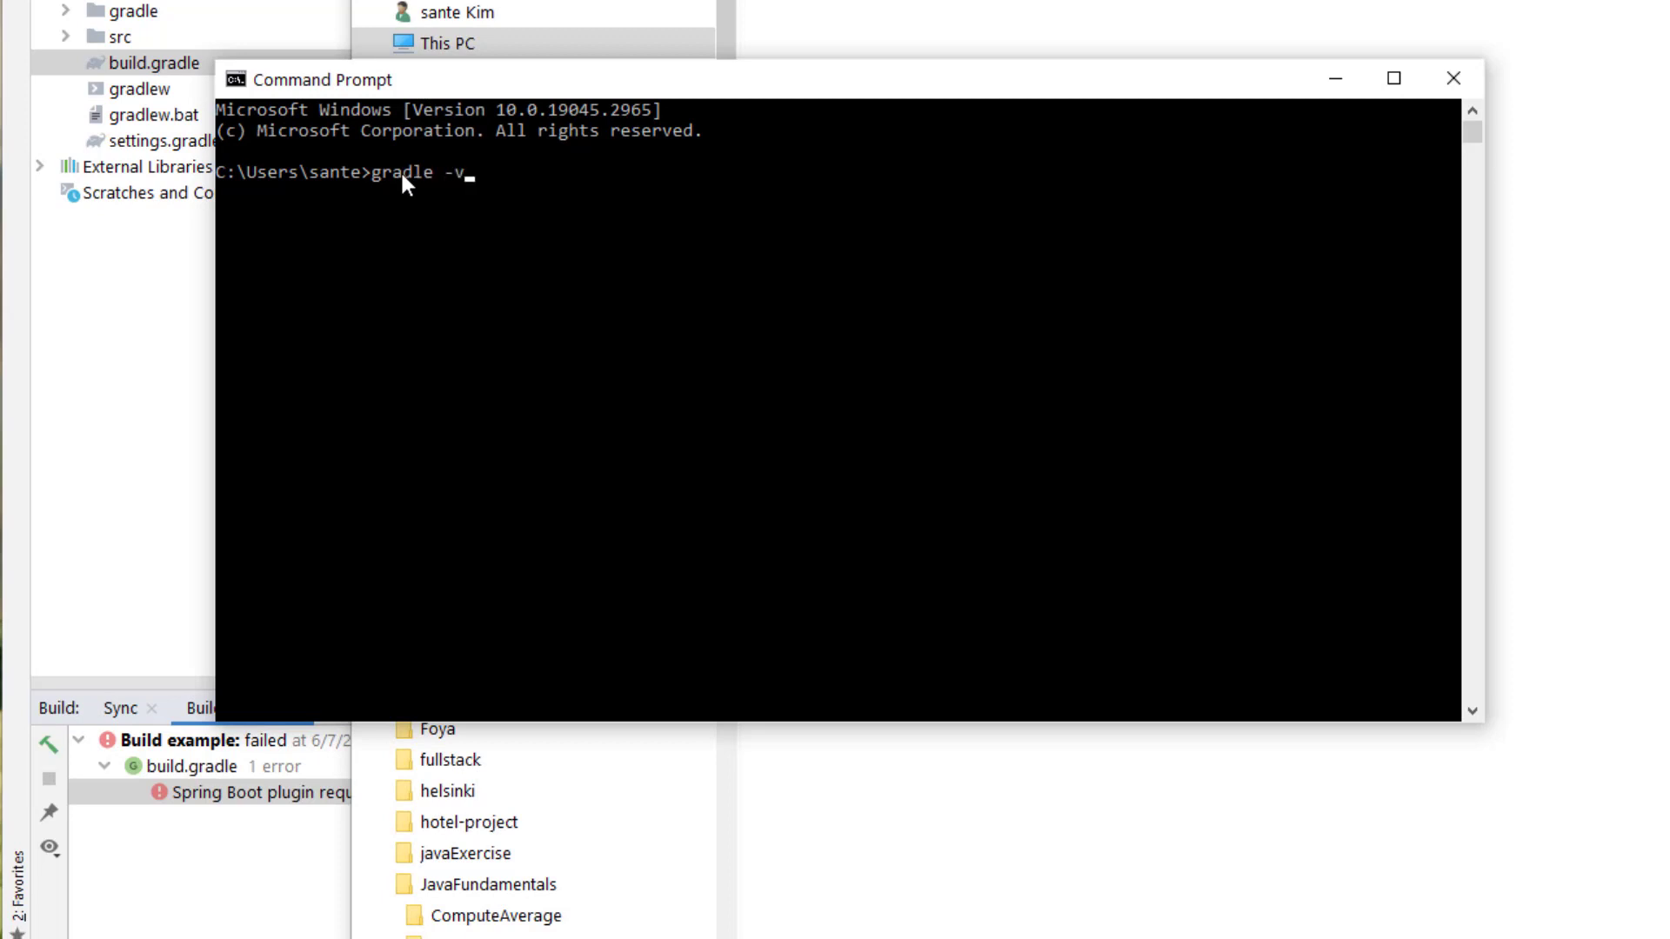
pyautogui.write('ersion')
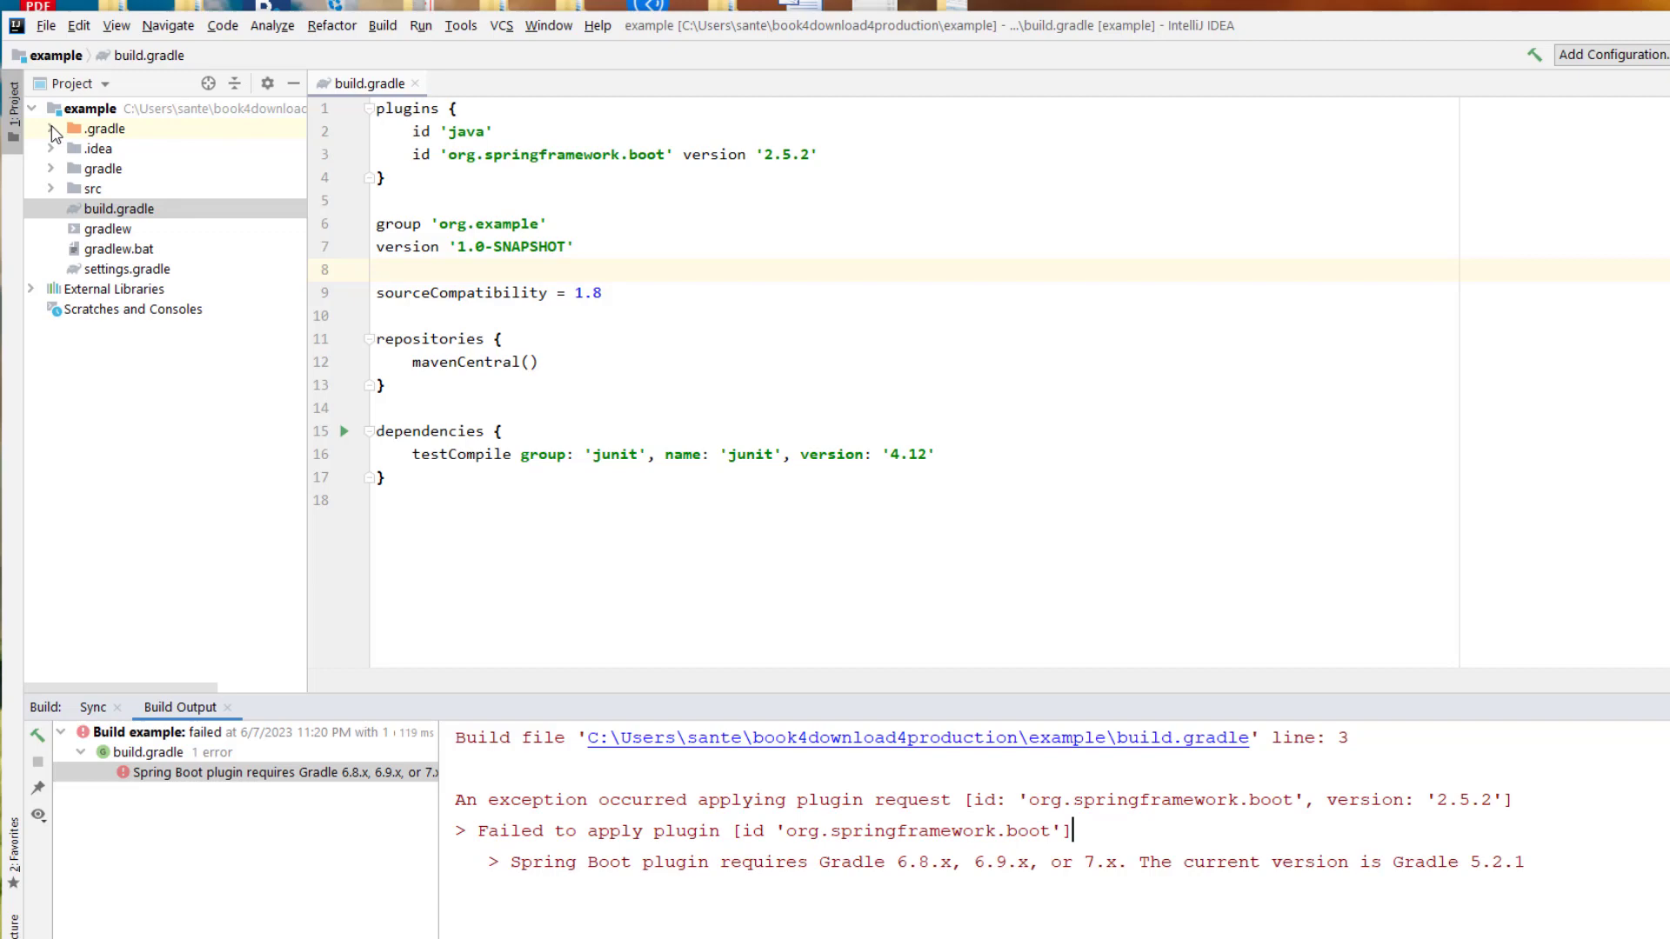
# Change the distributionUrl in gradle-wrapper.properties from Gradle 5.2.1 to 6.9.
pyautogui.click(50, 128)
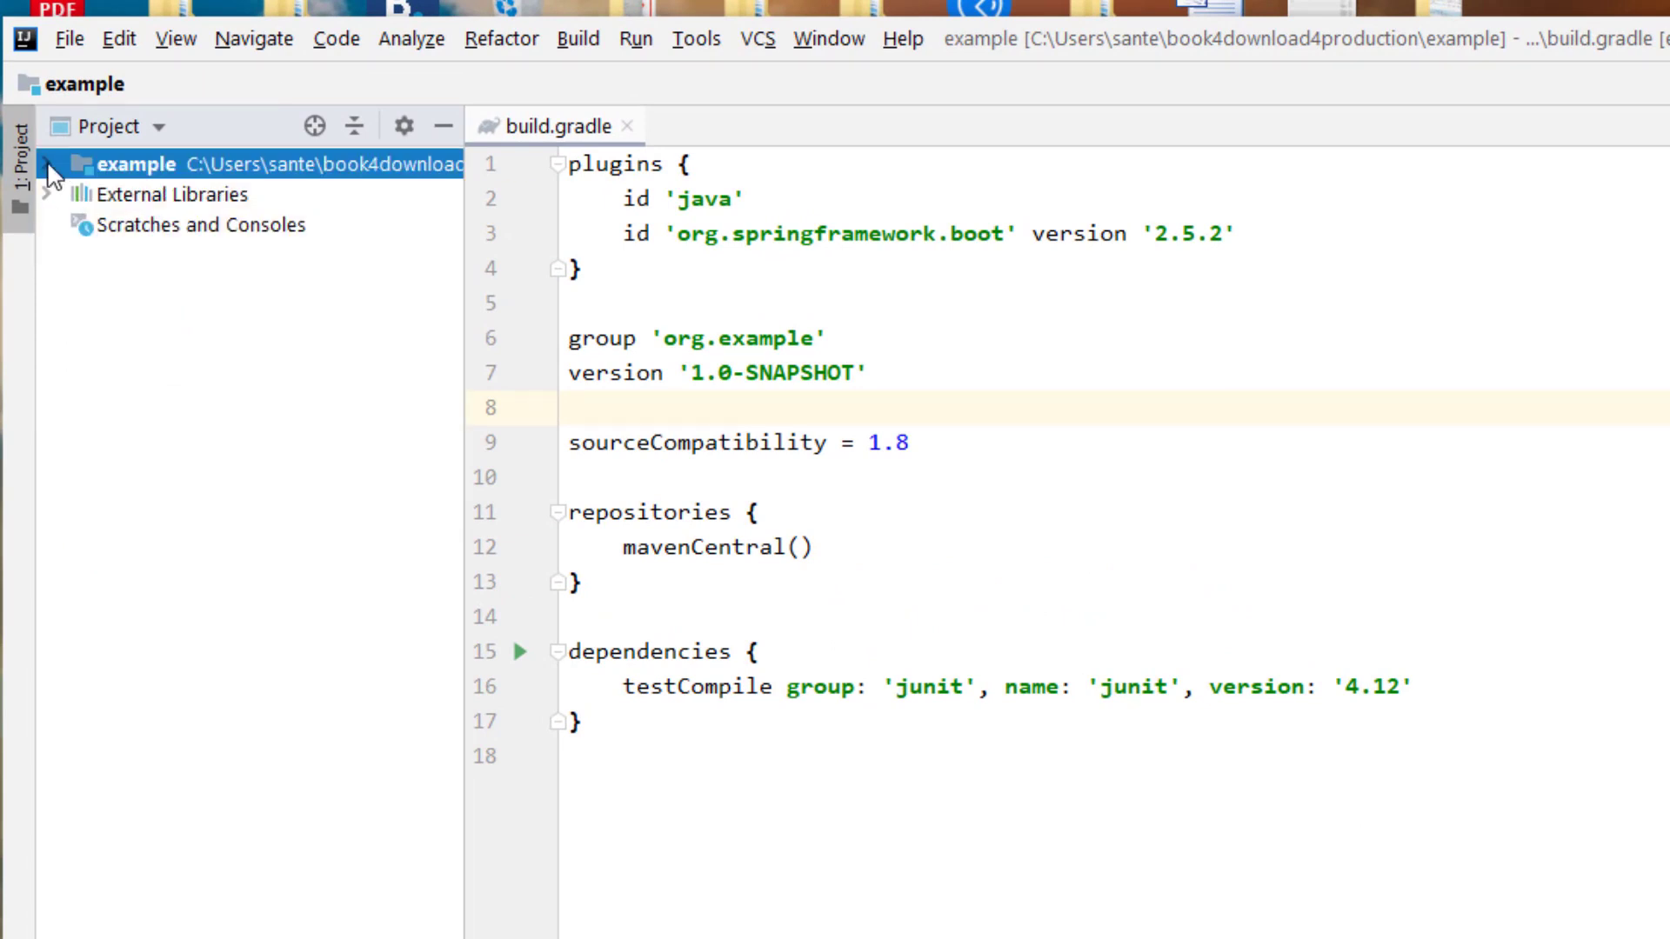
pyautogui.click(53, 164)
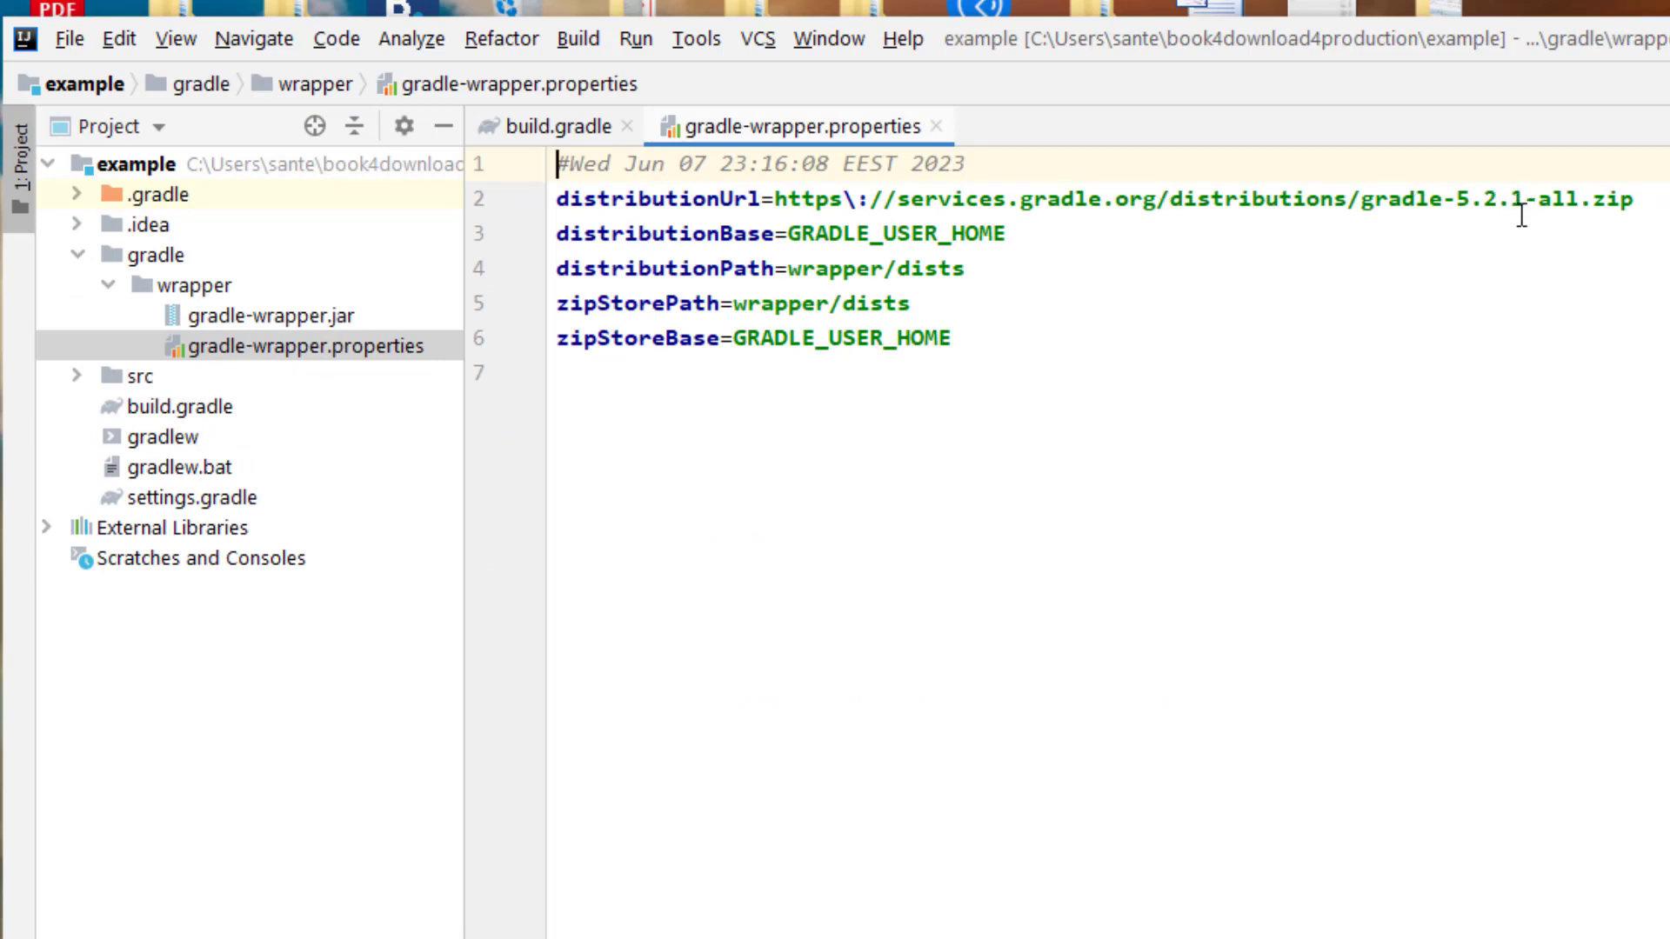
pyautogui.doubleClick(1488, 199)
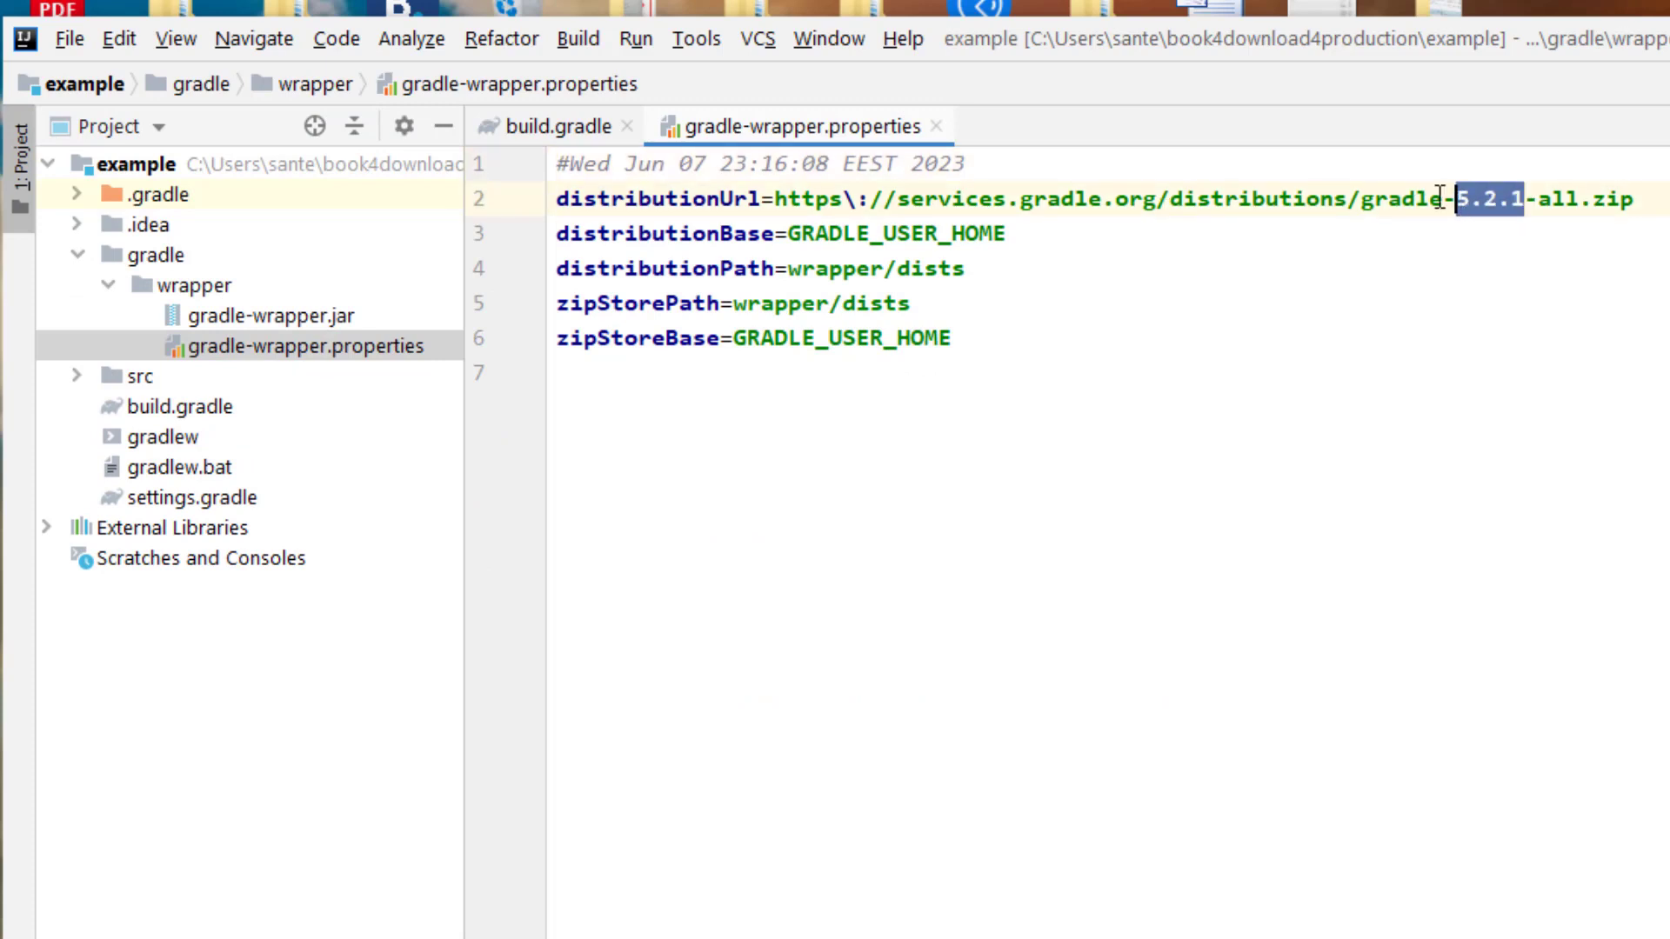
pyautogui.write('6.9')
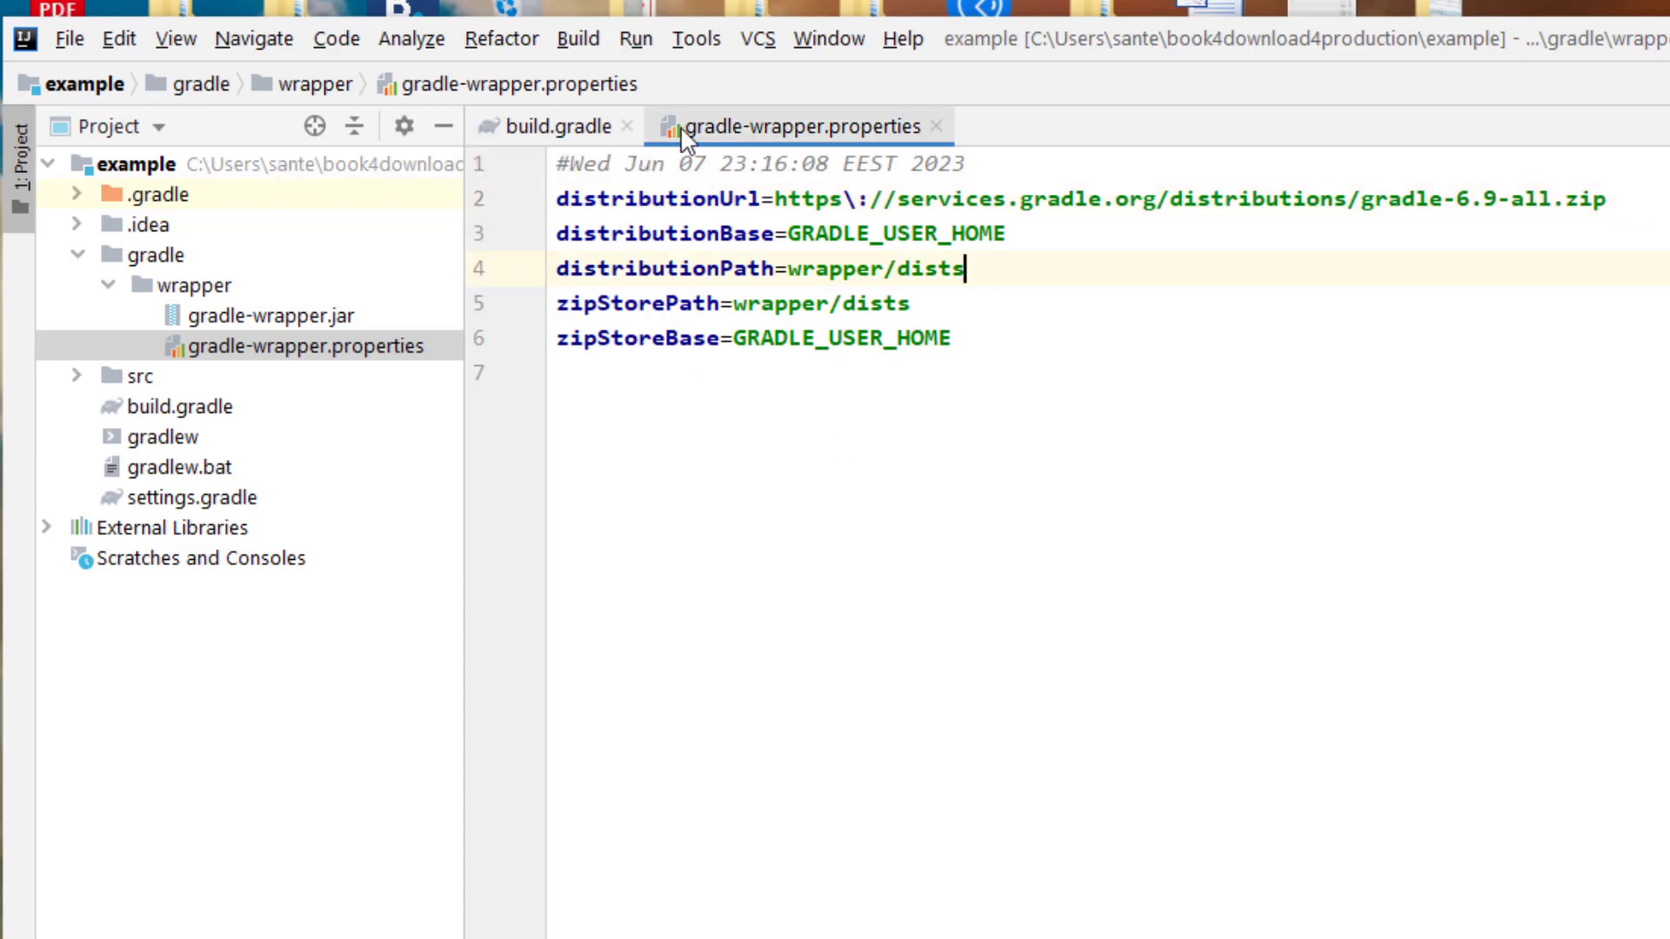
pyautogui.click(553, 125)
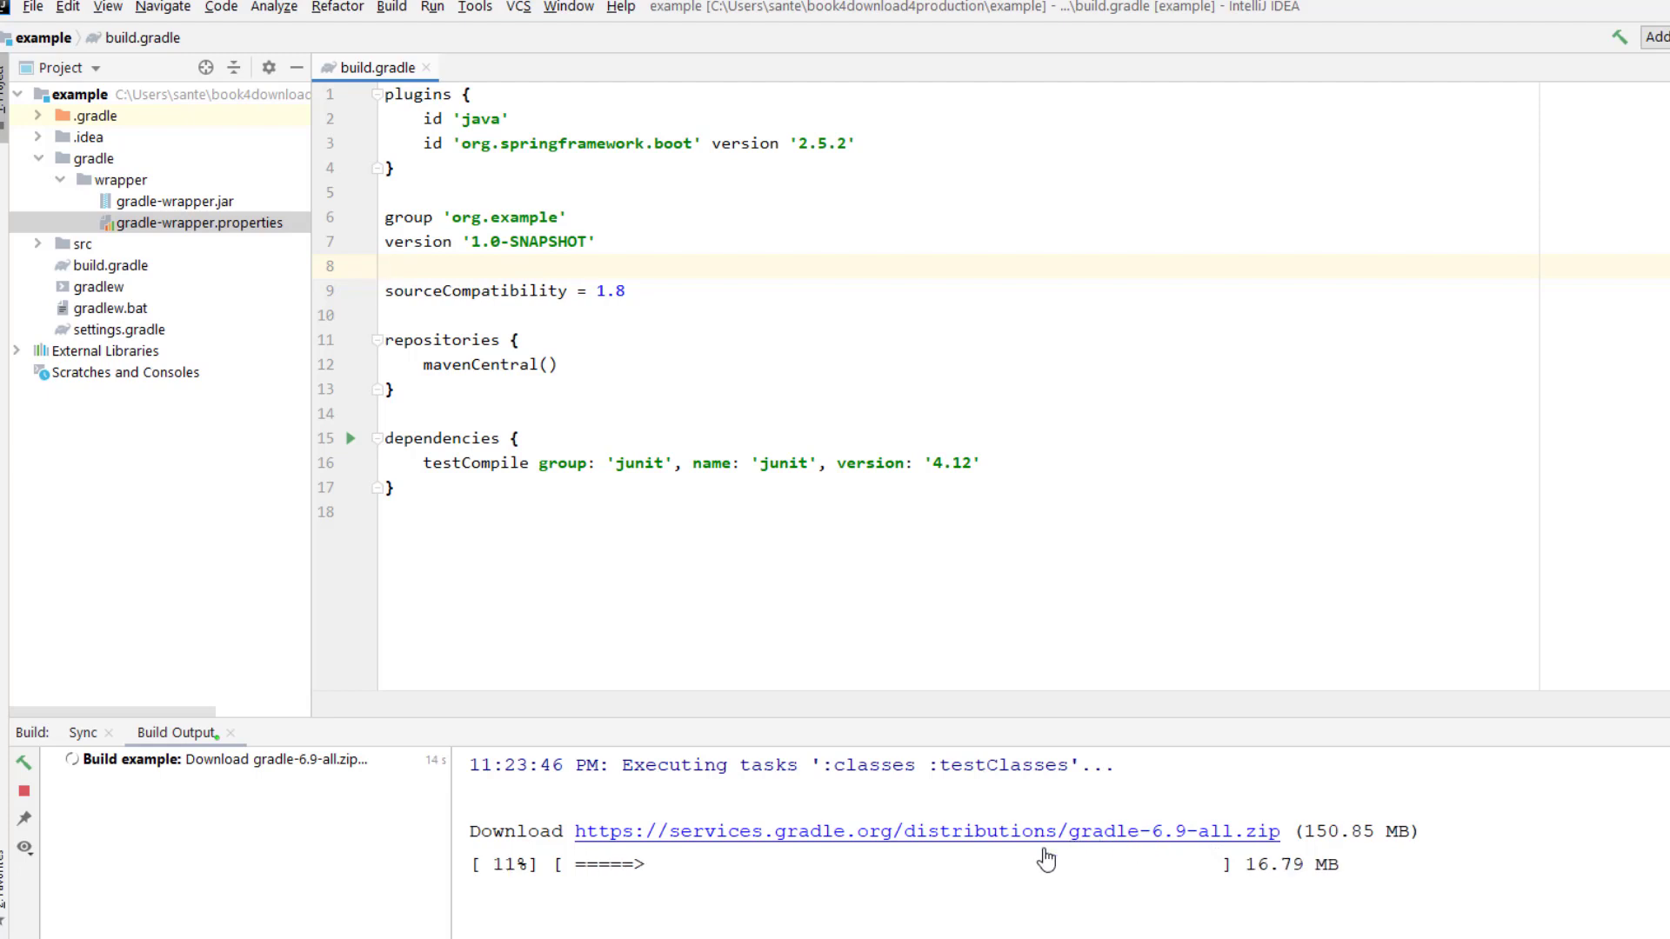
pyautogui.moveTo(789, 613)
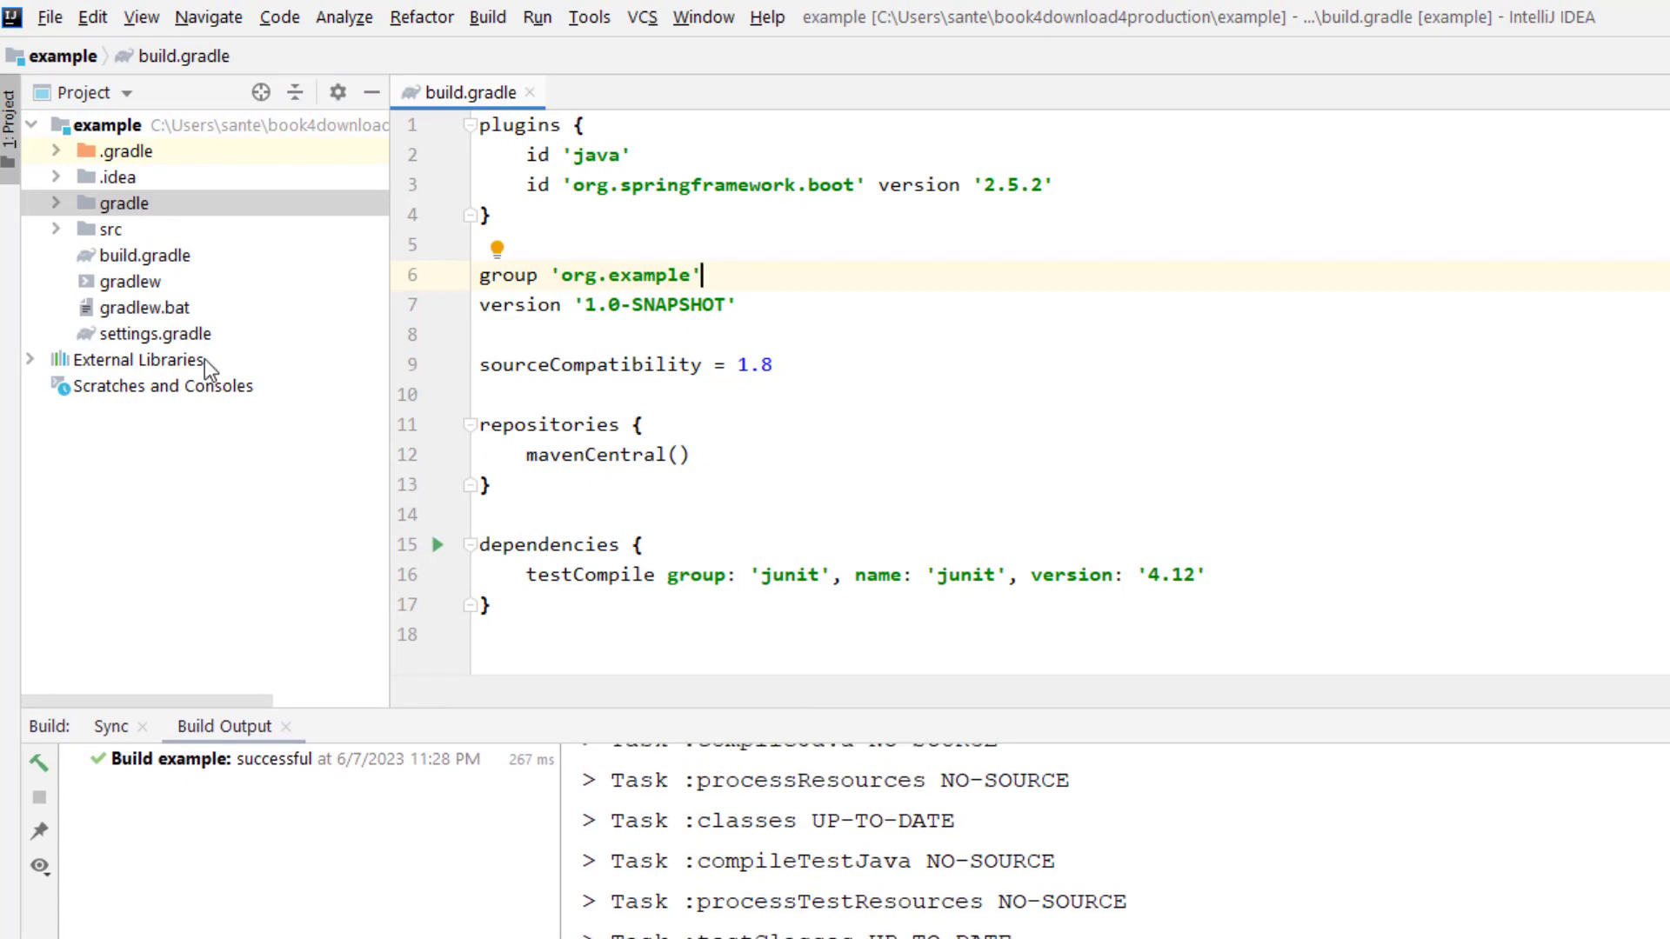
pyautogui.moveTo(910, 899)
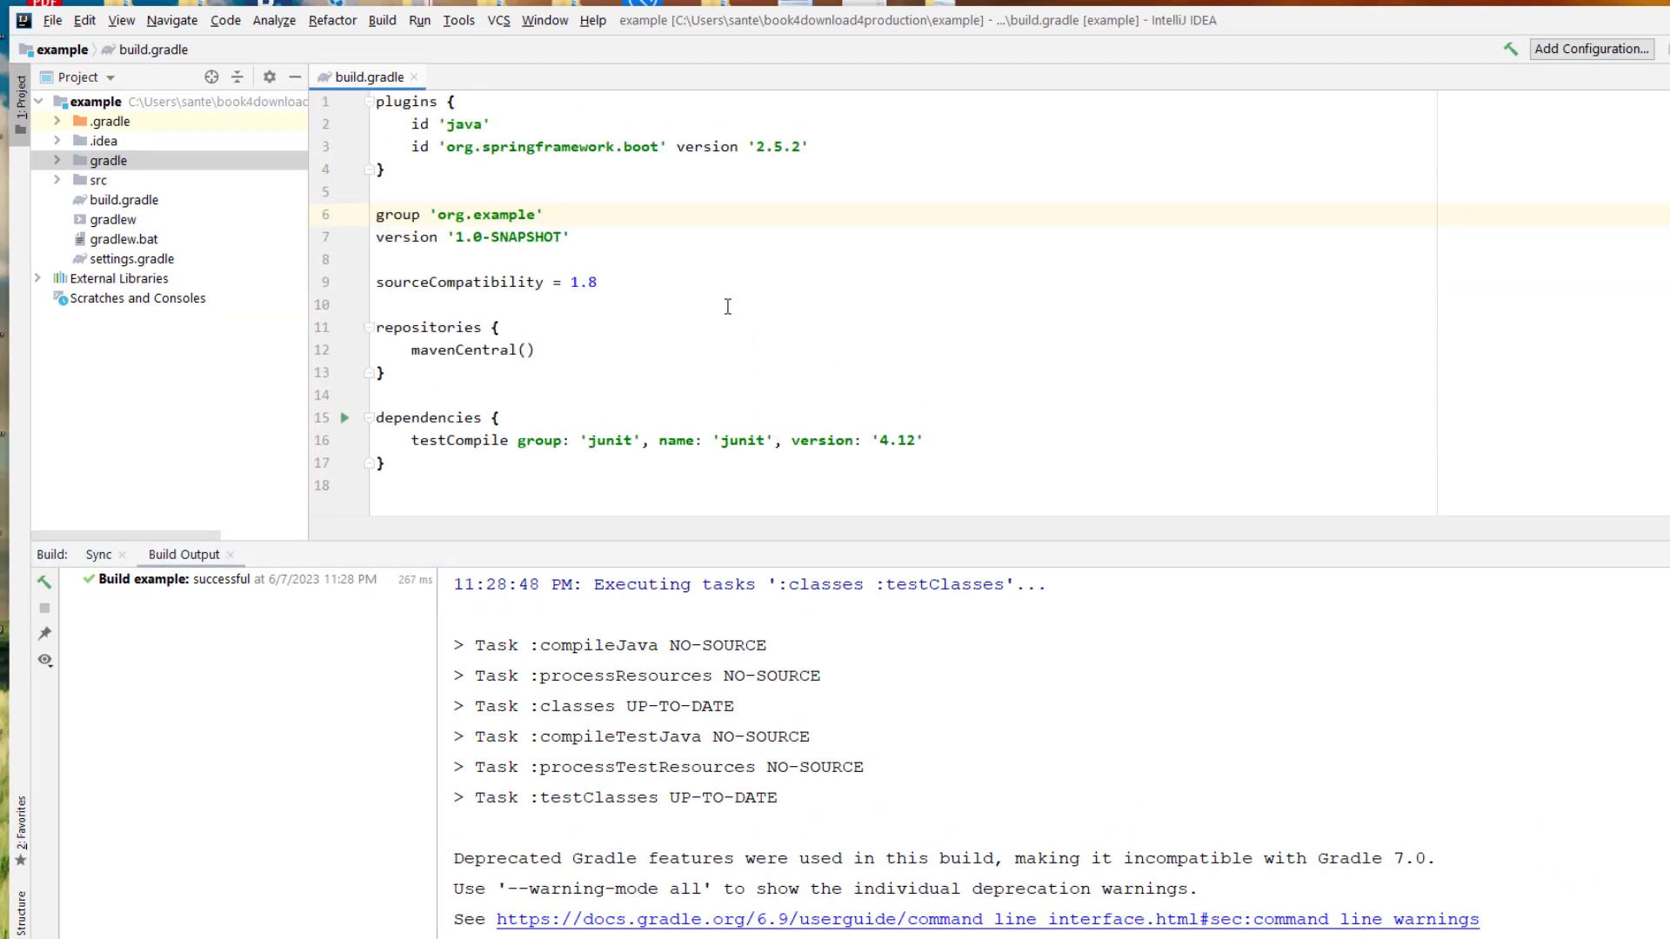
# Add spring-boot-starter-web and spring-boot-gradle-plugin implementations to build.gradle dependencies.
pyautogui.click(541, 215)
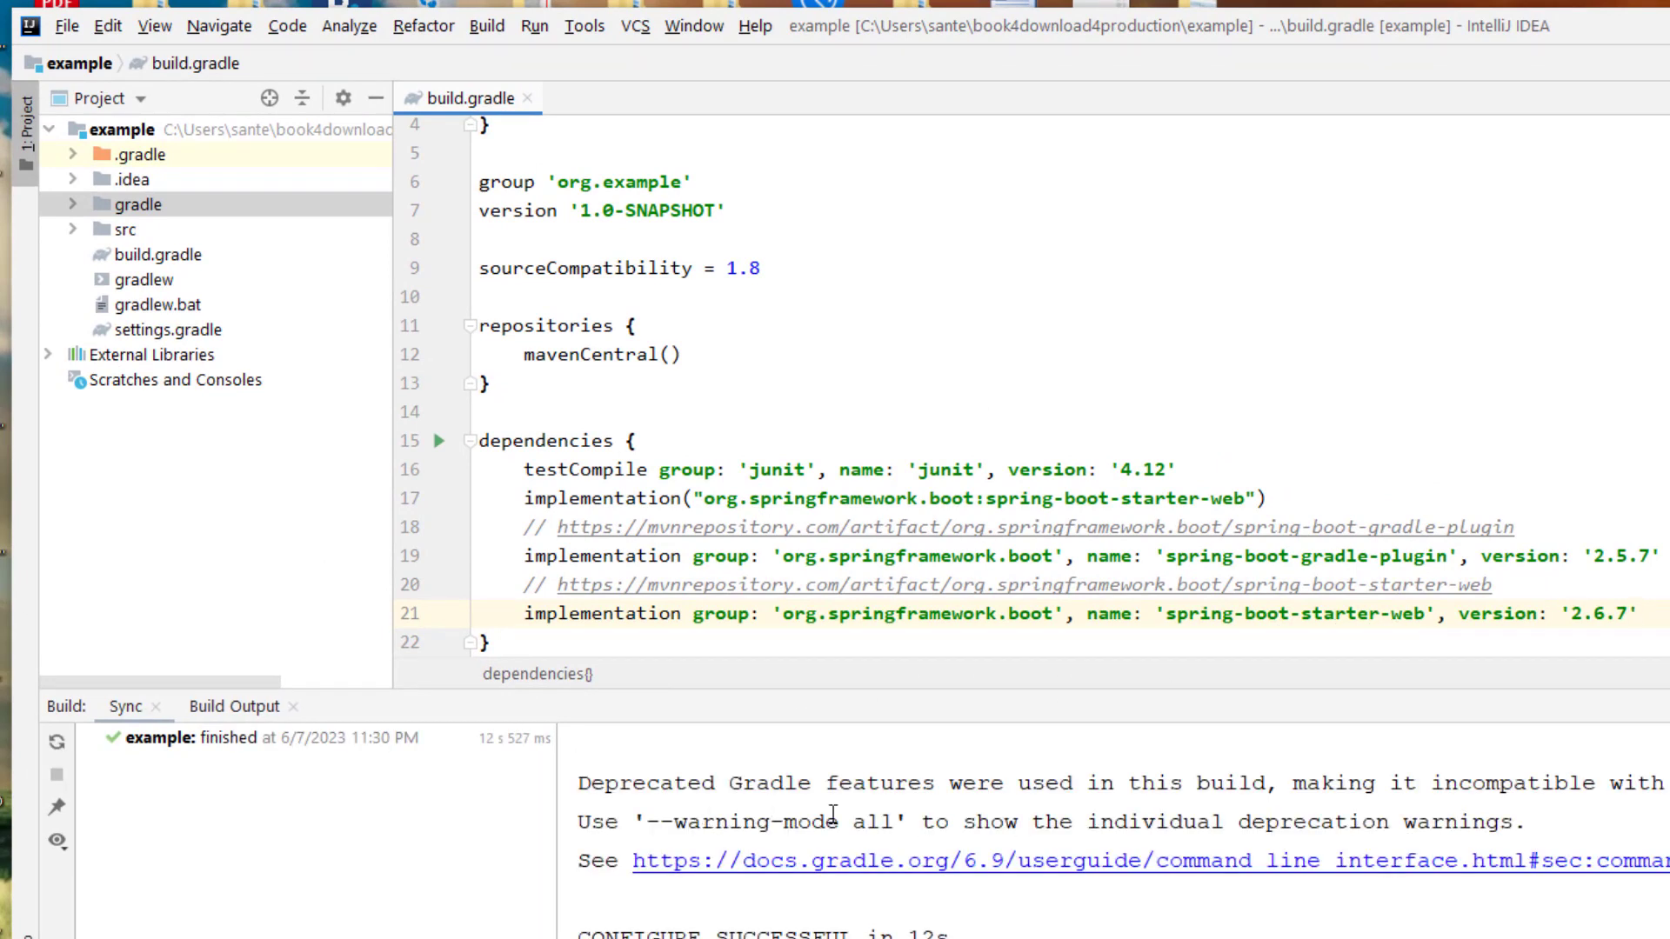
pyautogui.moveTo(1284, 869)
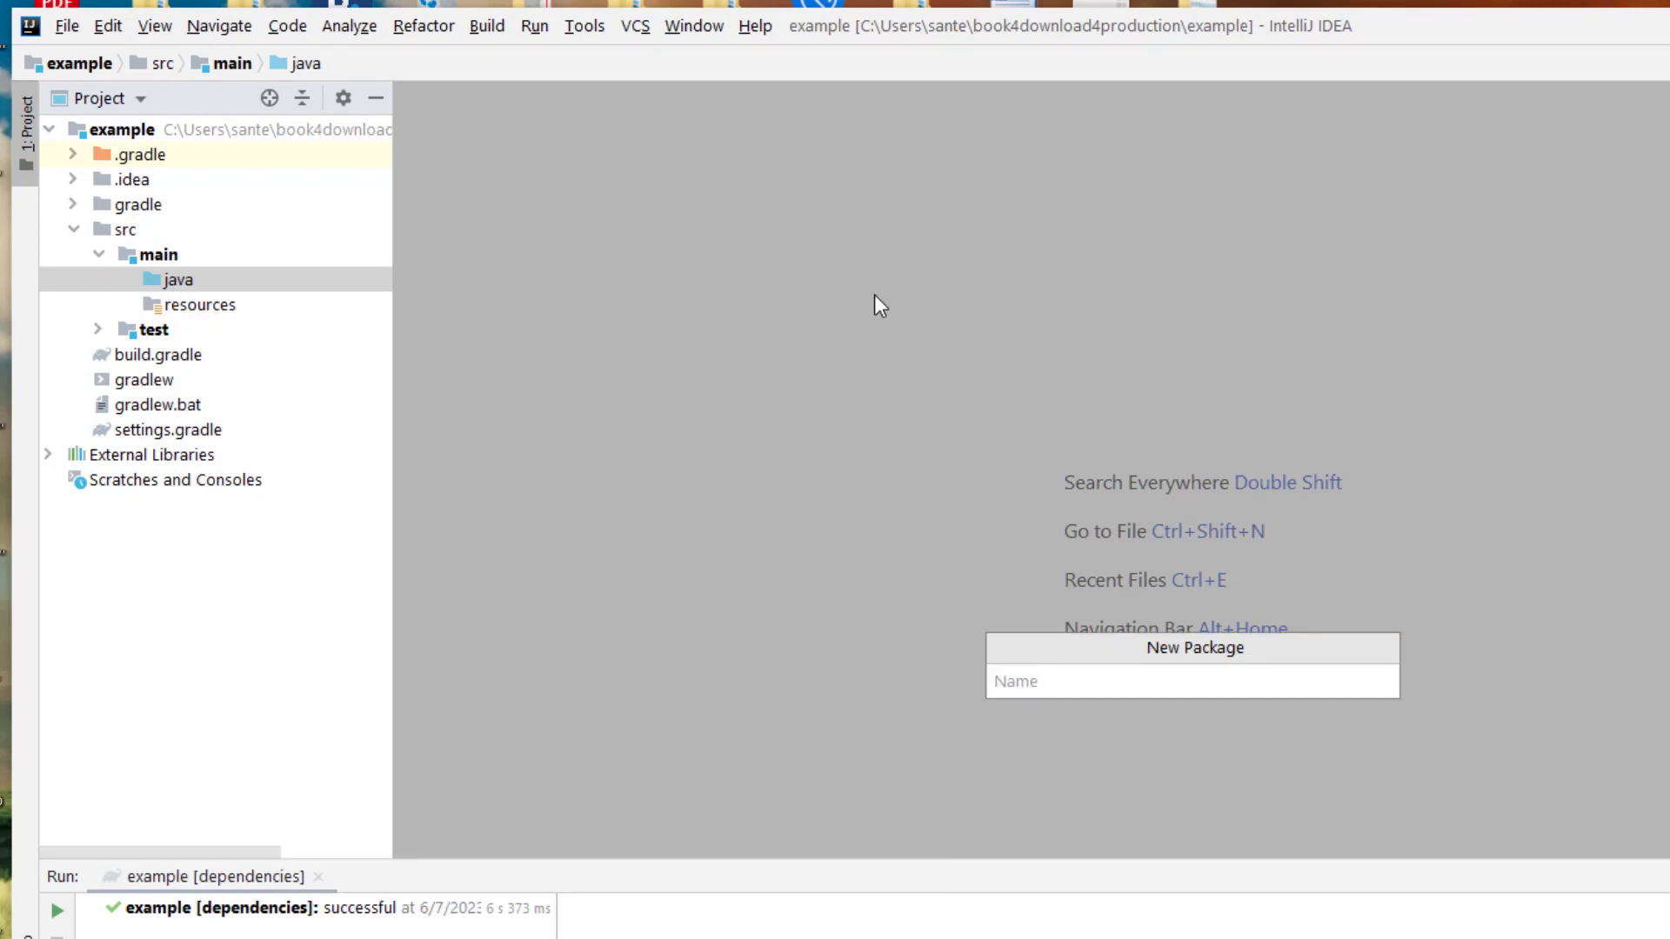
# Create the com.example package under src/main/java.
pyautogui.write('com.')
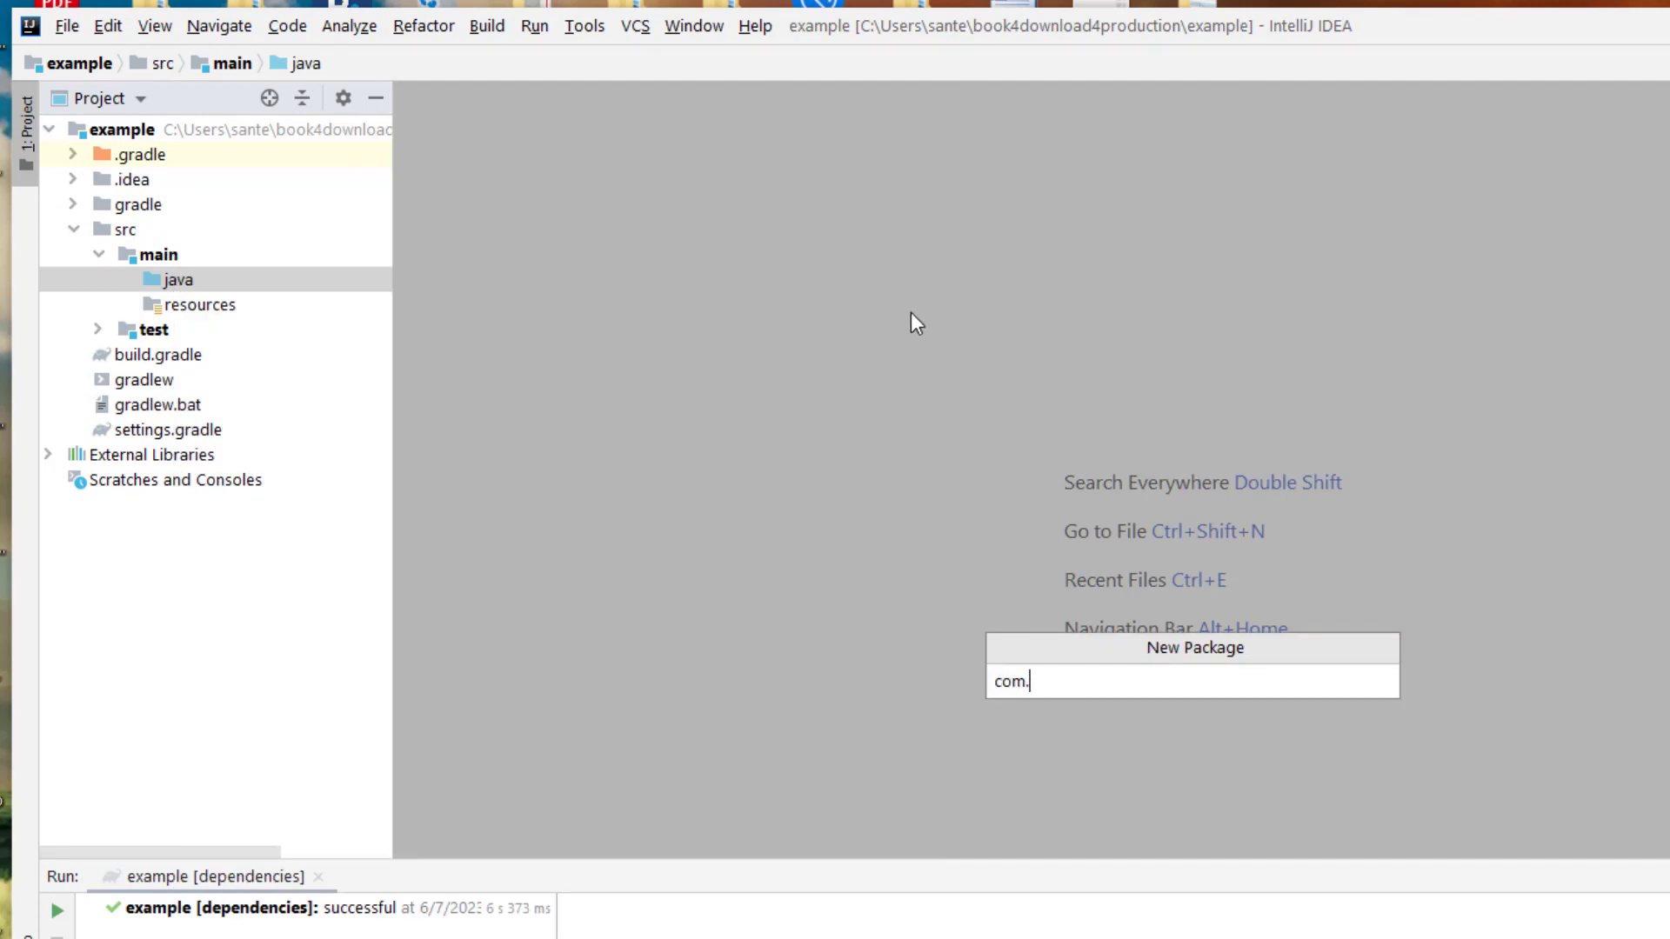
pyautogui.write('example')
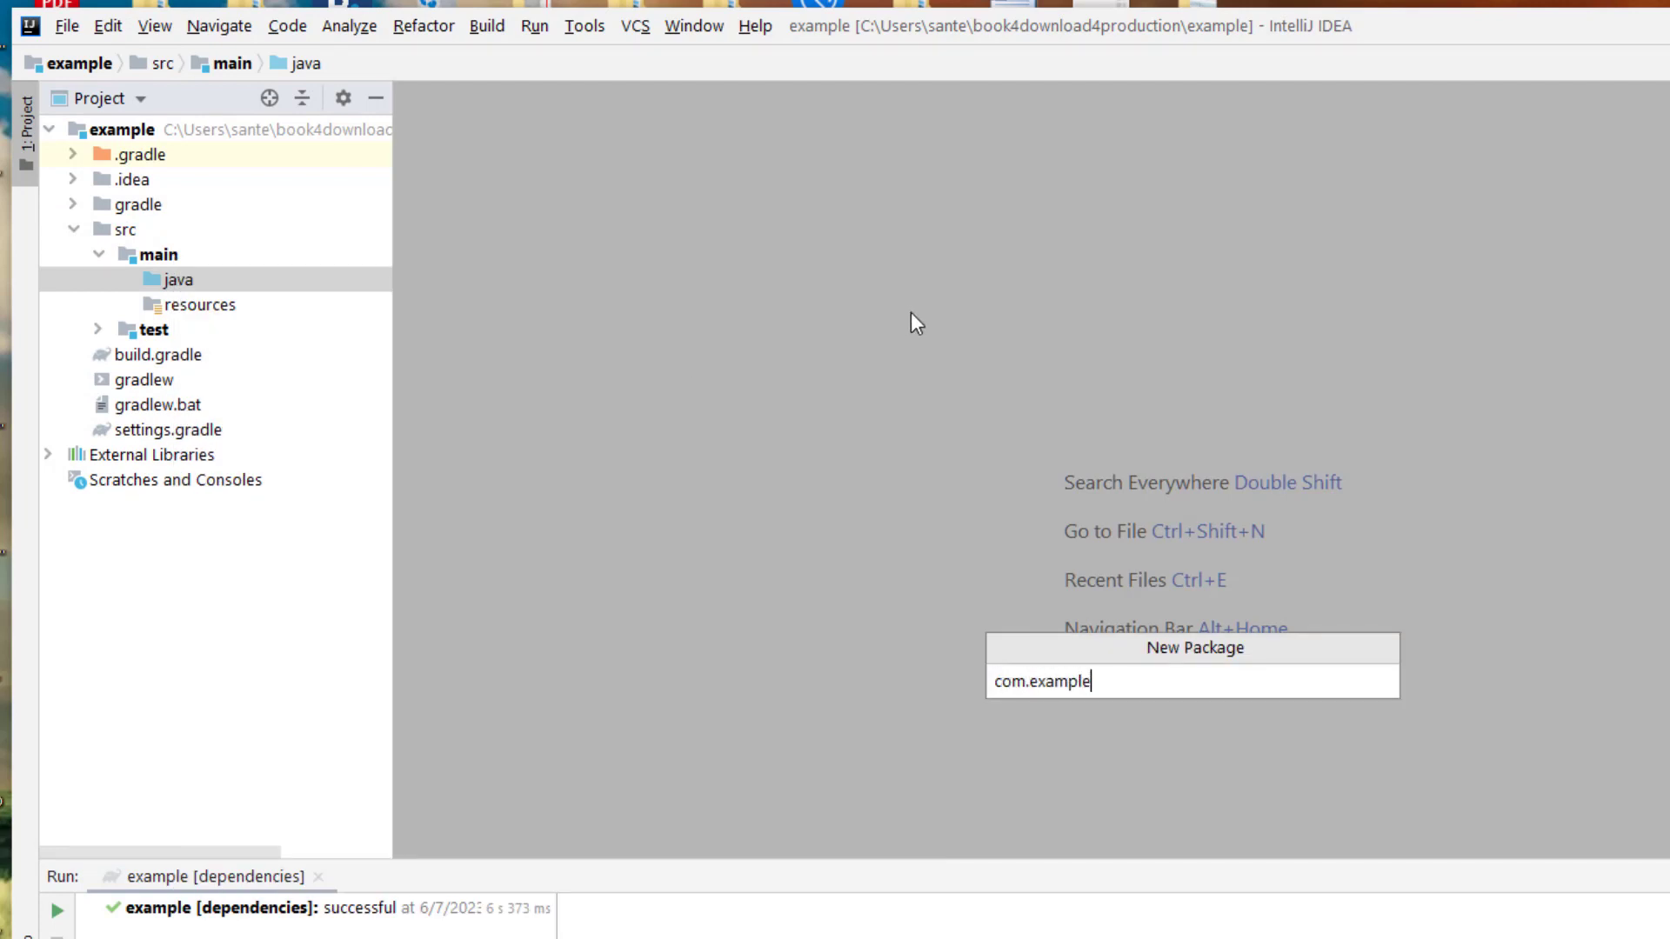
pyautogui.press('Enter')
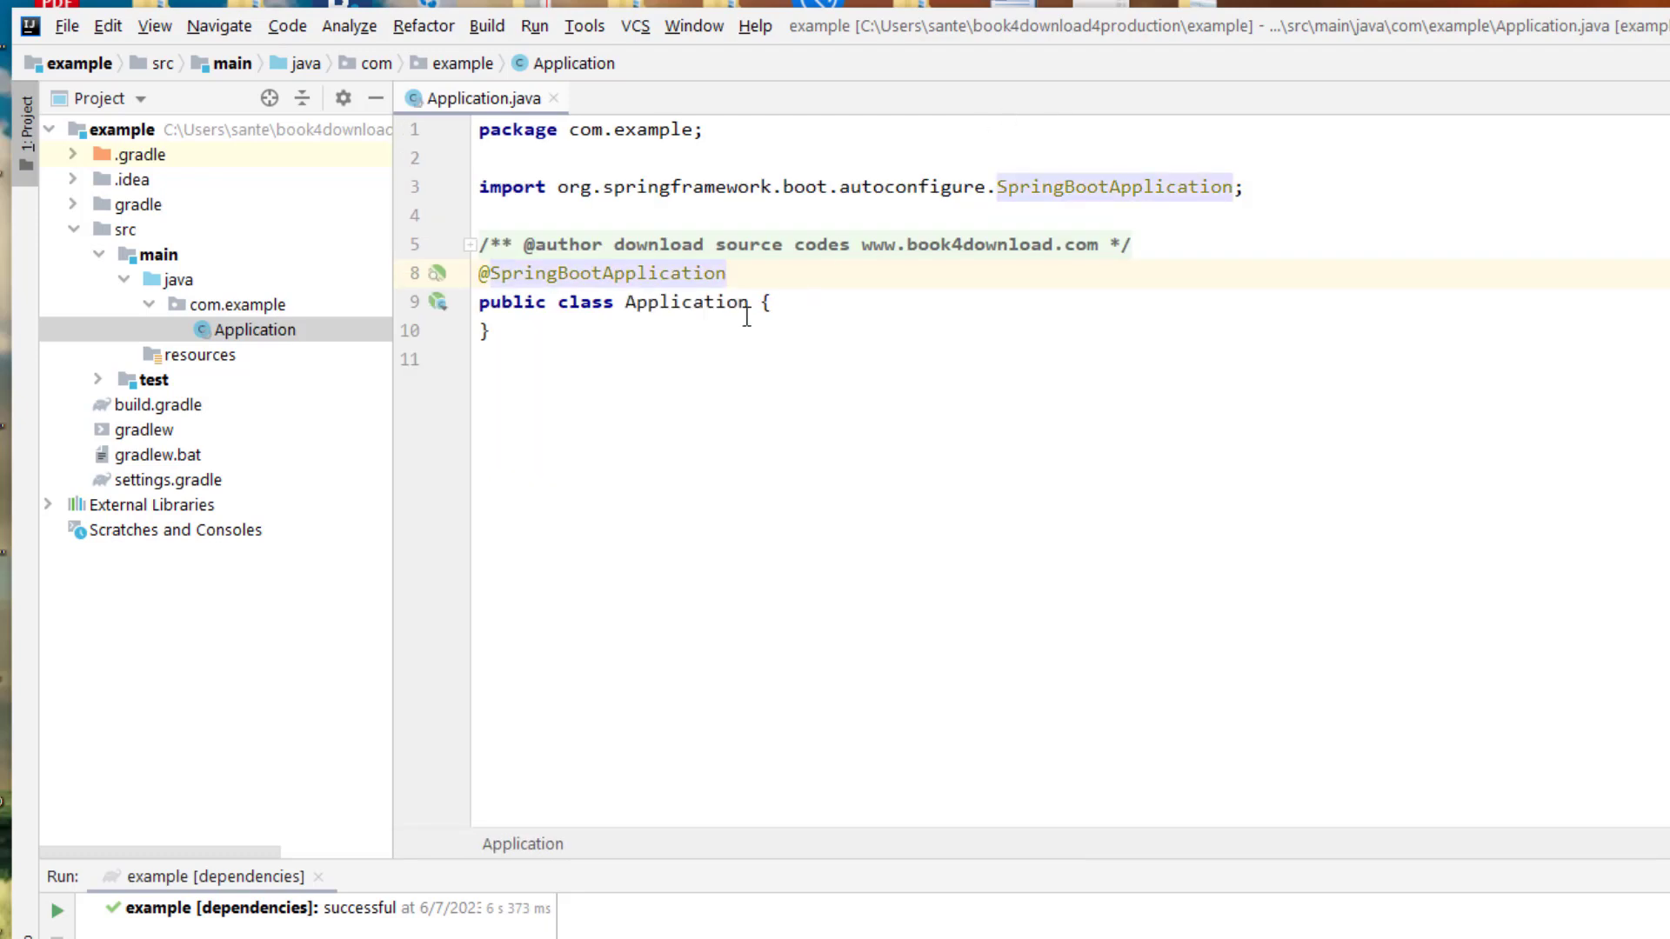
# Add a main method calling SpringApplication.run(Application.class, args) to Application.
pyautogui.click(48, 505)
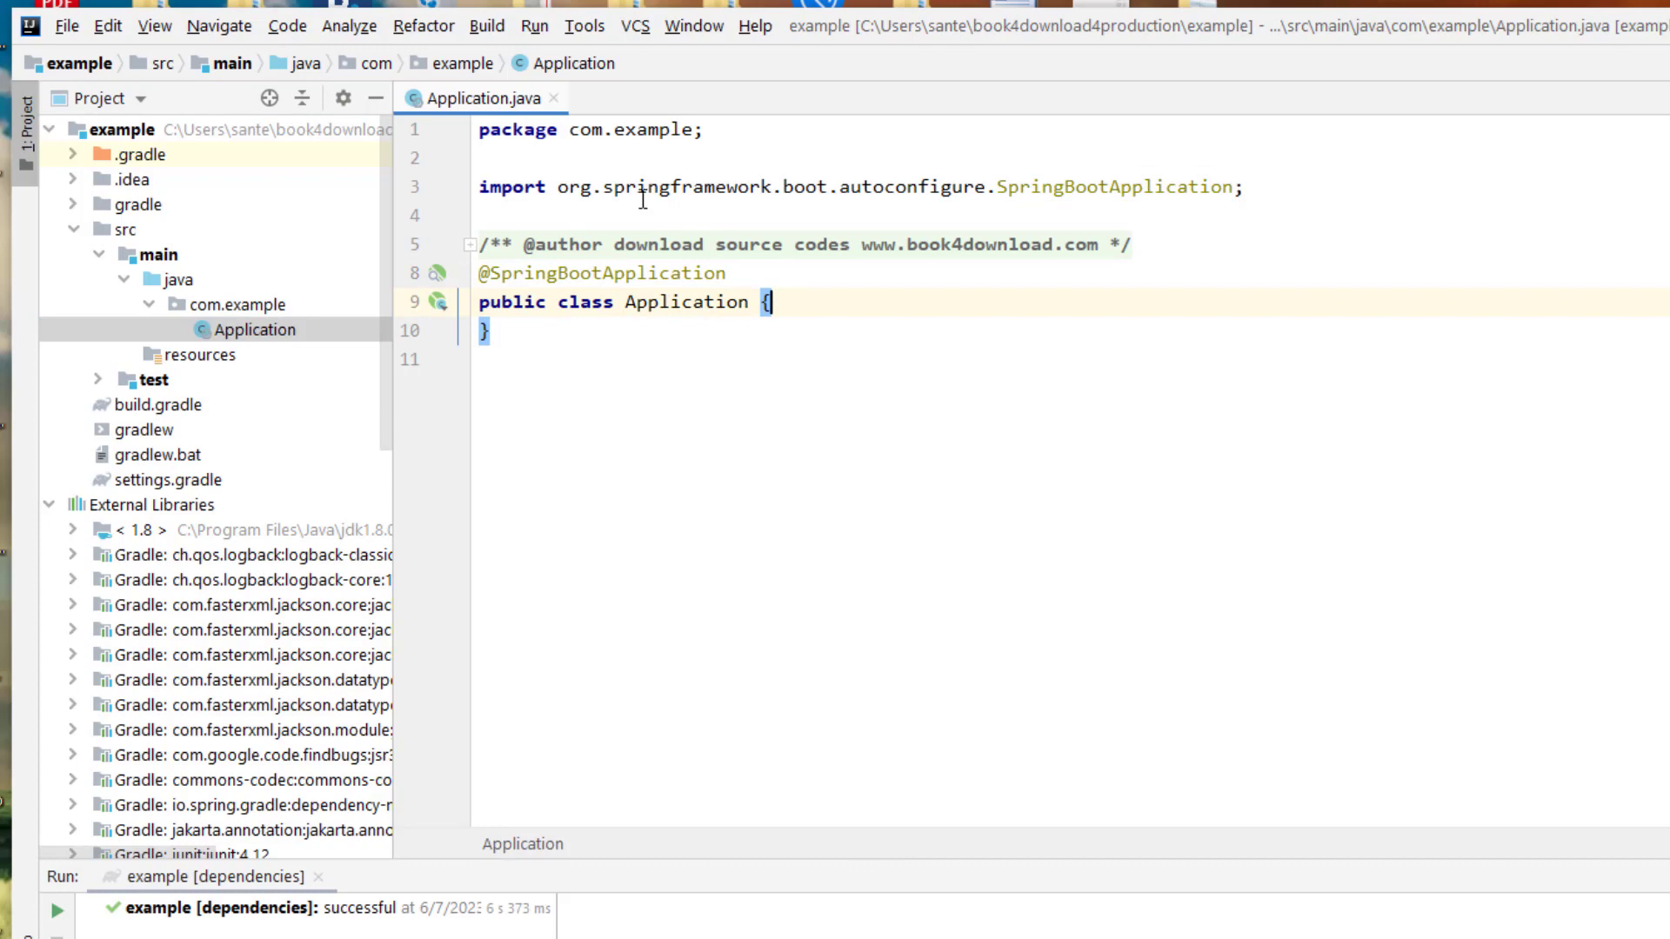
pyautogui.write('public static void main(String[] args) {')
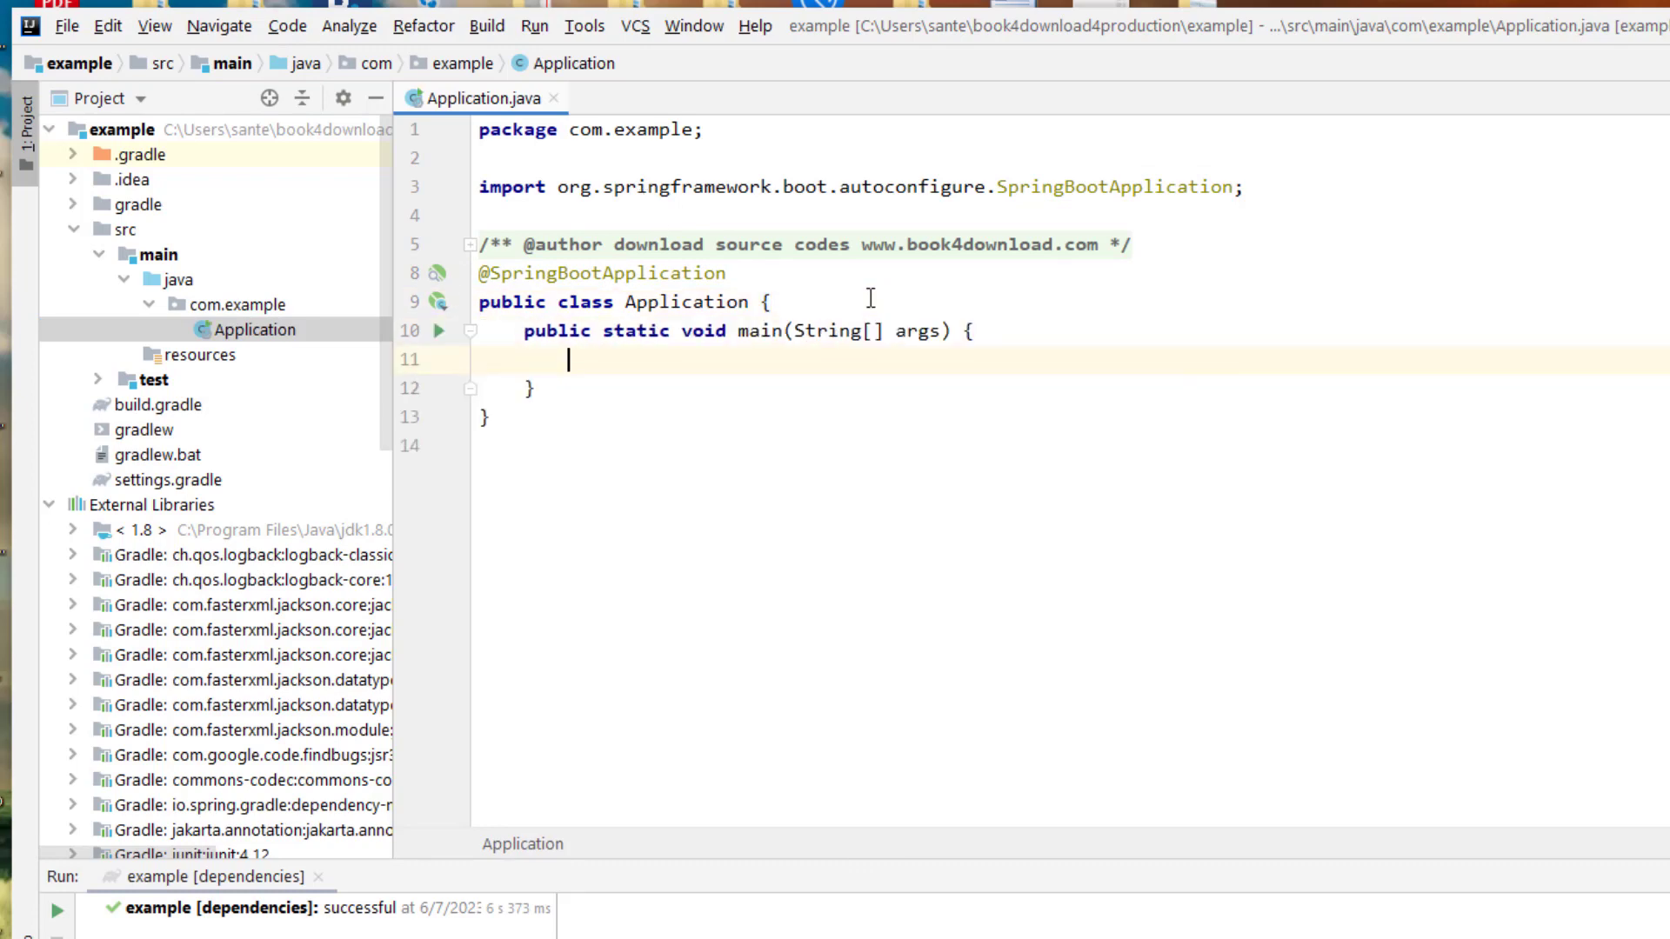
pyautogui.write('Spring')
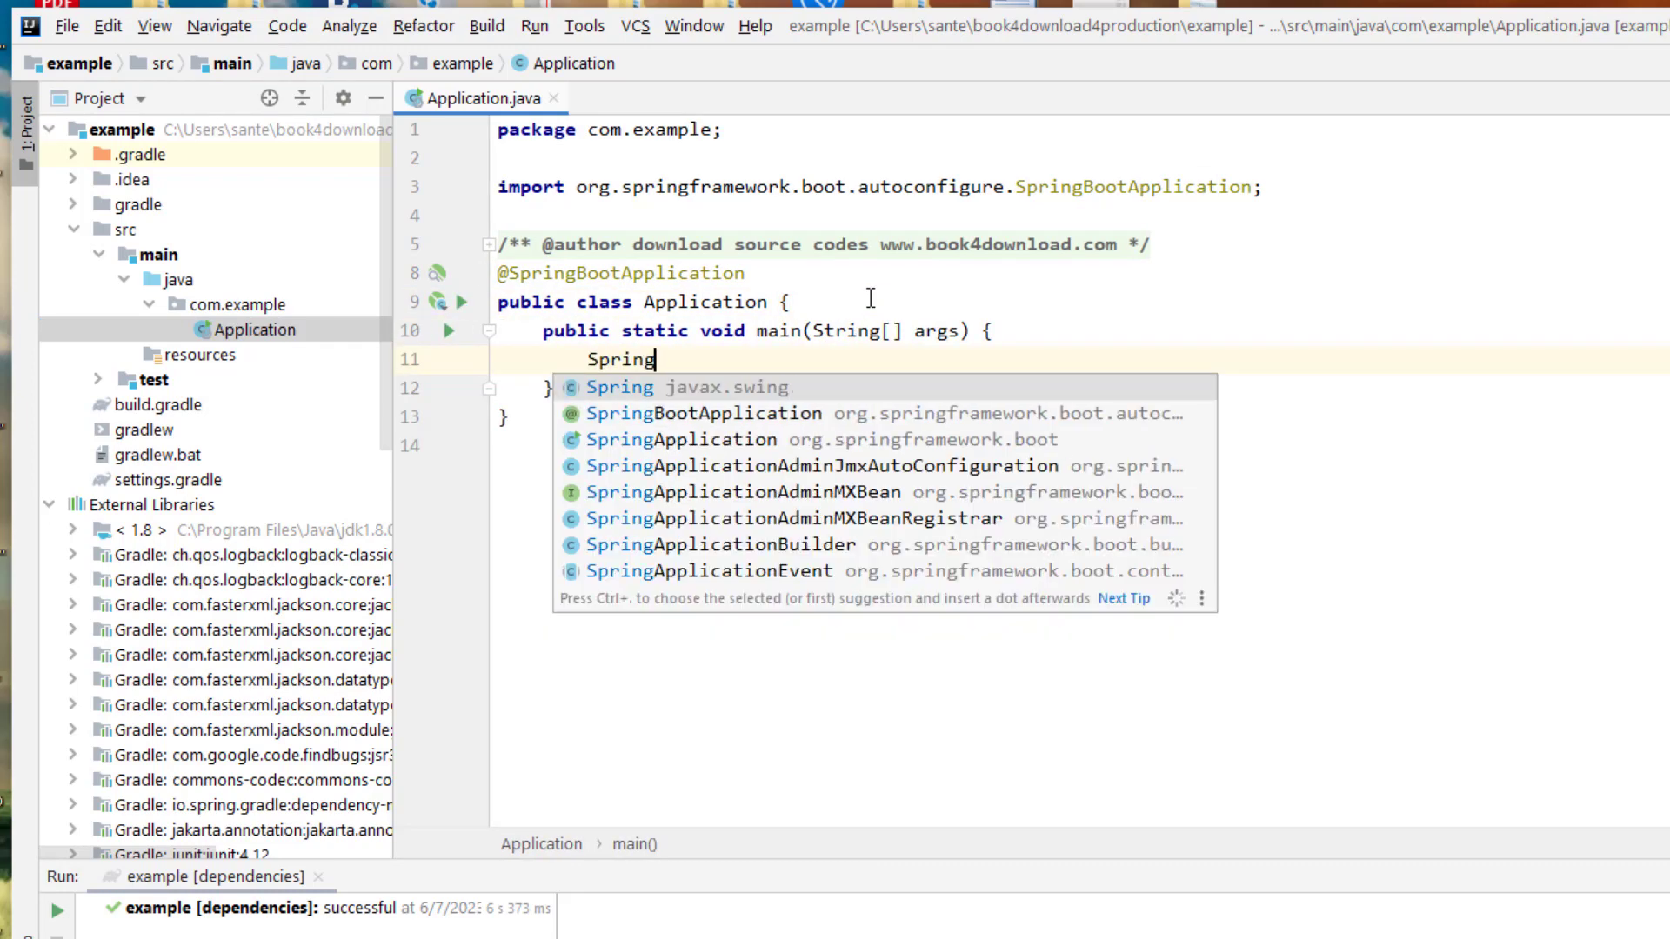
pyautogui.press('Backspace')
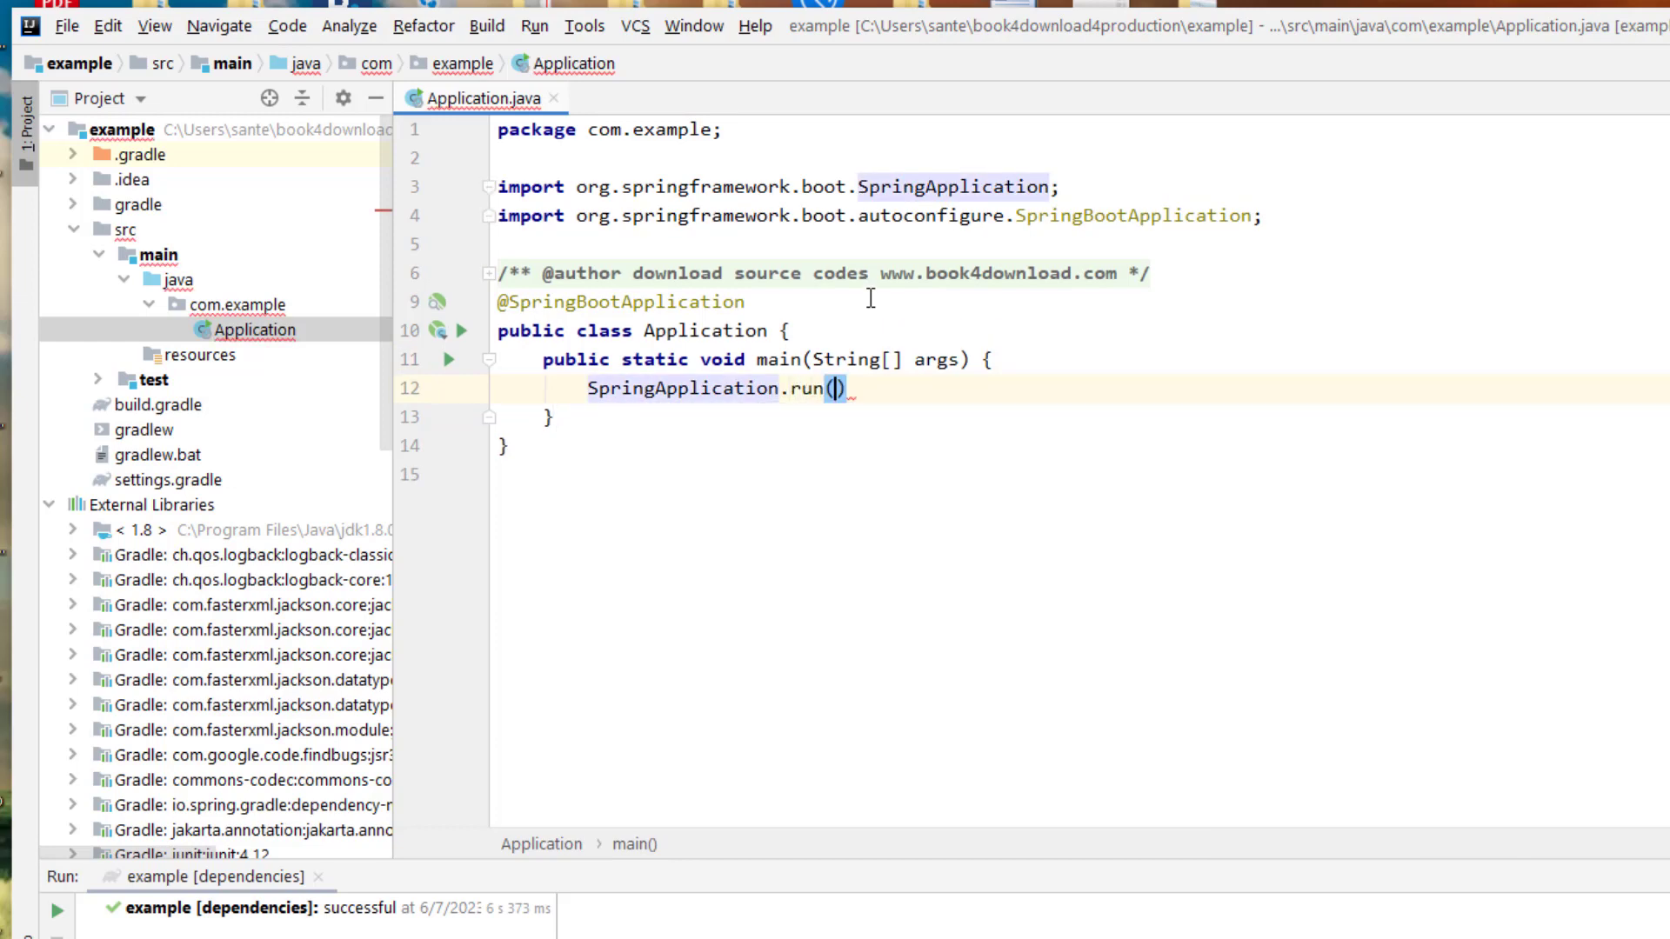
pyautogui.write('Application.class,')
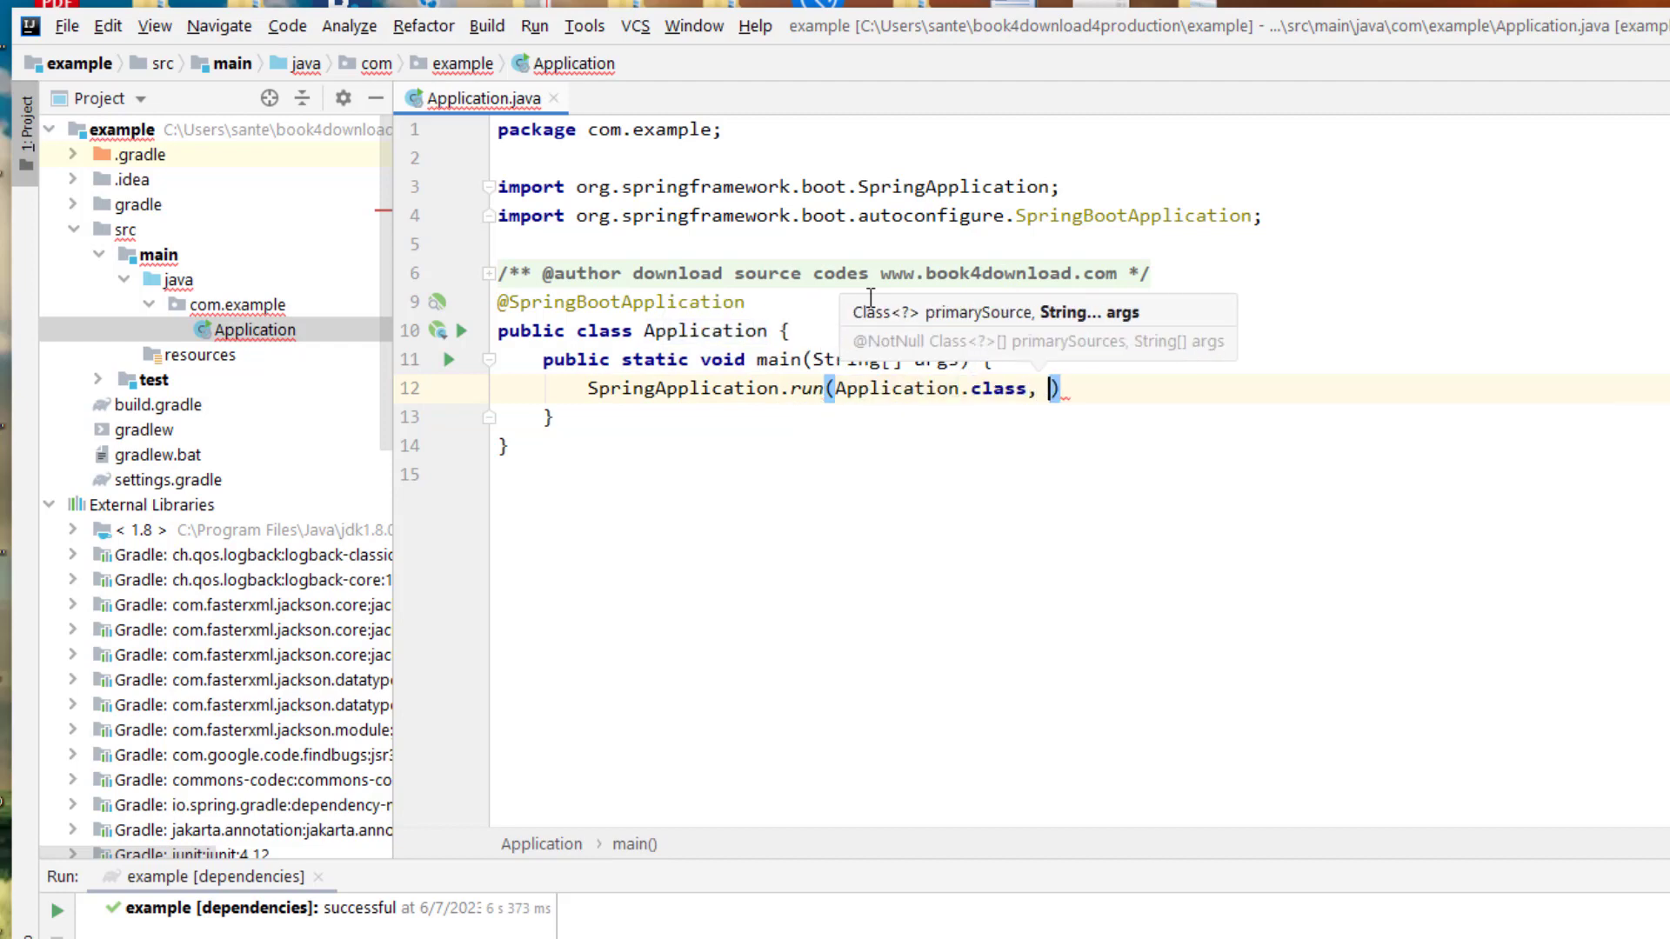
pyautogui.write('args')
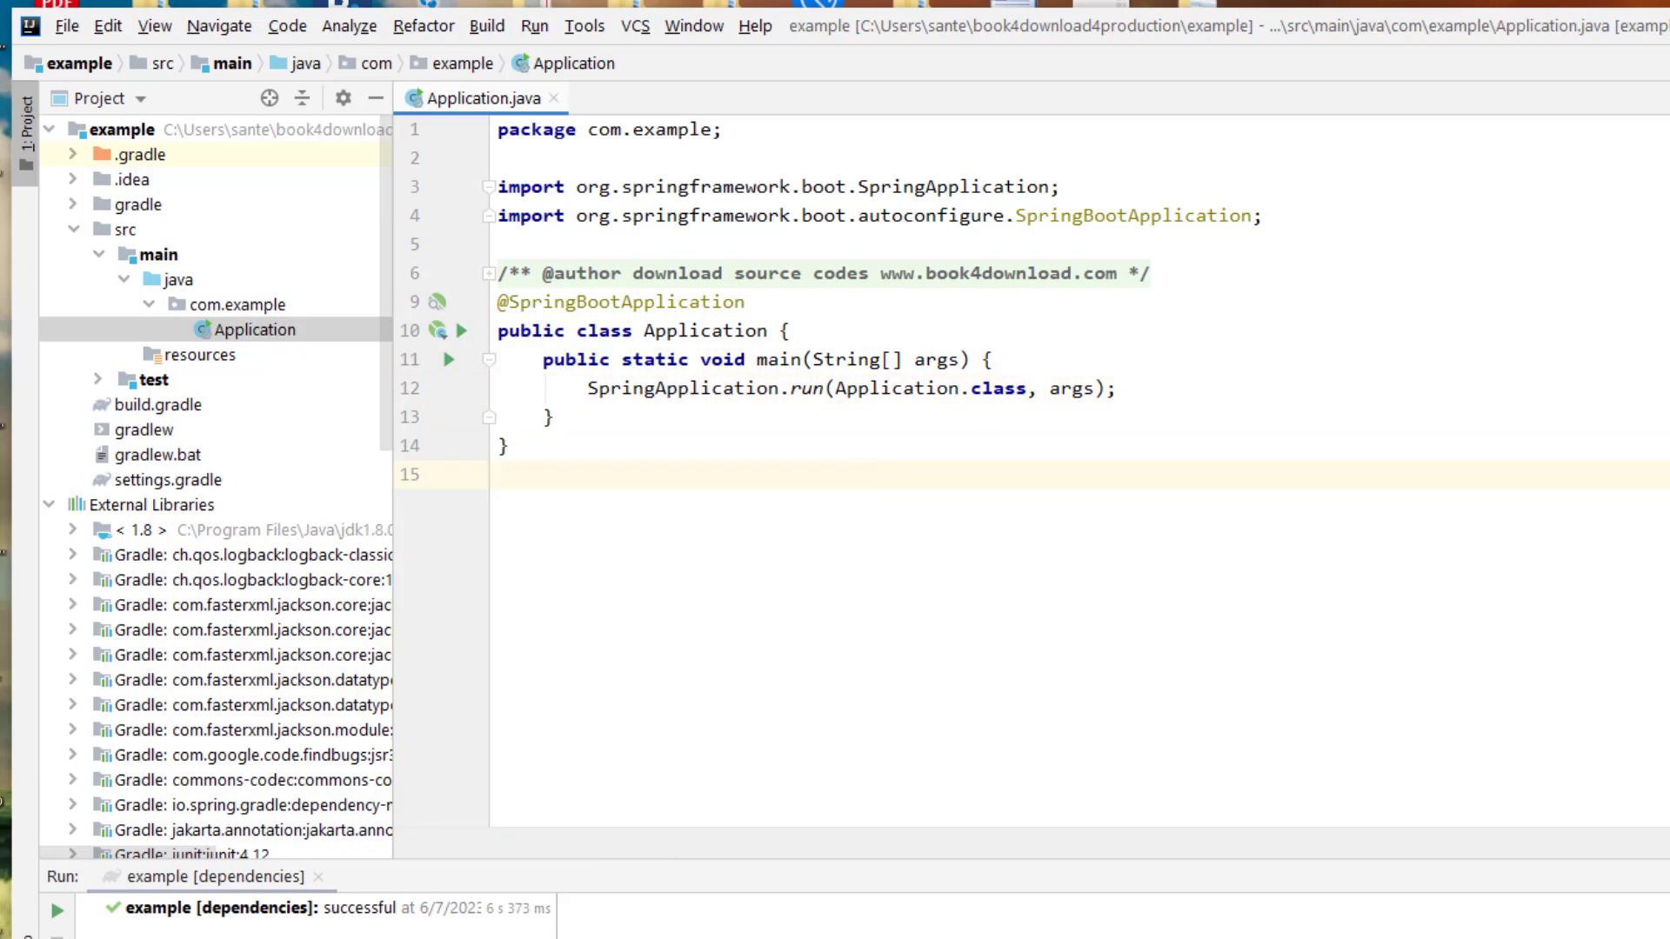
pyautogui.click(500, 475)
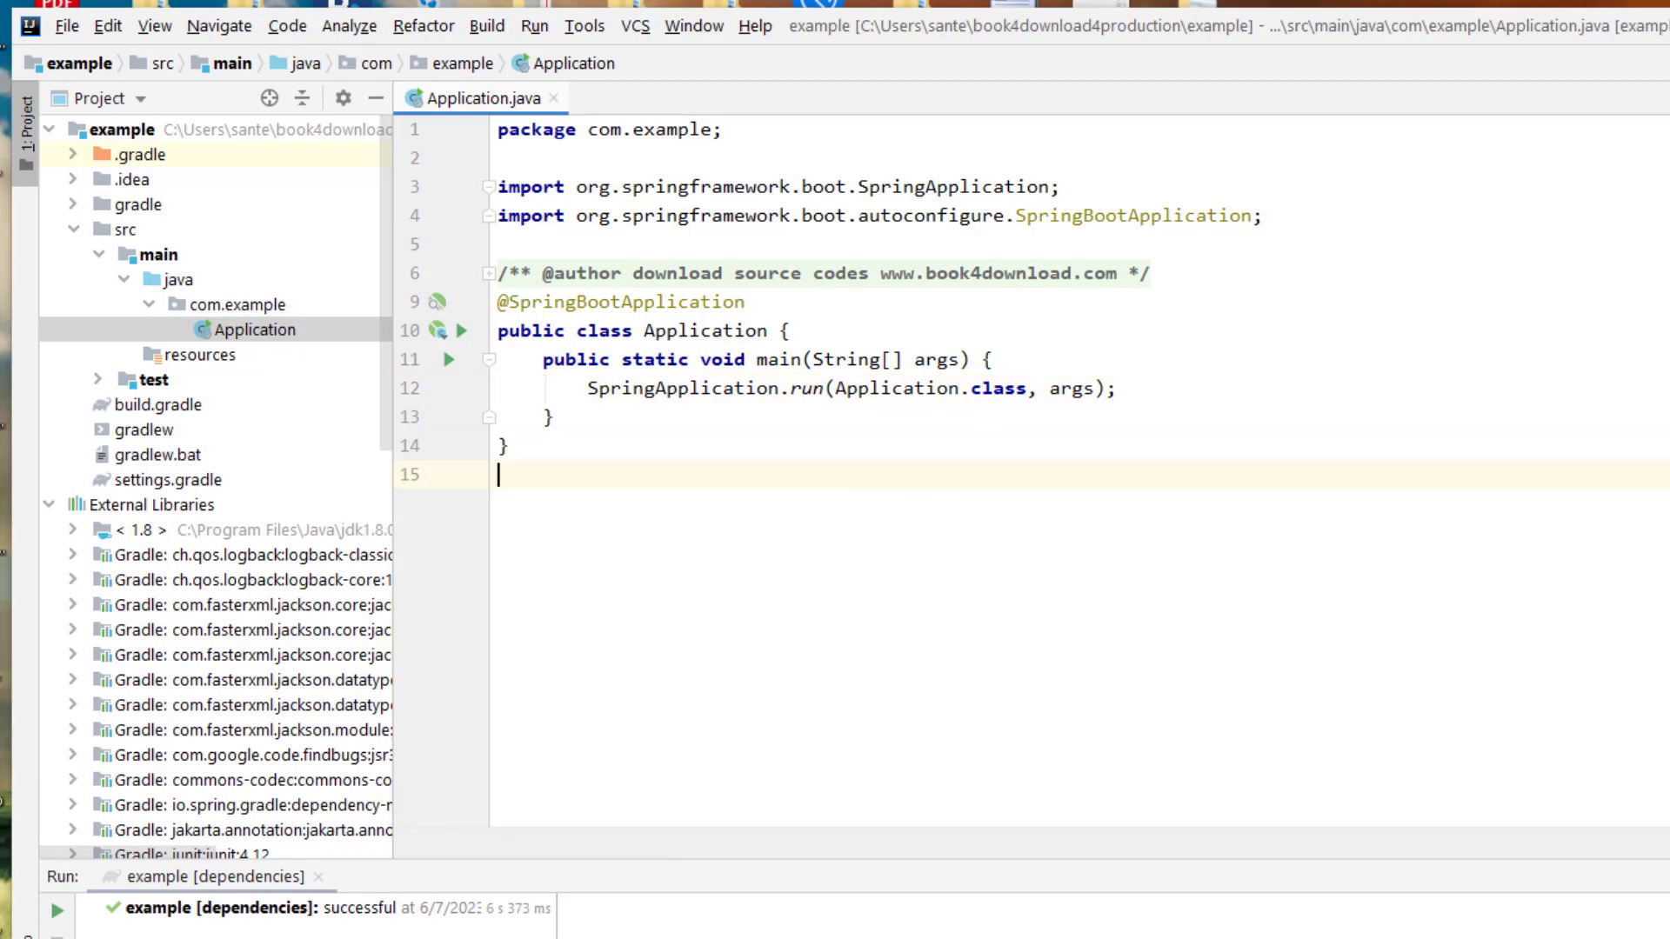
pyautogui.rightClick(235, 304)
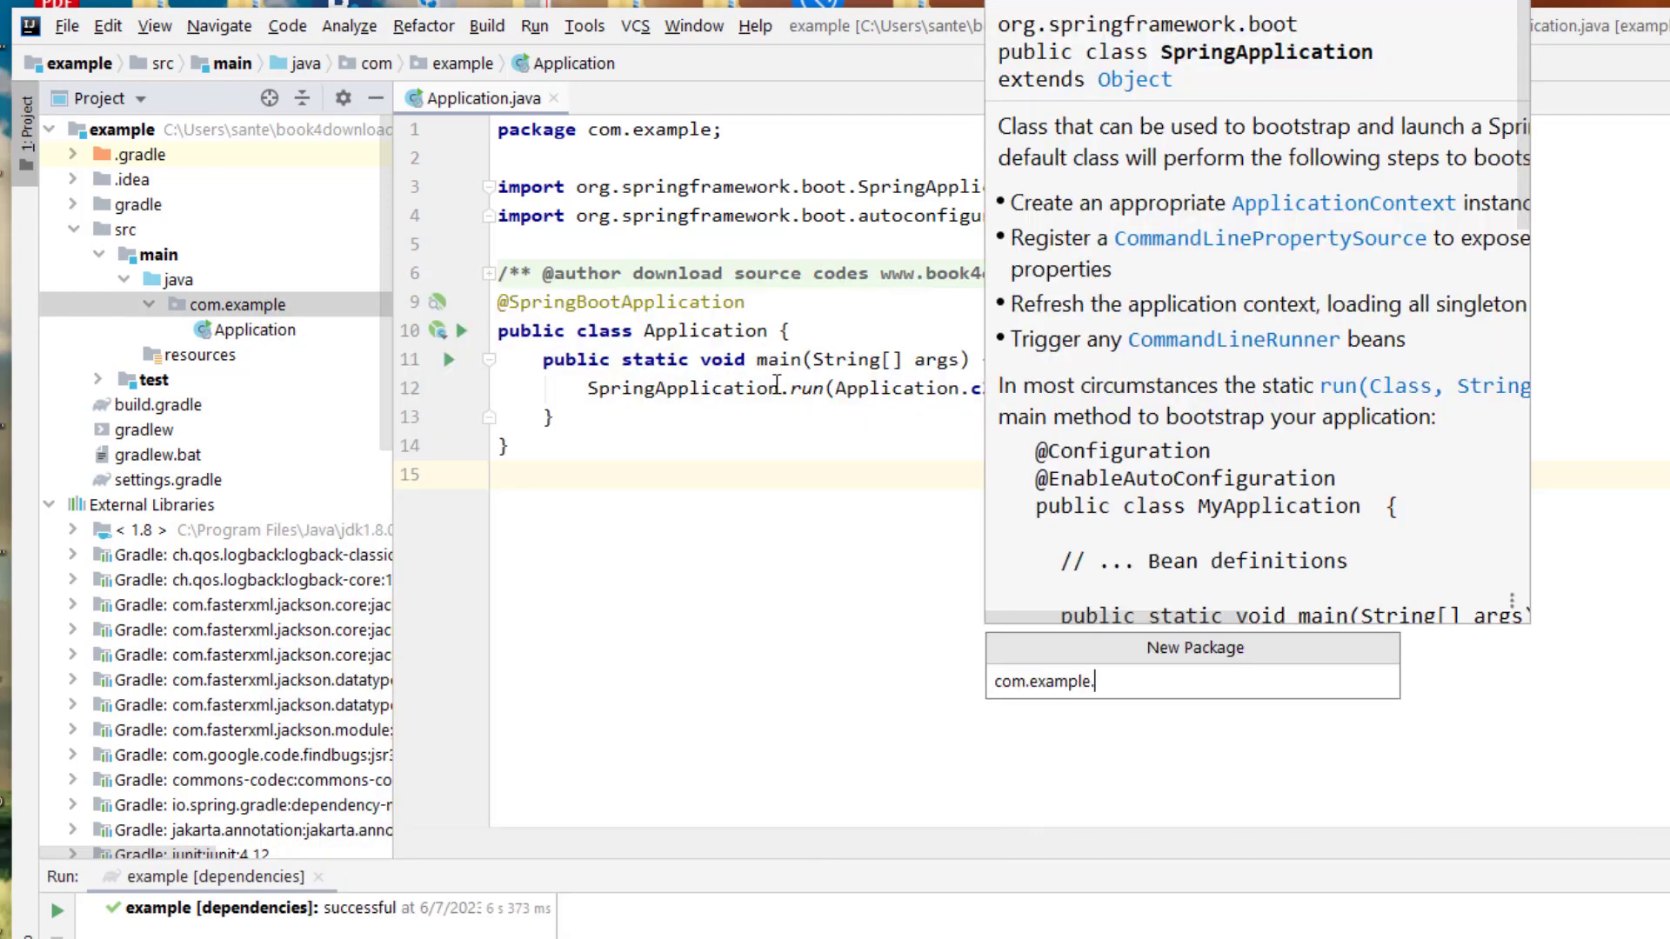
# Create the controllers package and begin naming the HelloExample class.
pyautogui.press('Enter')
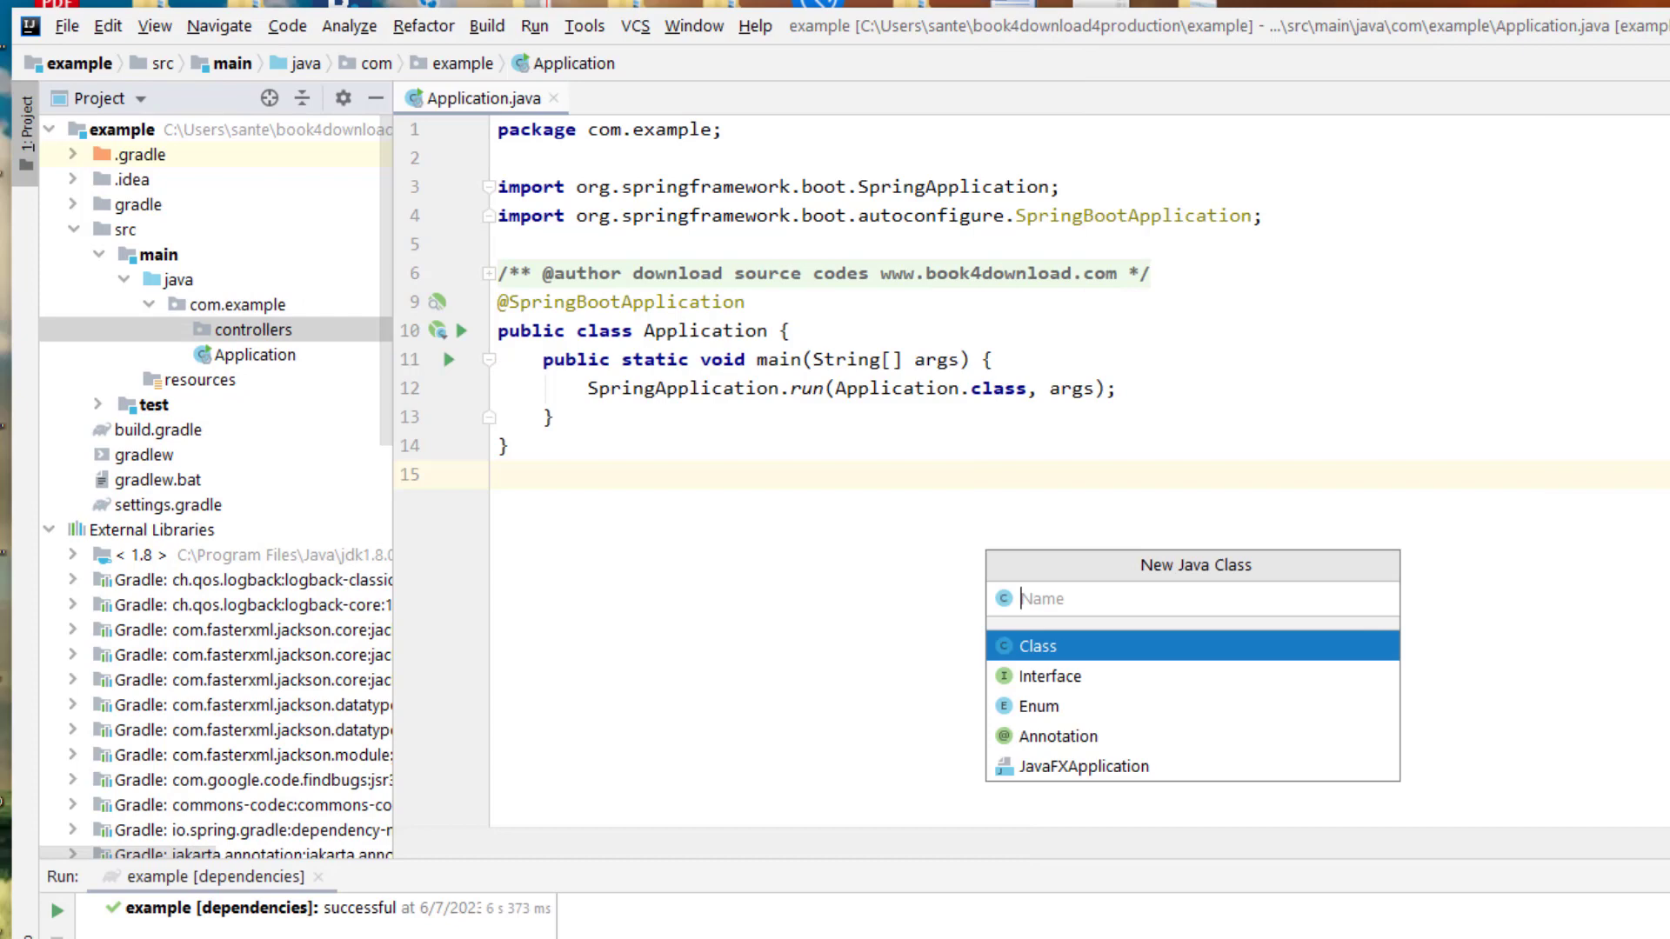
pyautogui.press('Escape')
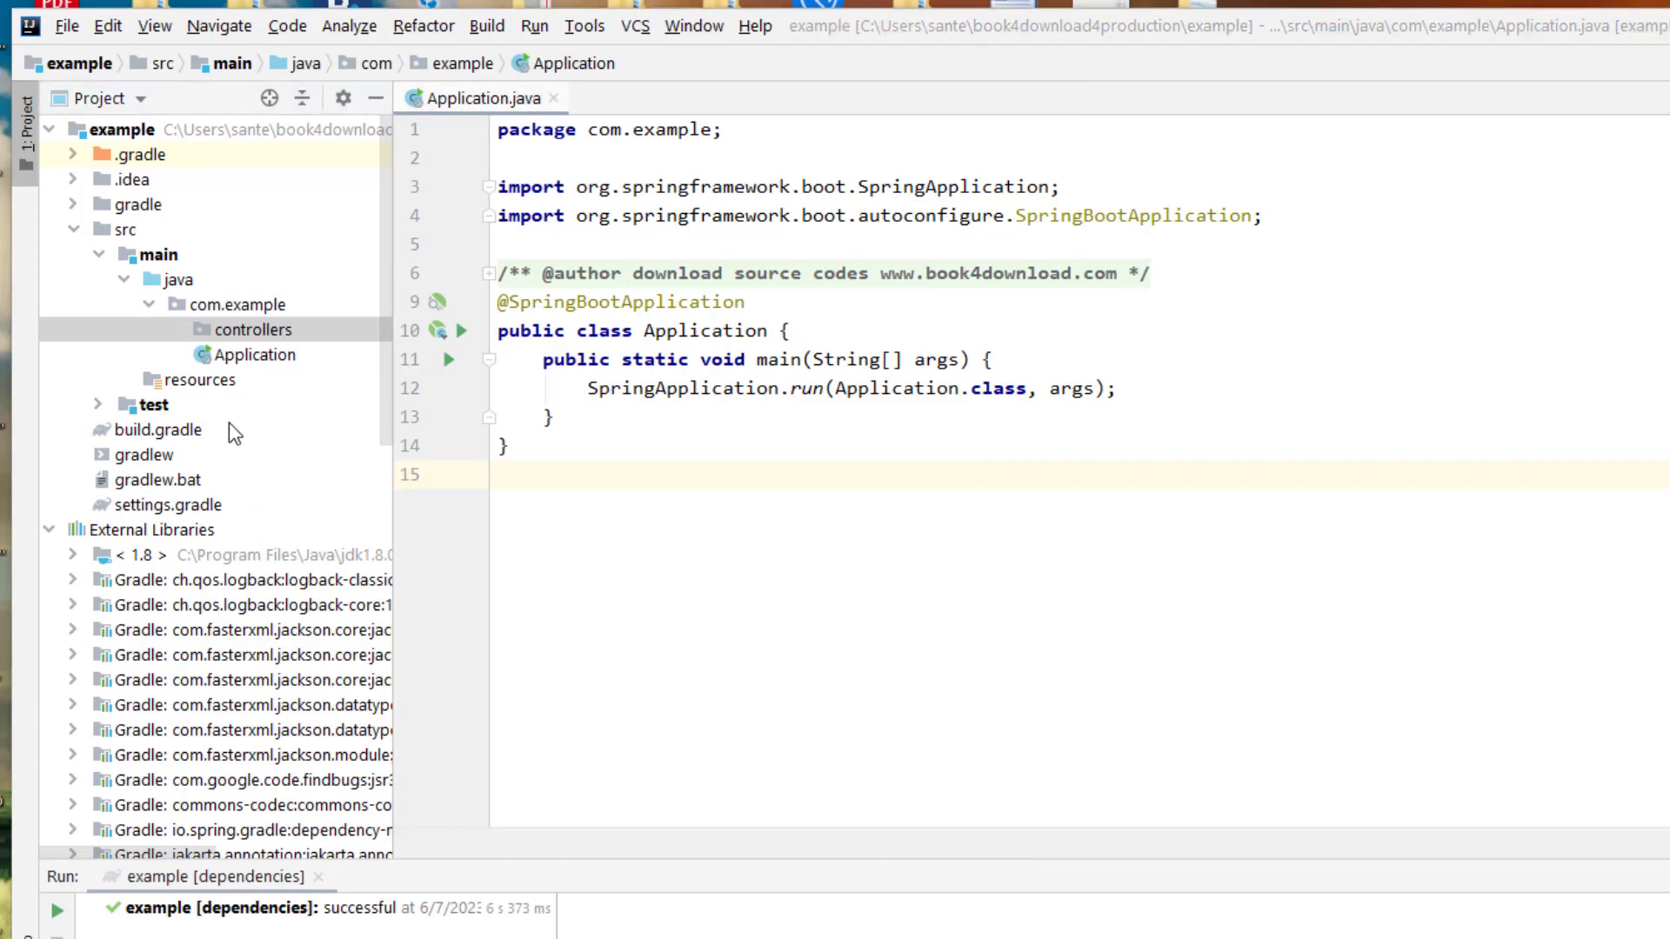
pyautogui.write('He')
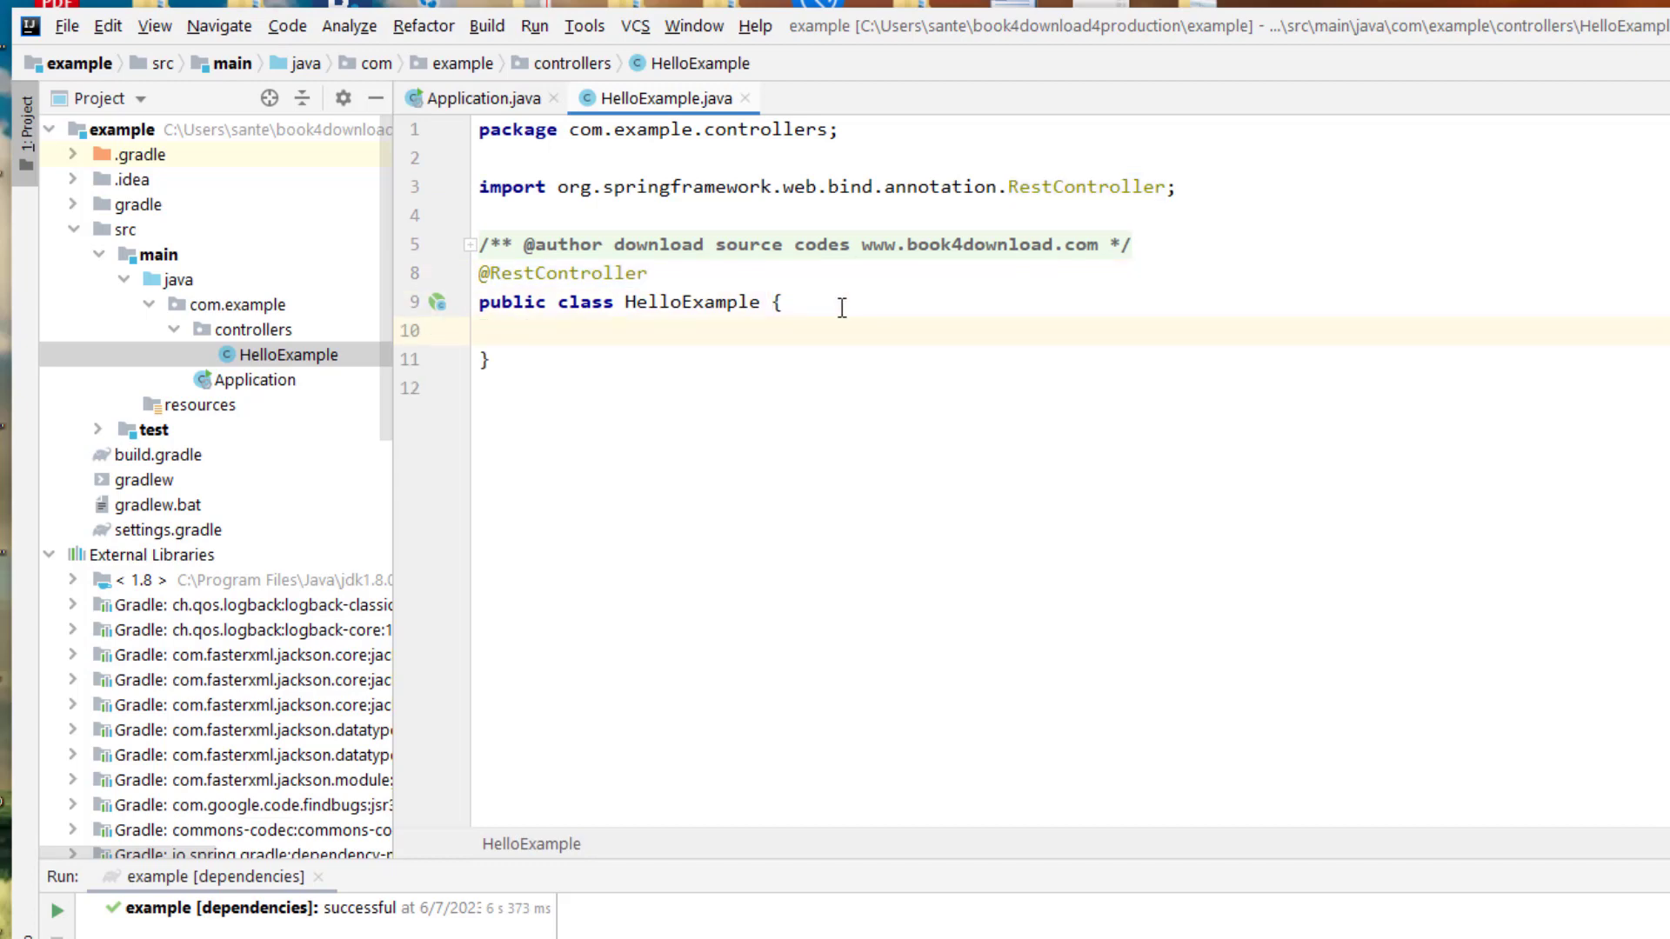
pyautogui.write('@')
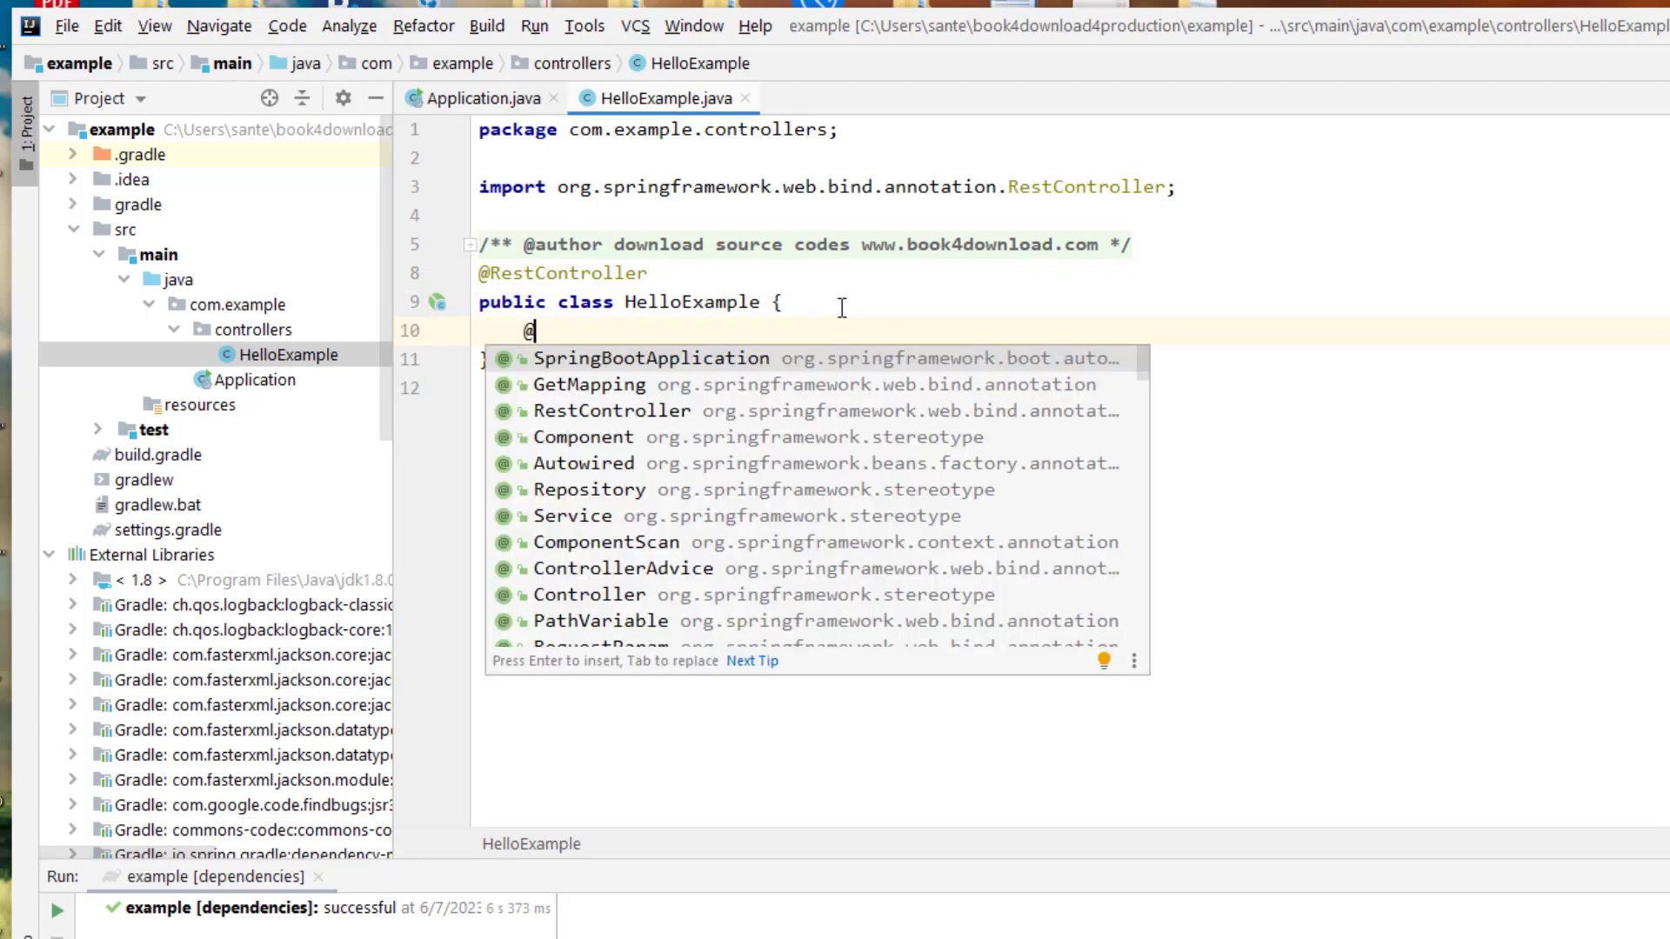
pyautogui.click(589, 384)
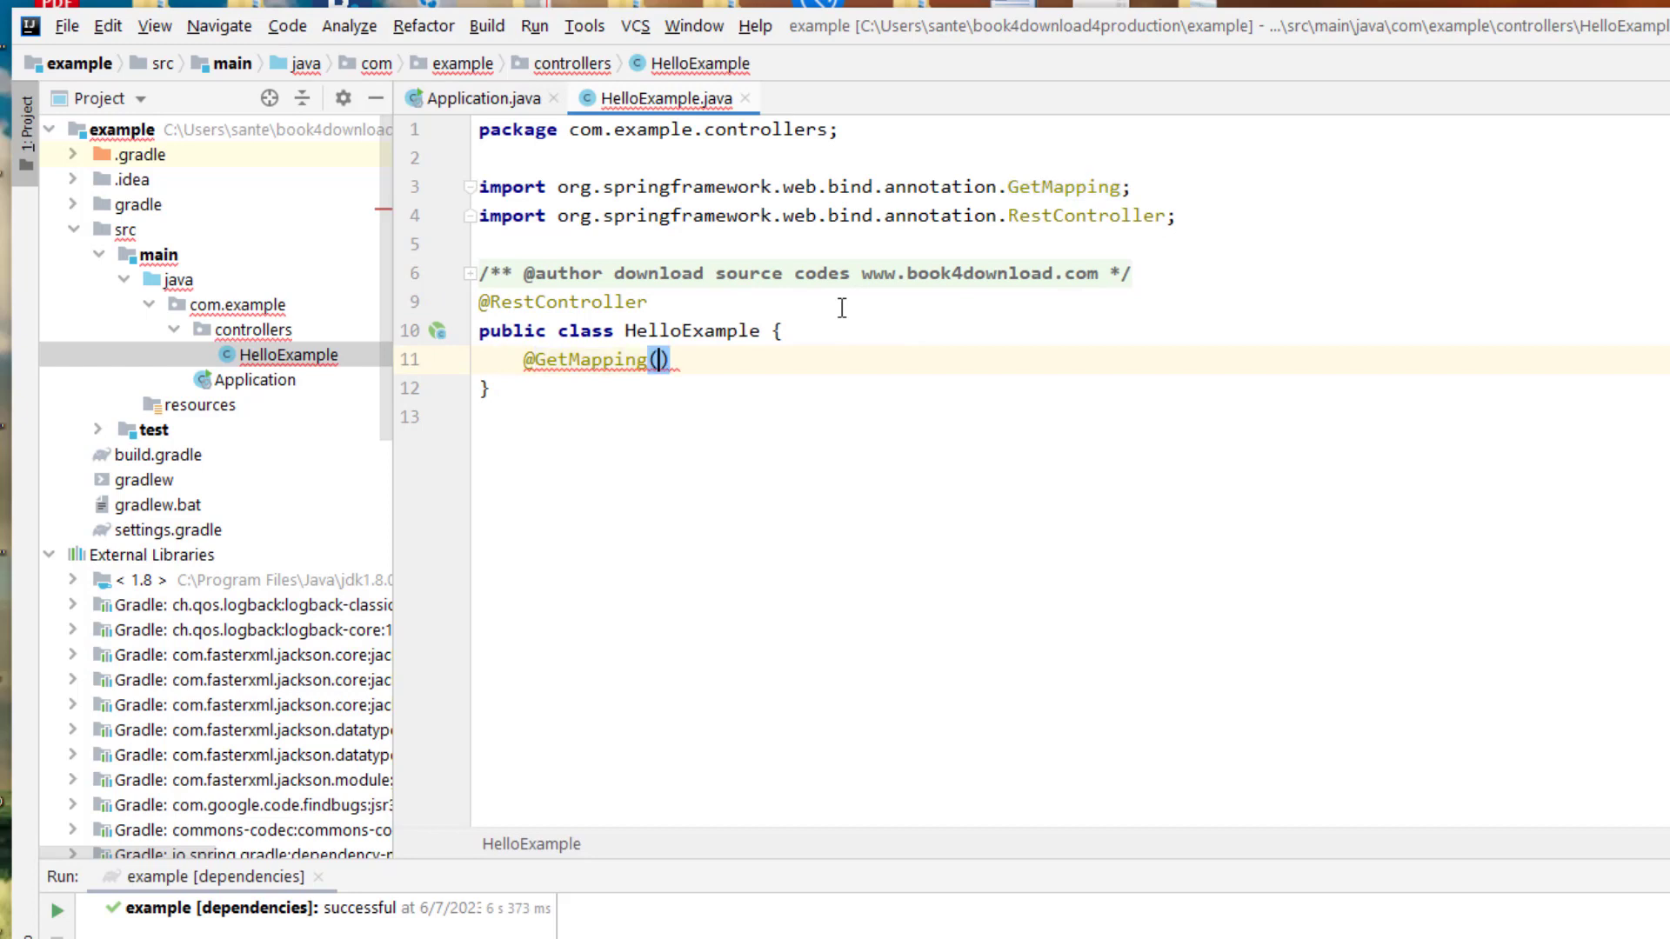
pyautogui.write('"/"')
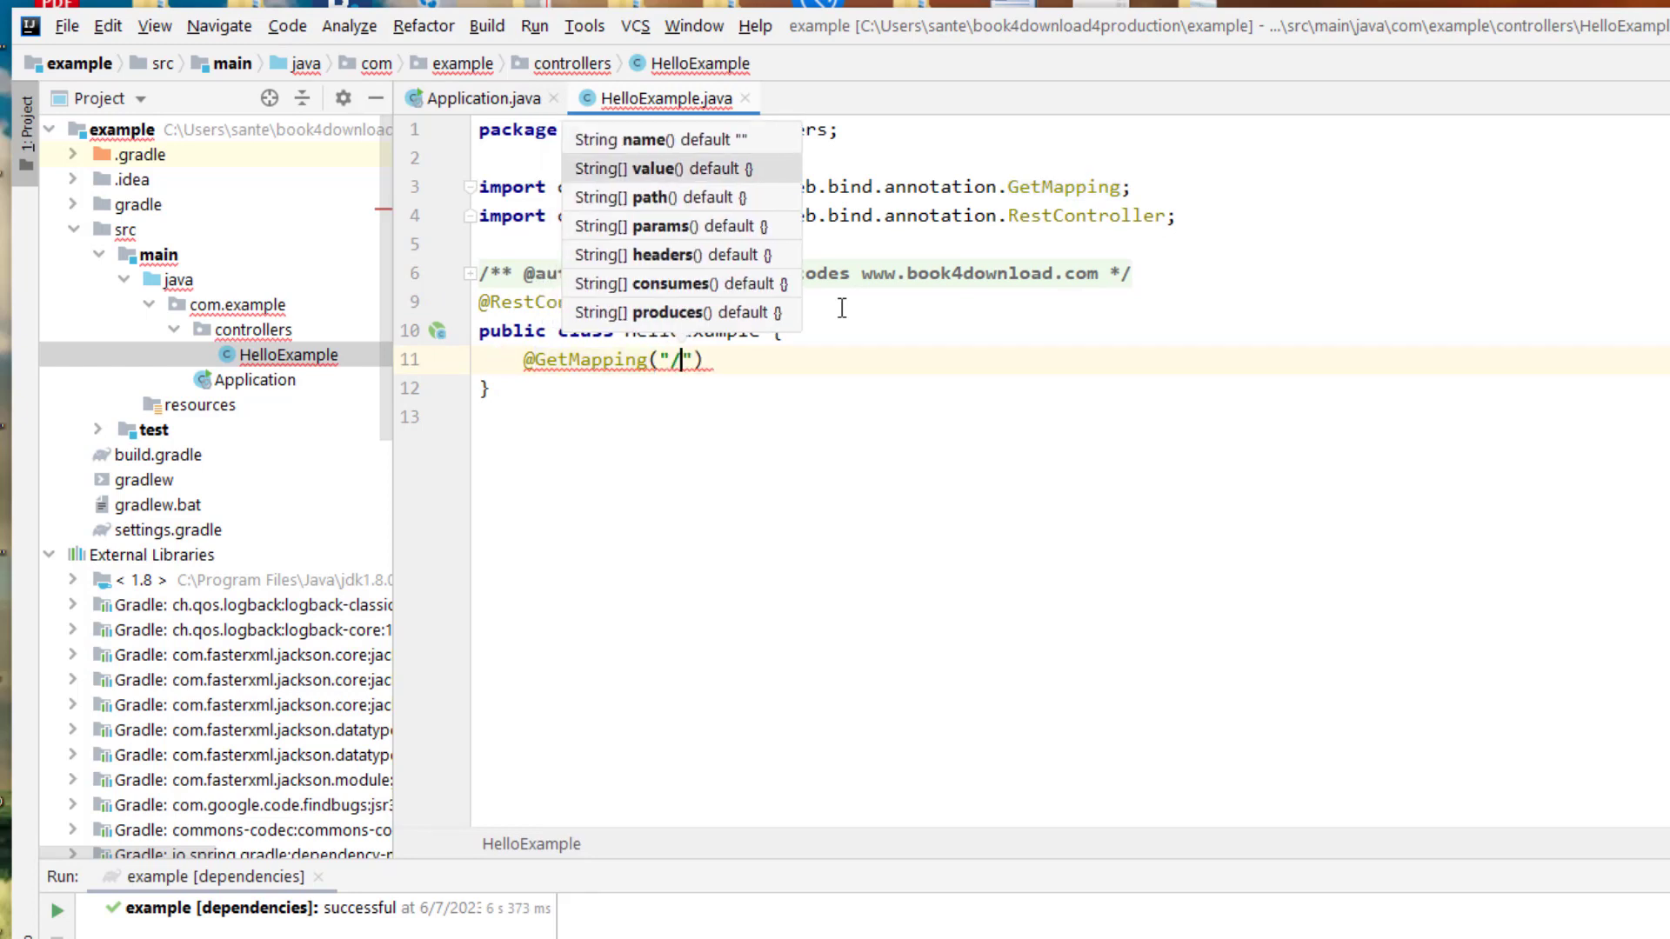
pyautogui.write('helloExaple')
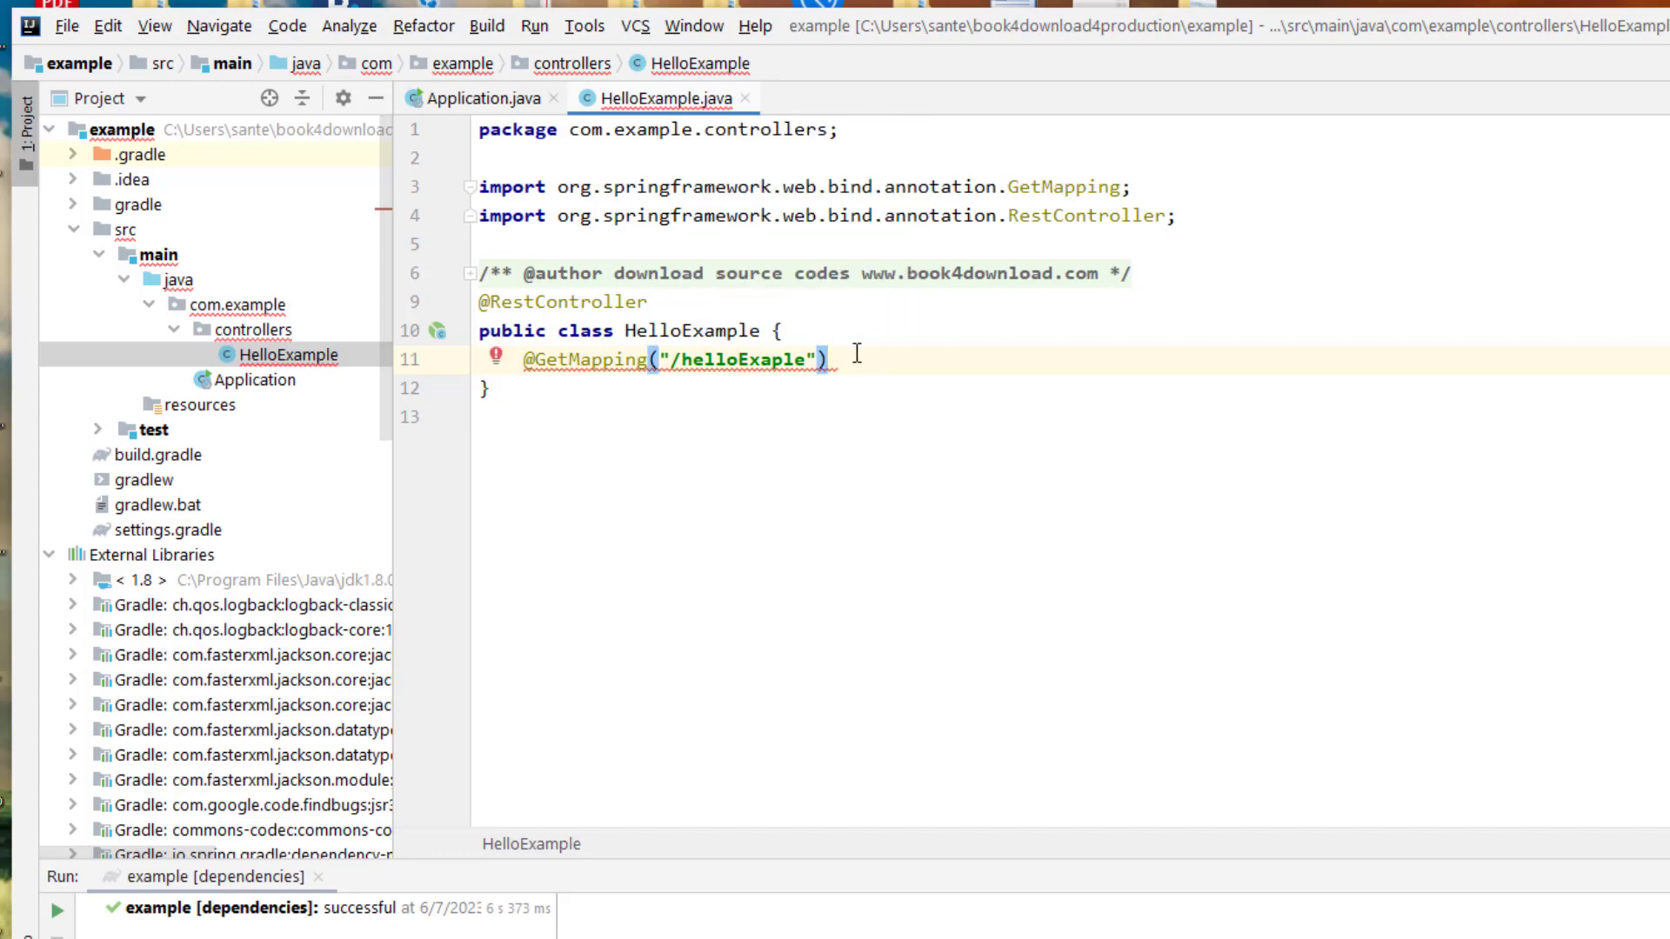
# Add a public String getHelloExaple() method that returns "Hello Gradle!".
pyautogui.write('public Strin')
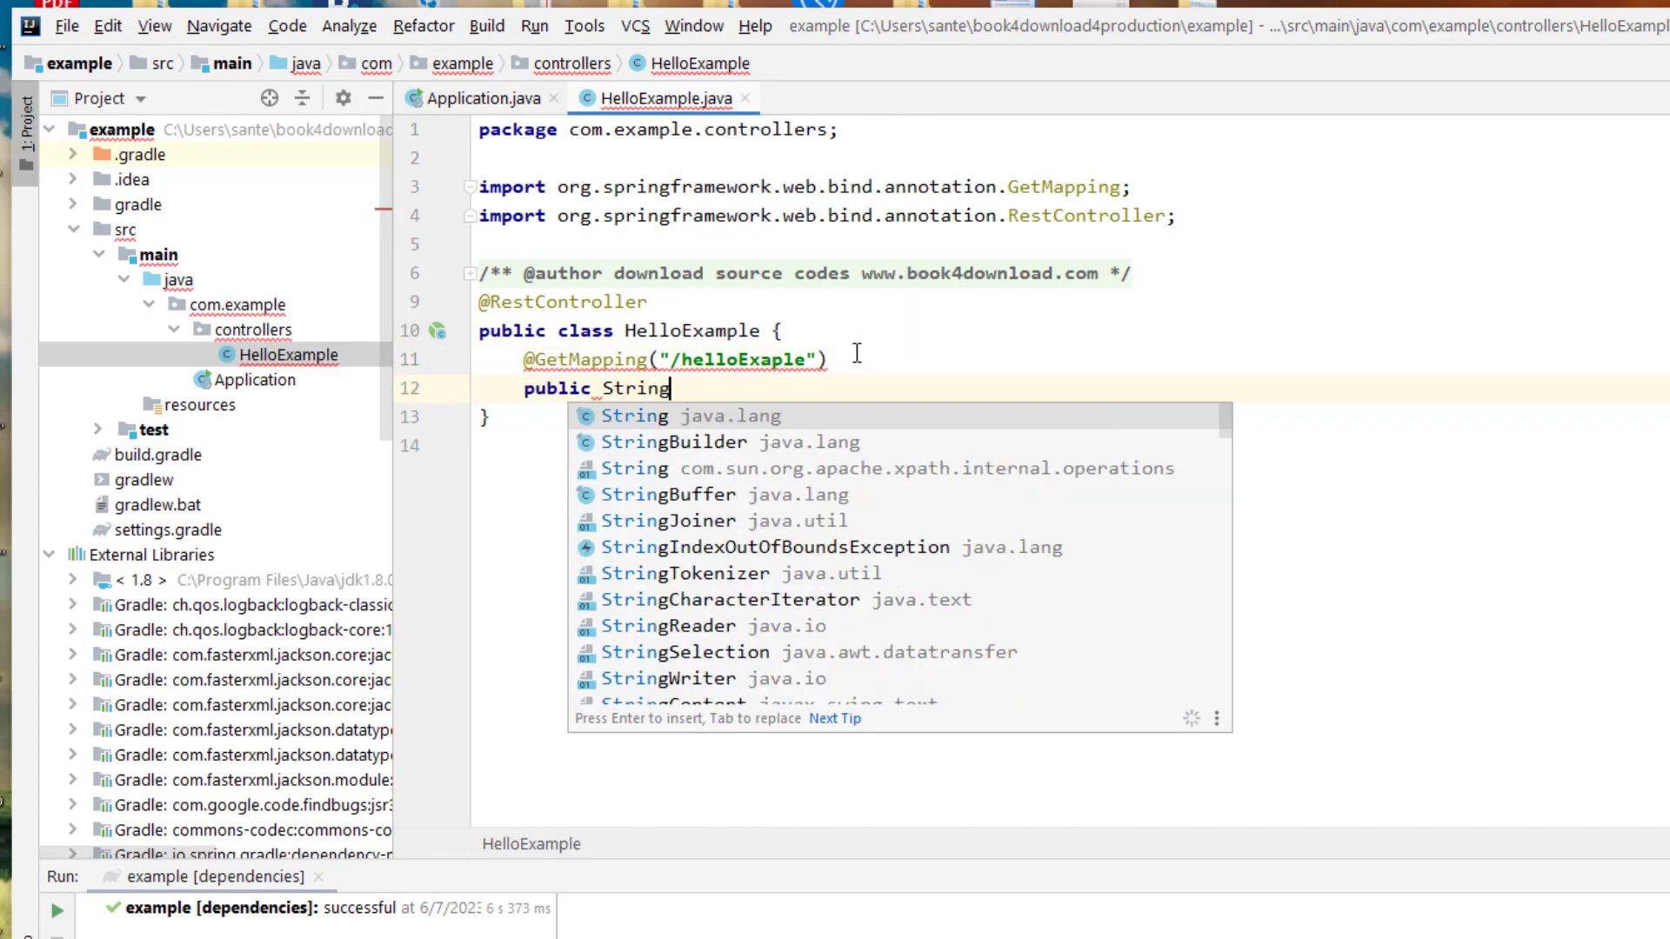
pyautogui.write('getHe')
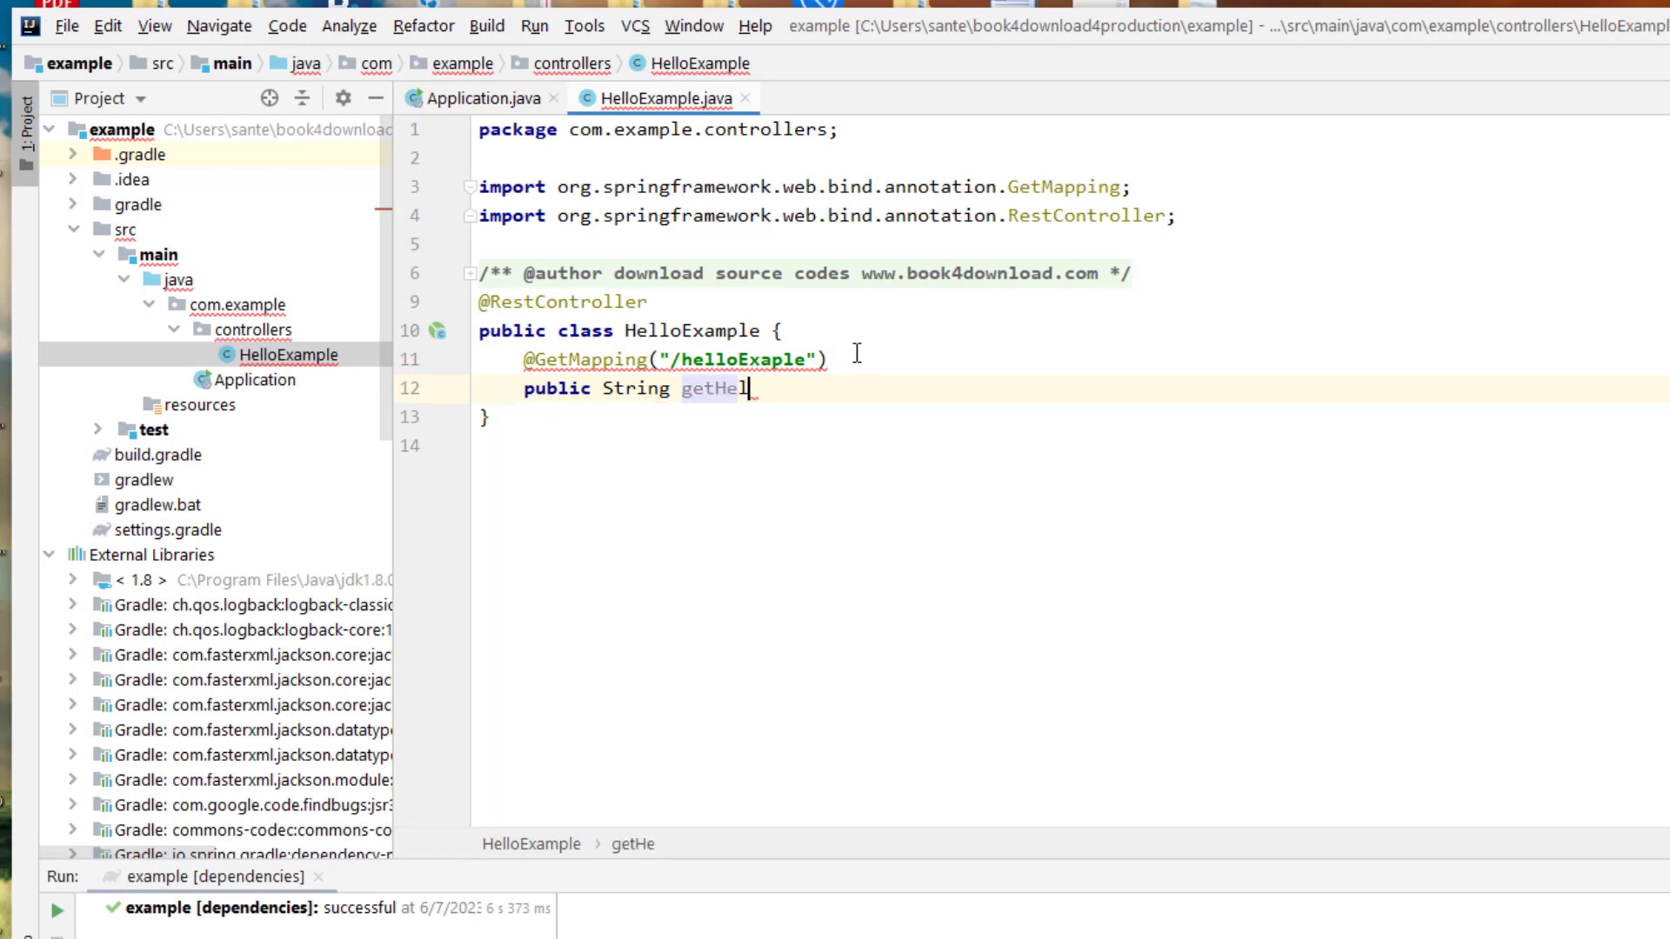
pyautogui.write('lloExaple')
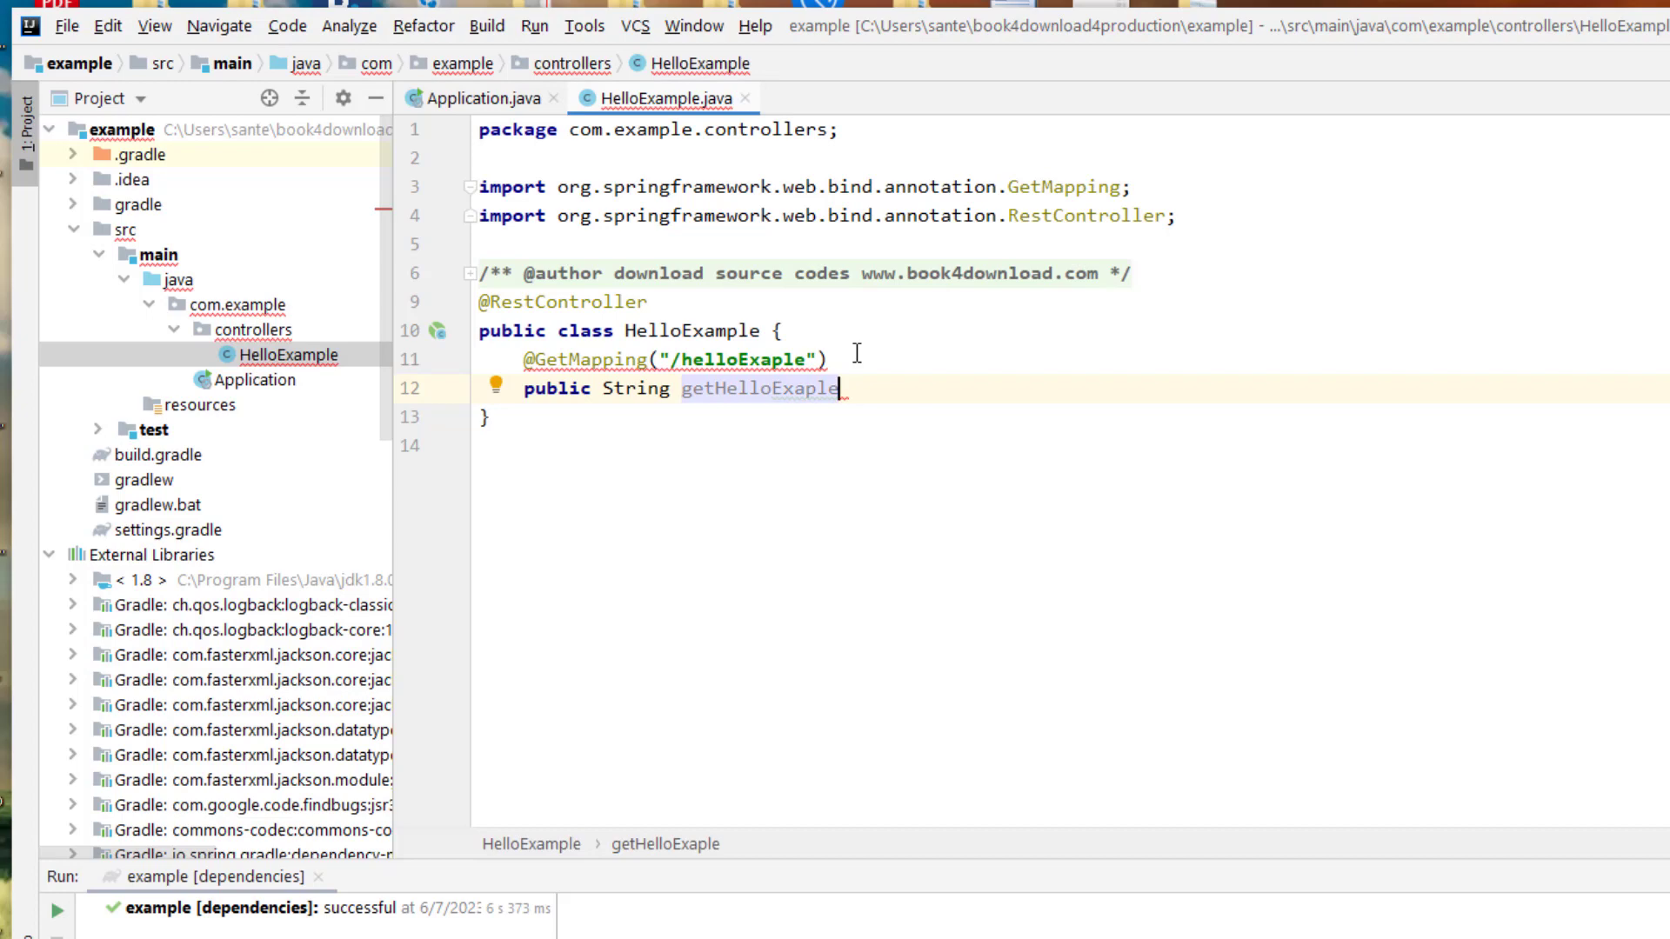
pyautogui.write('(){')
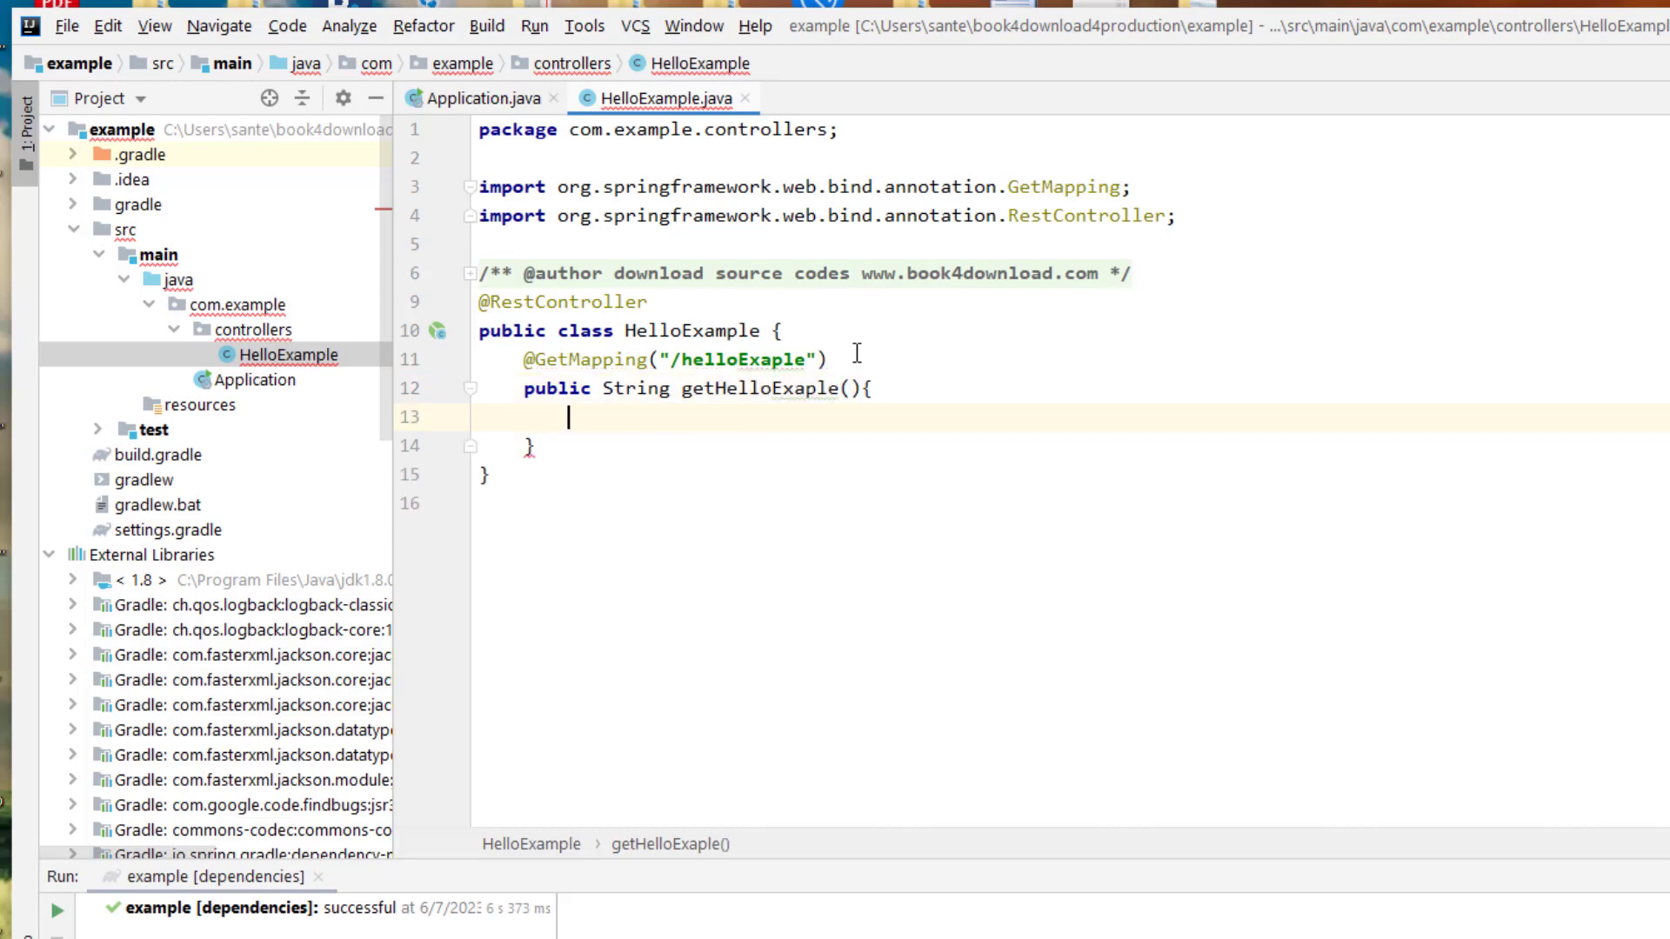
pyautogui.write('return')
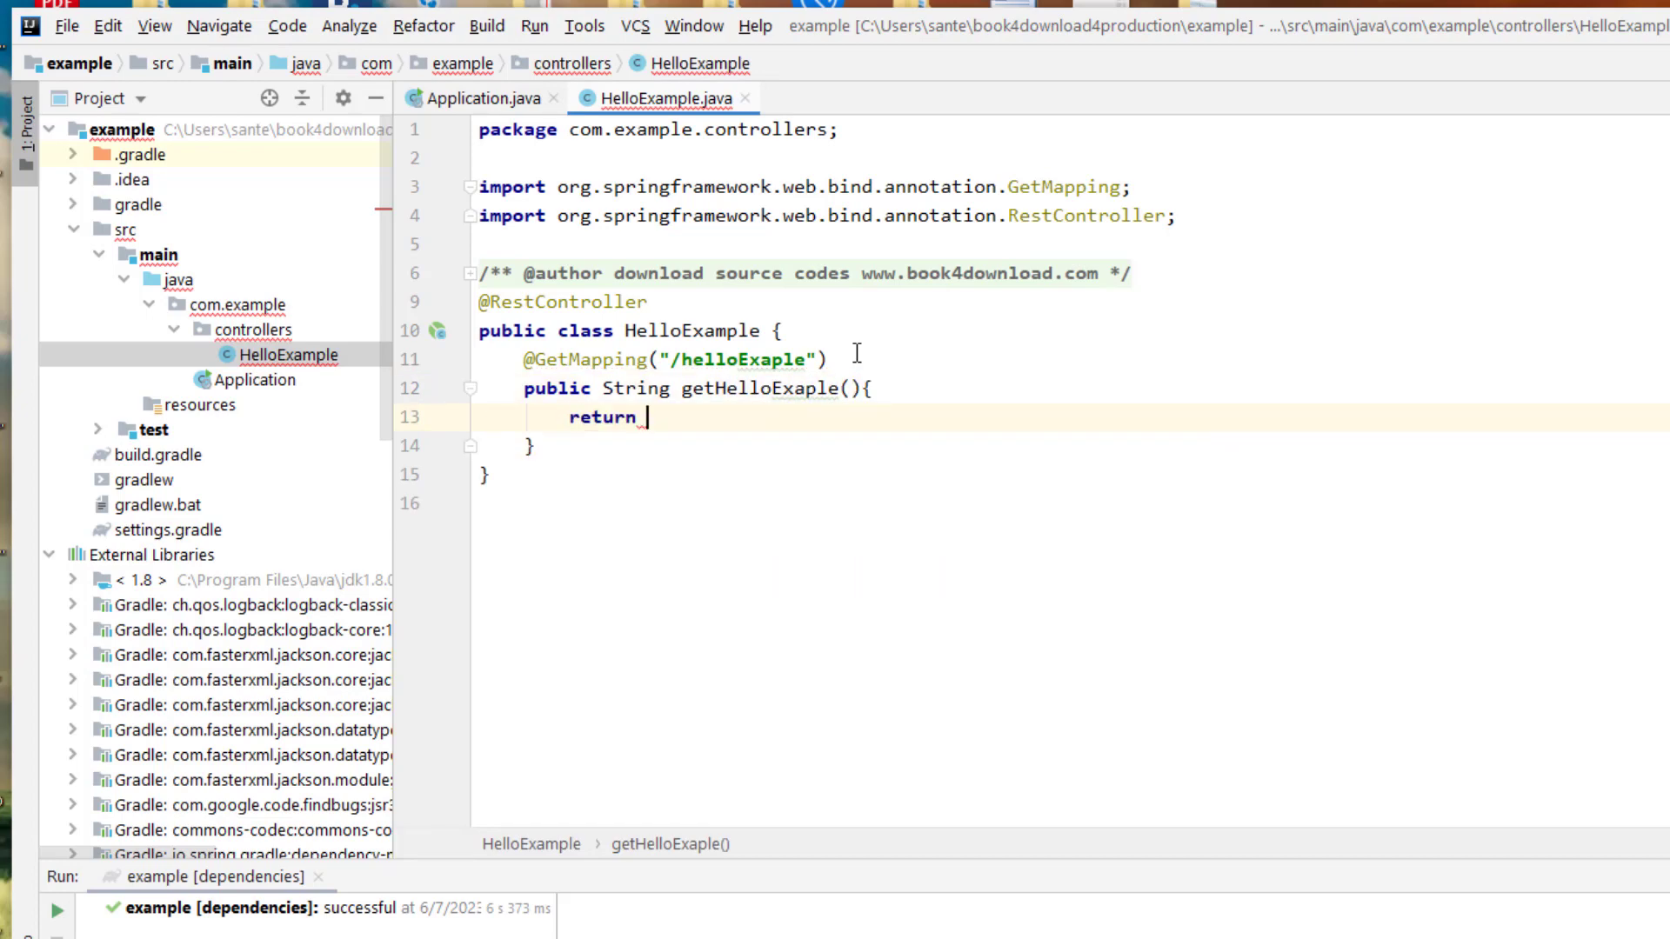
pyautogui.write('"Hello "')
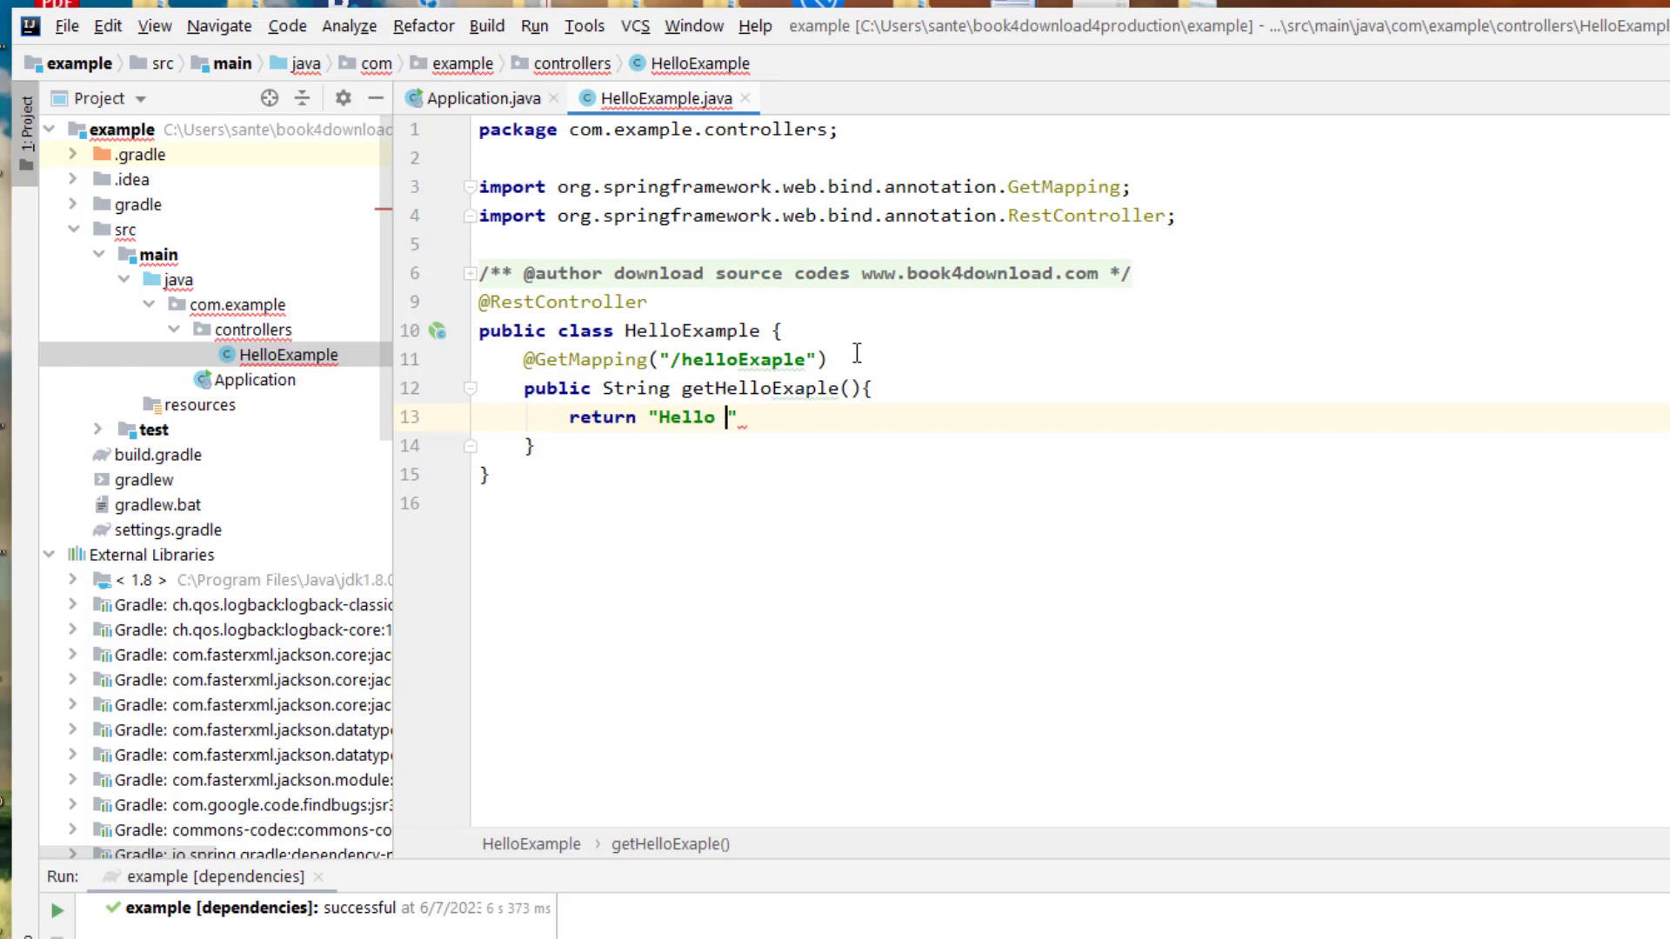
pyautogui.write('Gradle!')
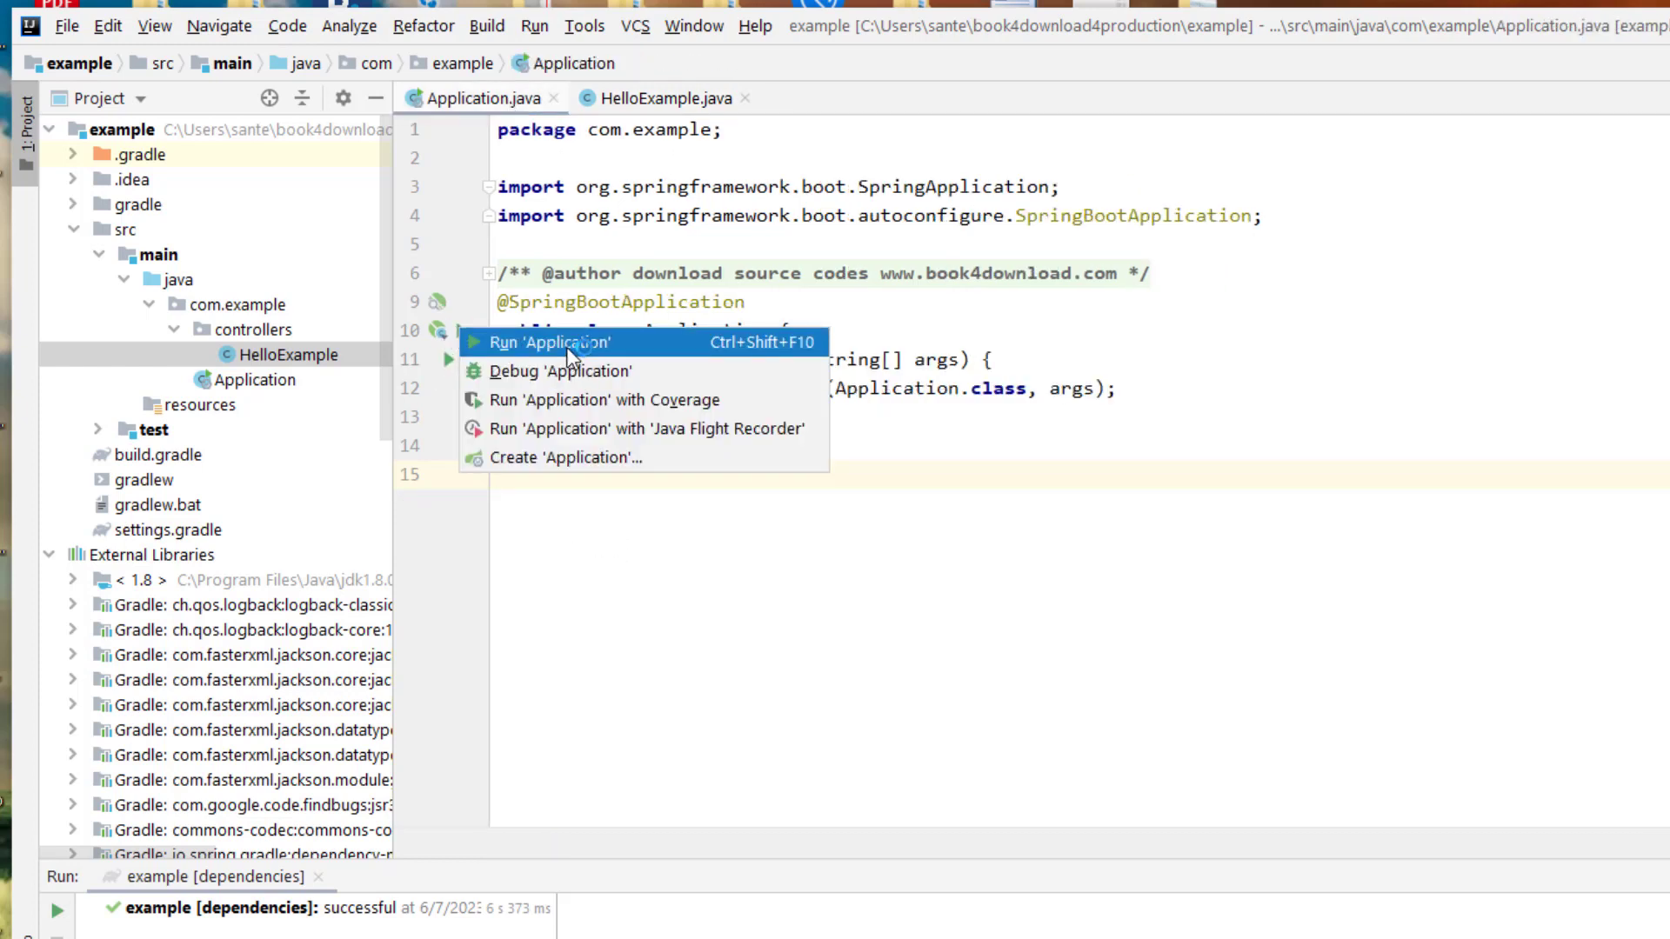
# Run 'Application' from the gutter menu so embedded Tomcat starts on port 8080.
pyautogui.click(557, 343)
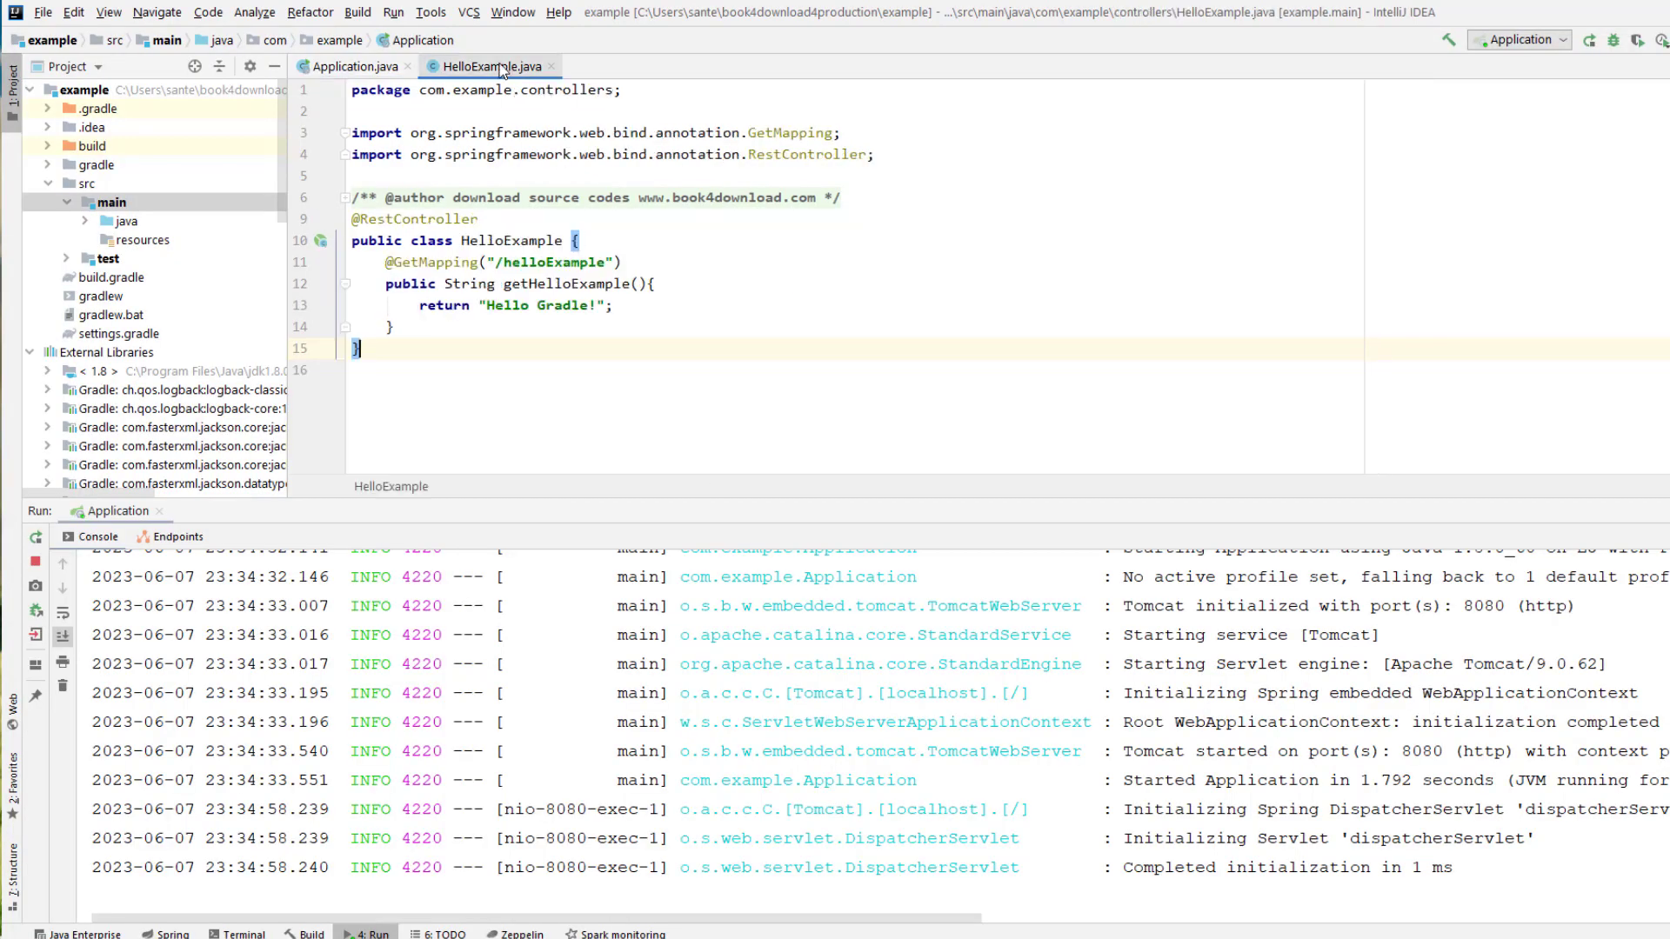
# Maximize the HelloExample.java editor, then open File > New.
pyautogui.doubleClick(549, 261)
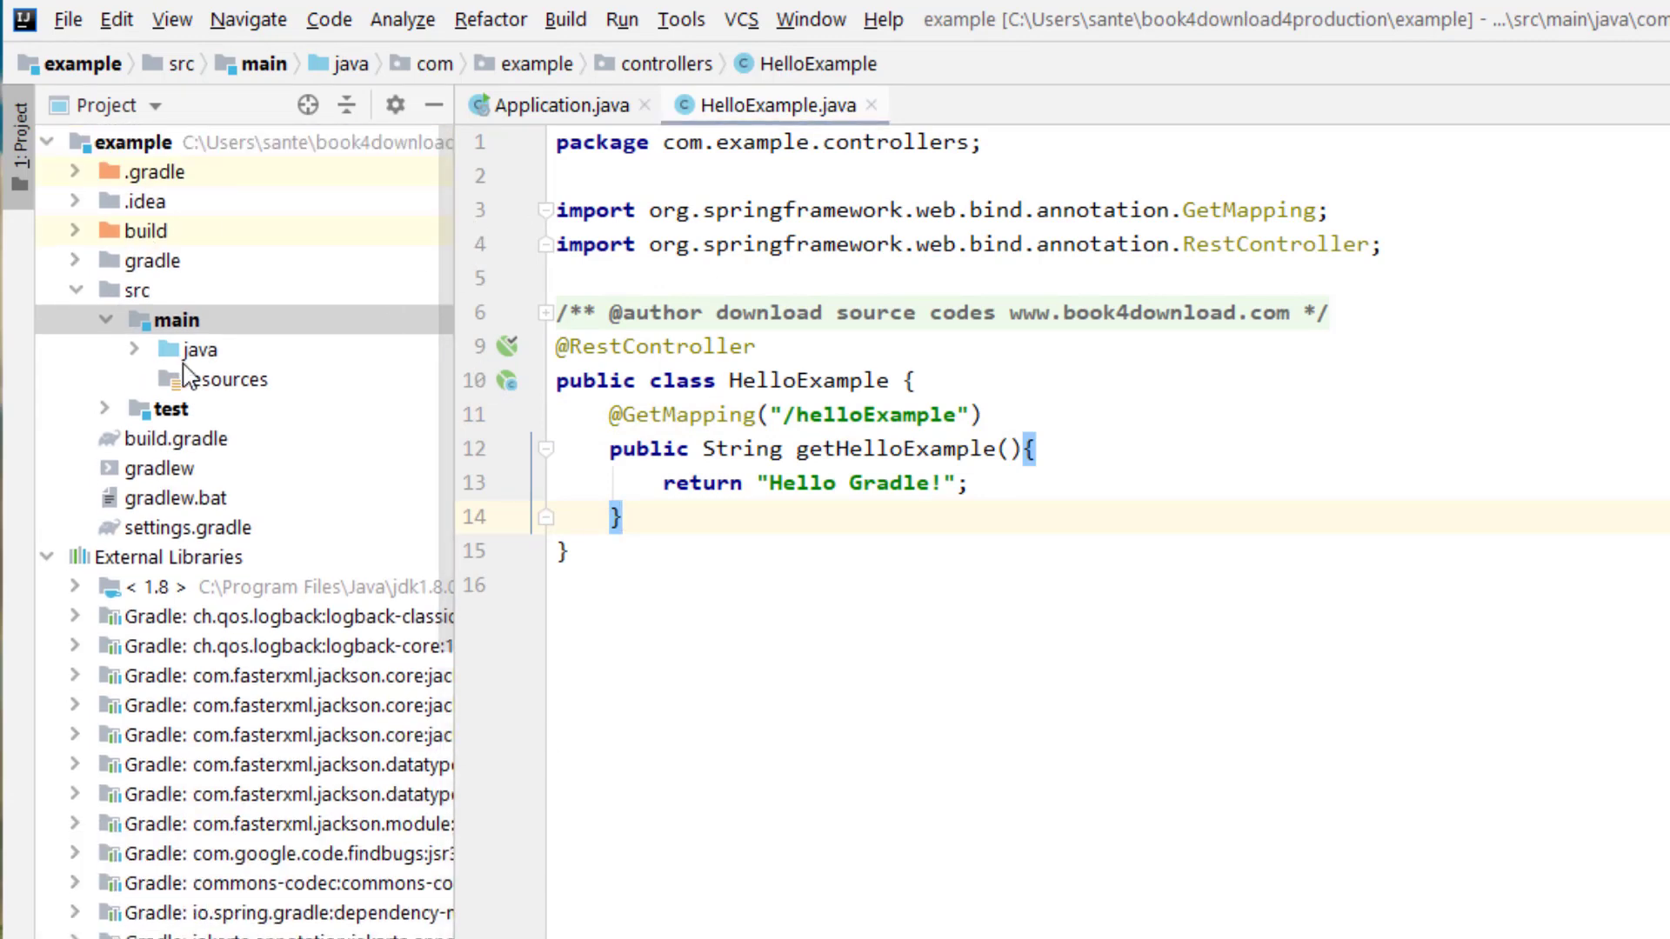
pyautogui.click(61, 16)
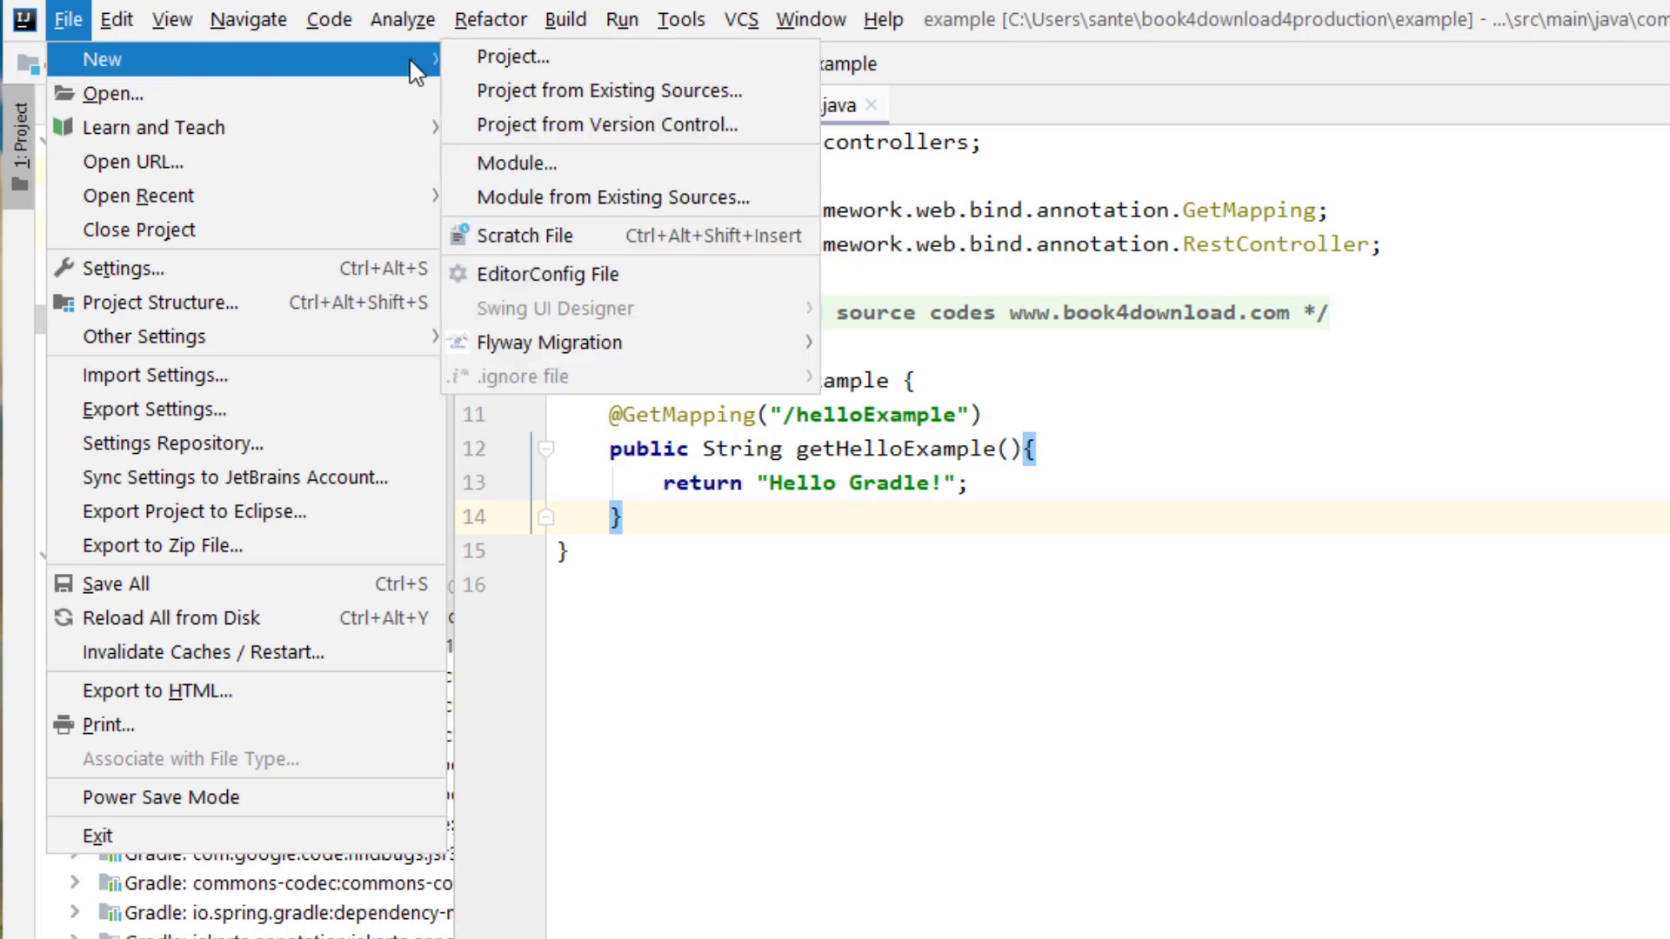
pyautogui.click(512, 57)
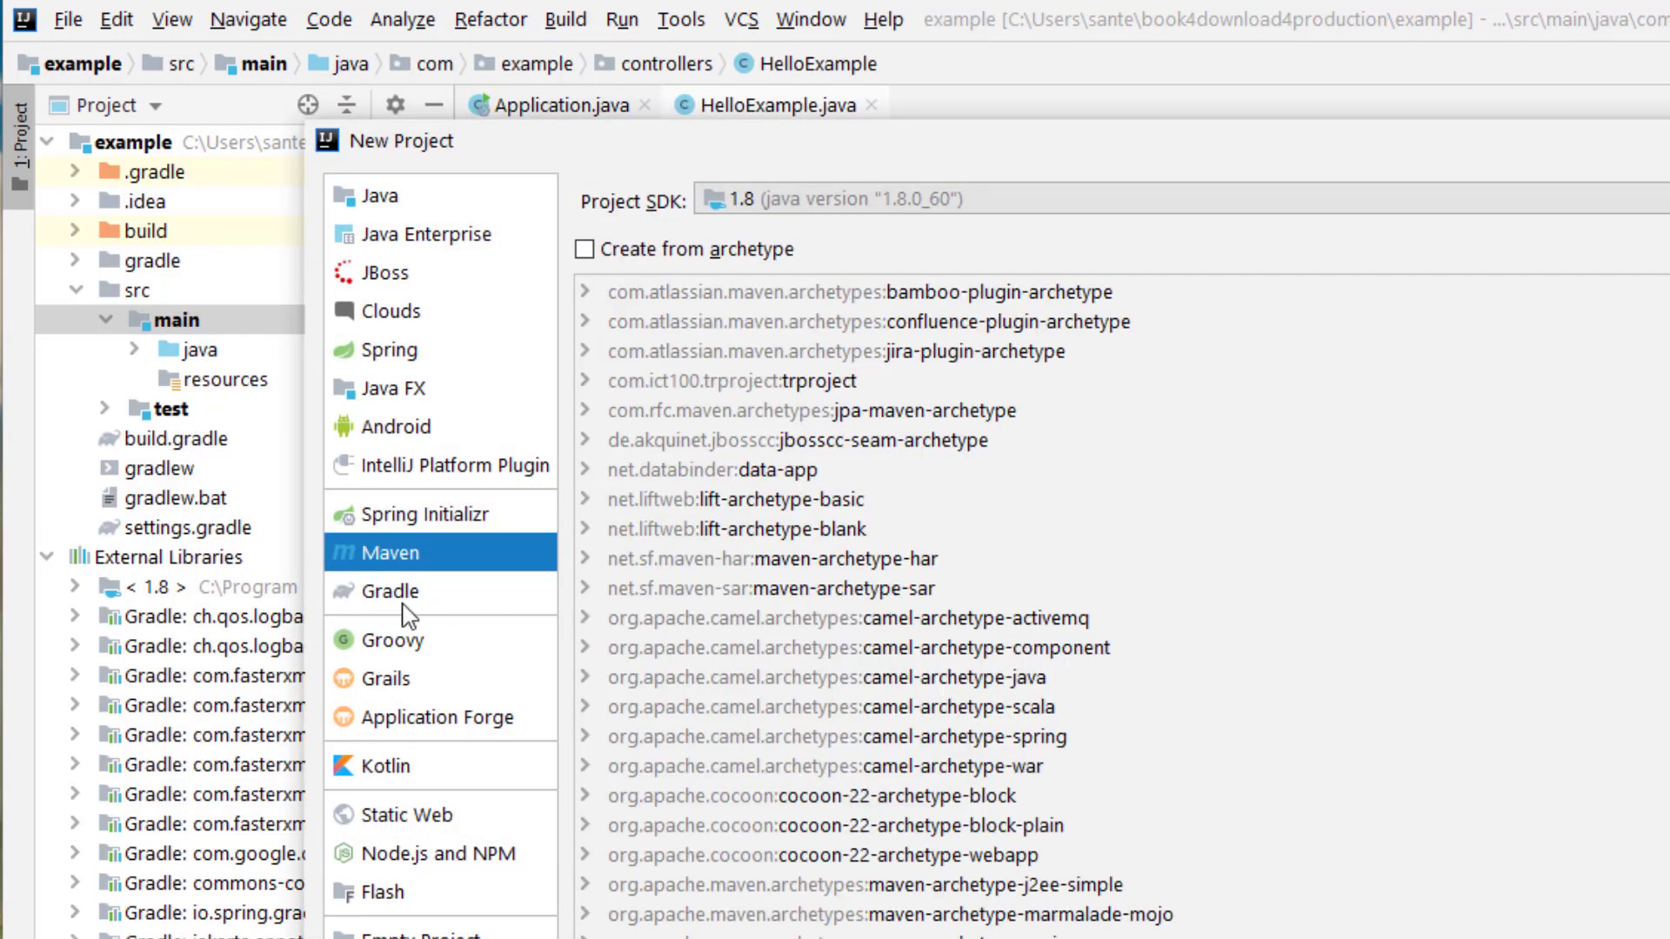
pyautogui.click(390, 591)
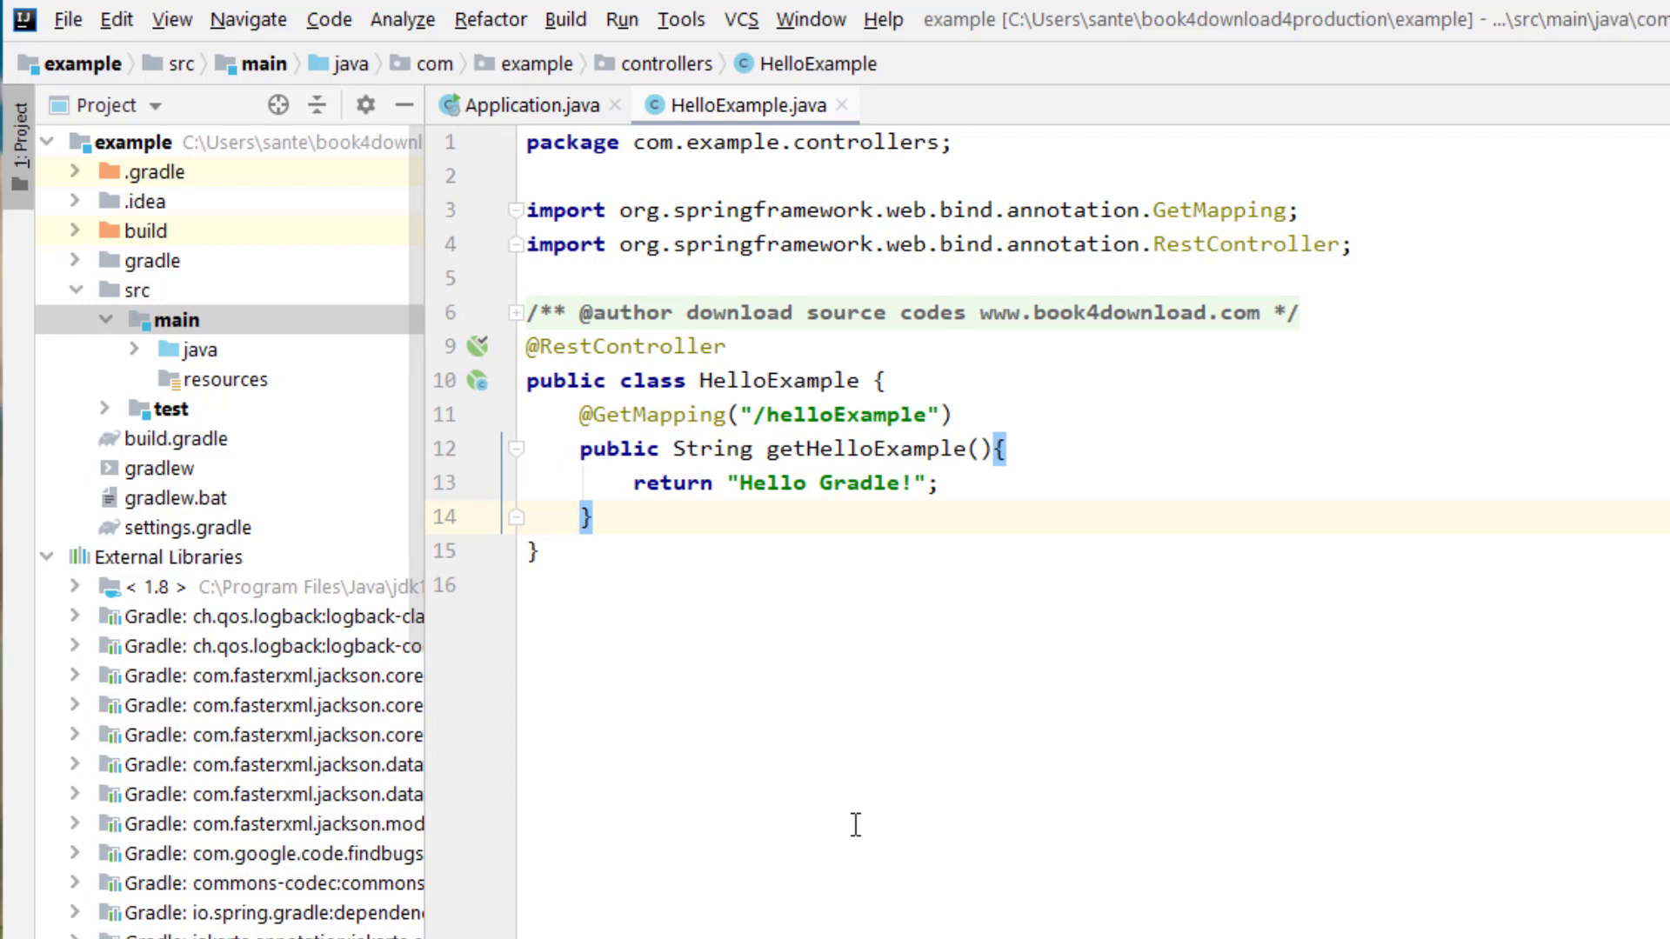
pyautogui.moveTo(1246, 780)
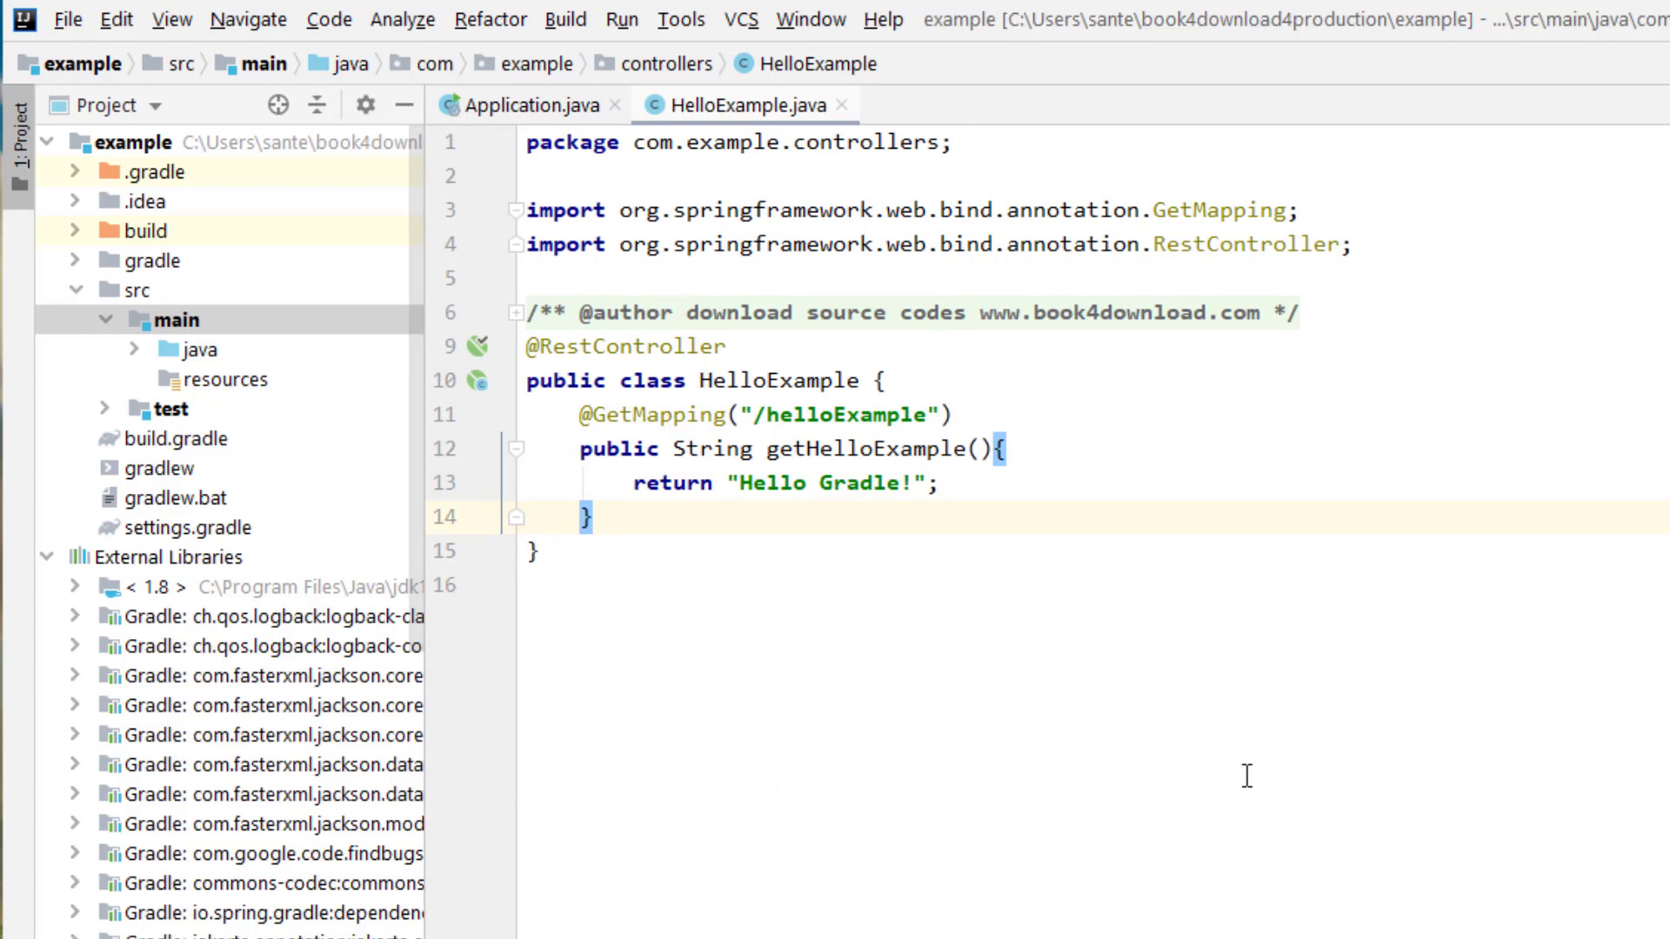